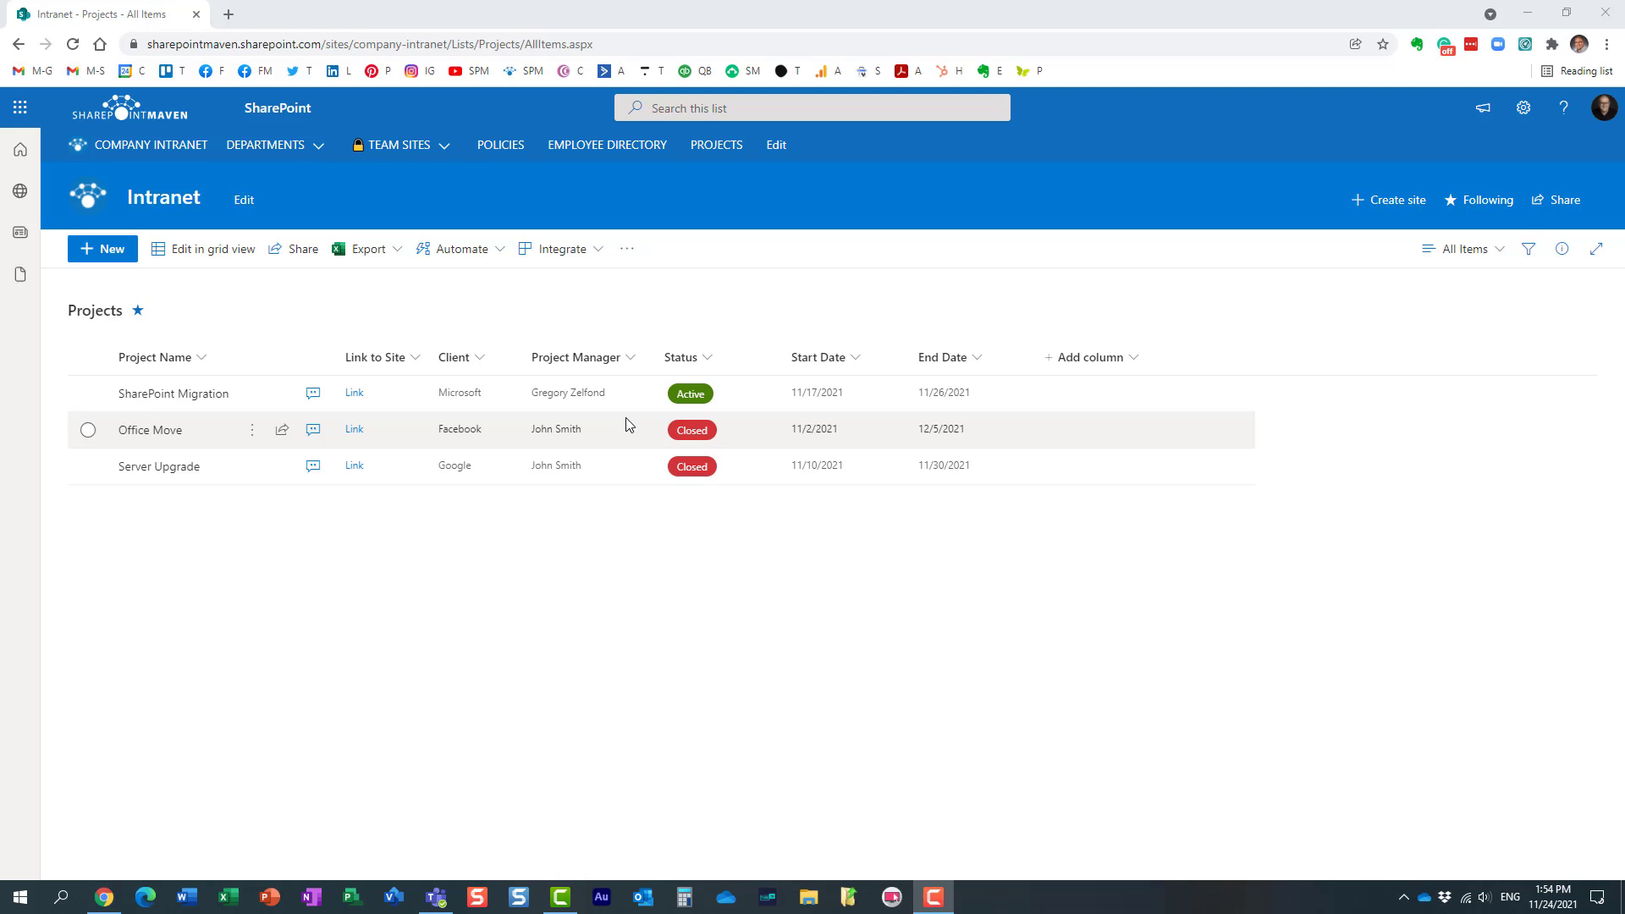
{"action": "mouse_move", "coordinate": [886, 340]}
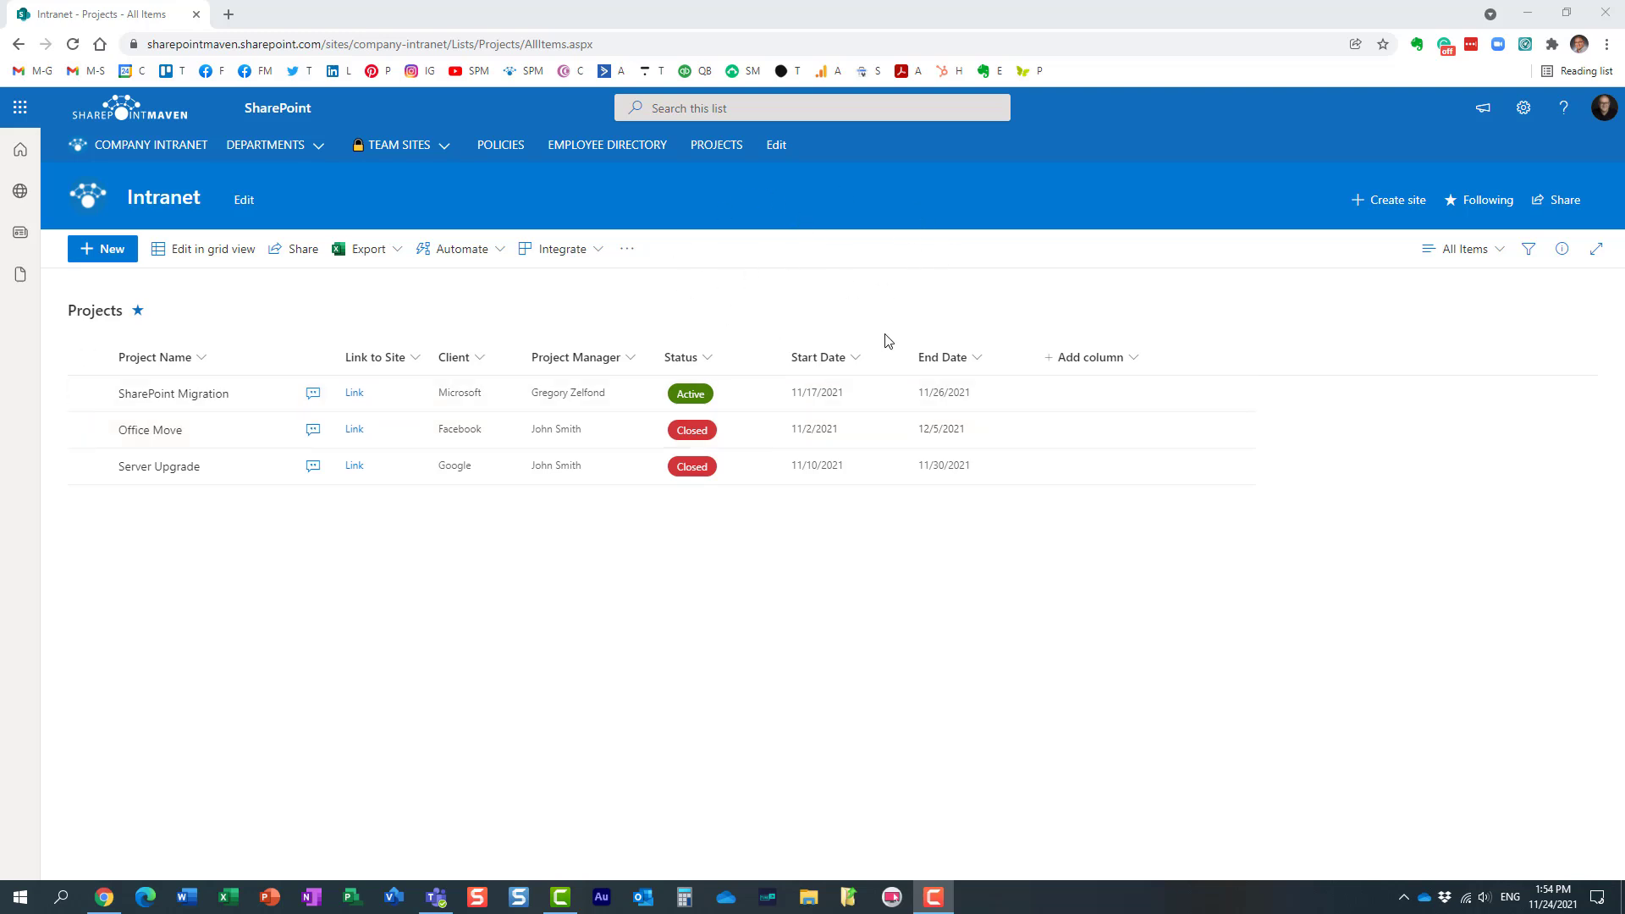
{"action": "mouse_move", "coordinate": [440, 559]}
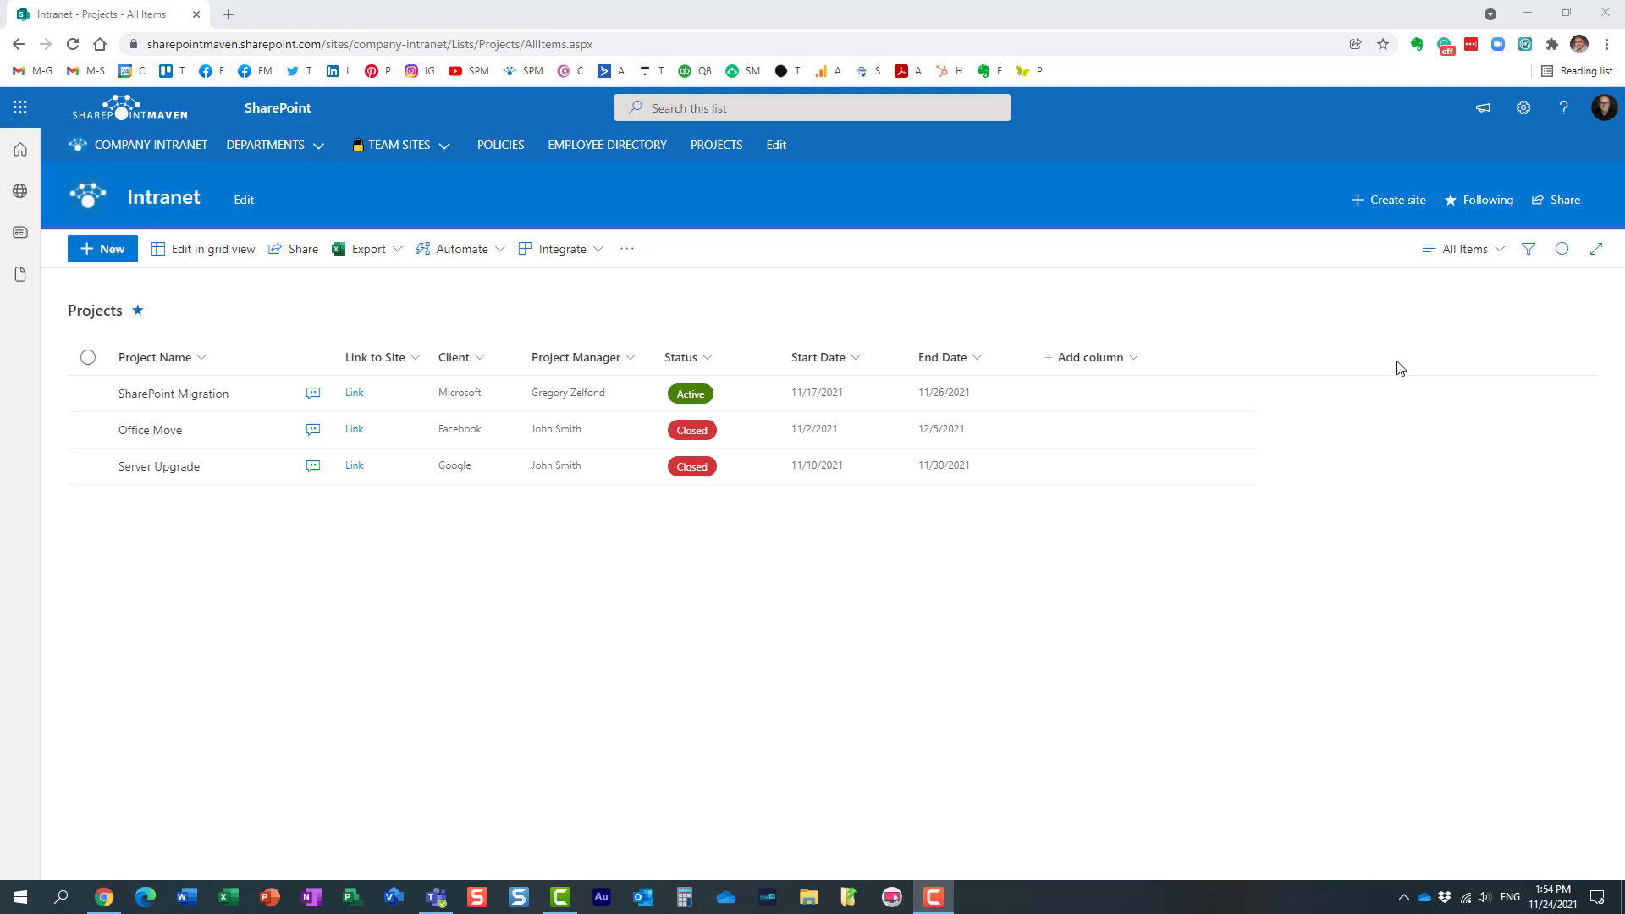
Switch the Projects list from All Items to its Calendar view for November 2021.
{"action": "left_click", "coordinate": [1464, 248]}
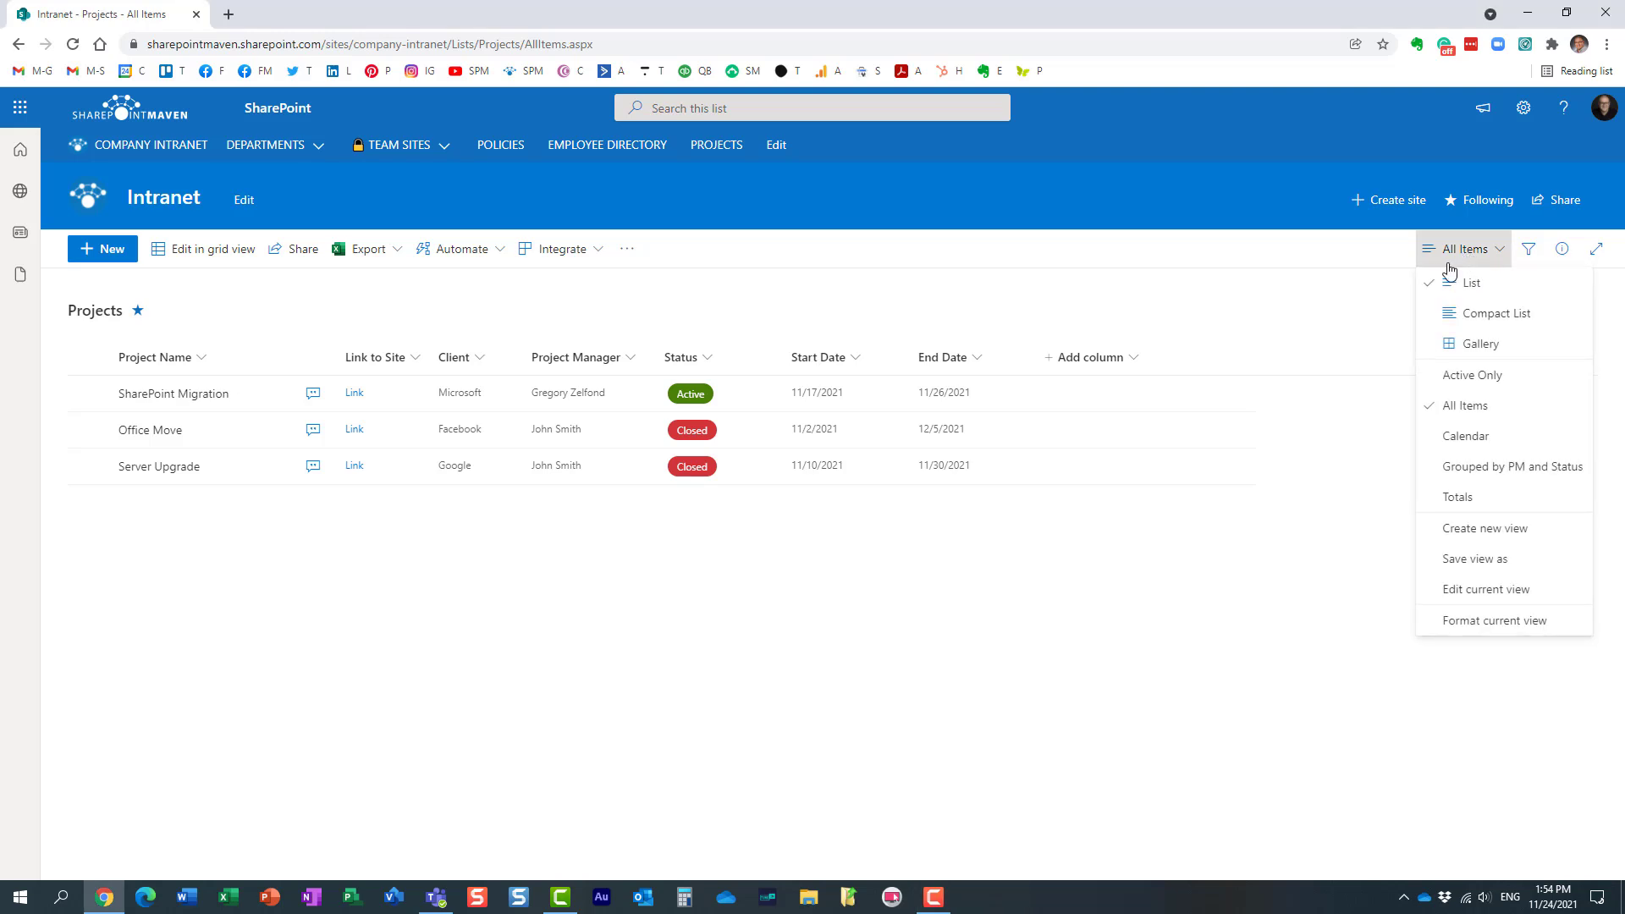
{"action": "left_click", "coordinate": [1465, 435]}
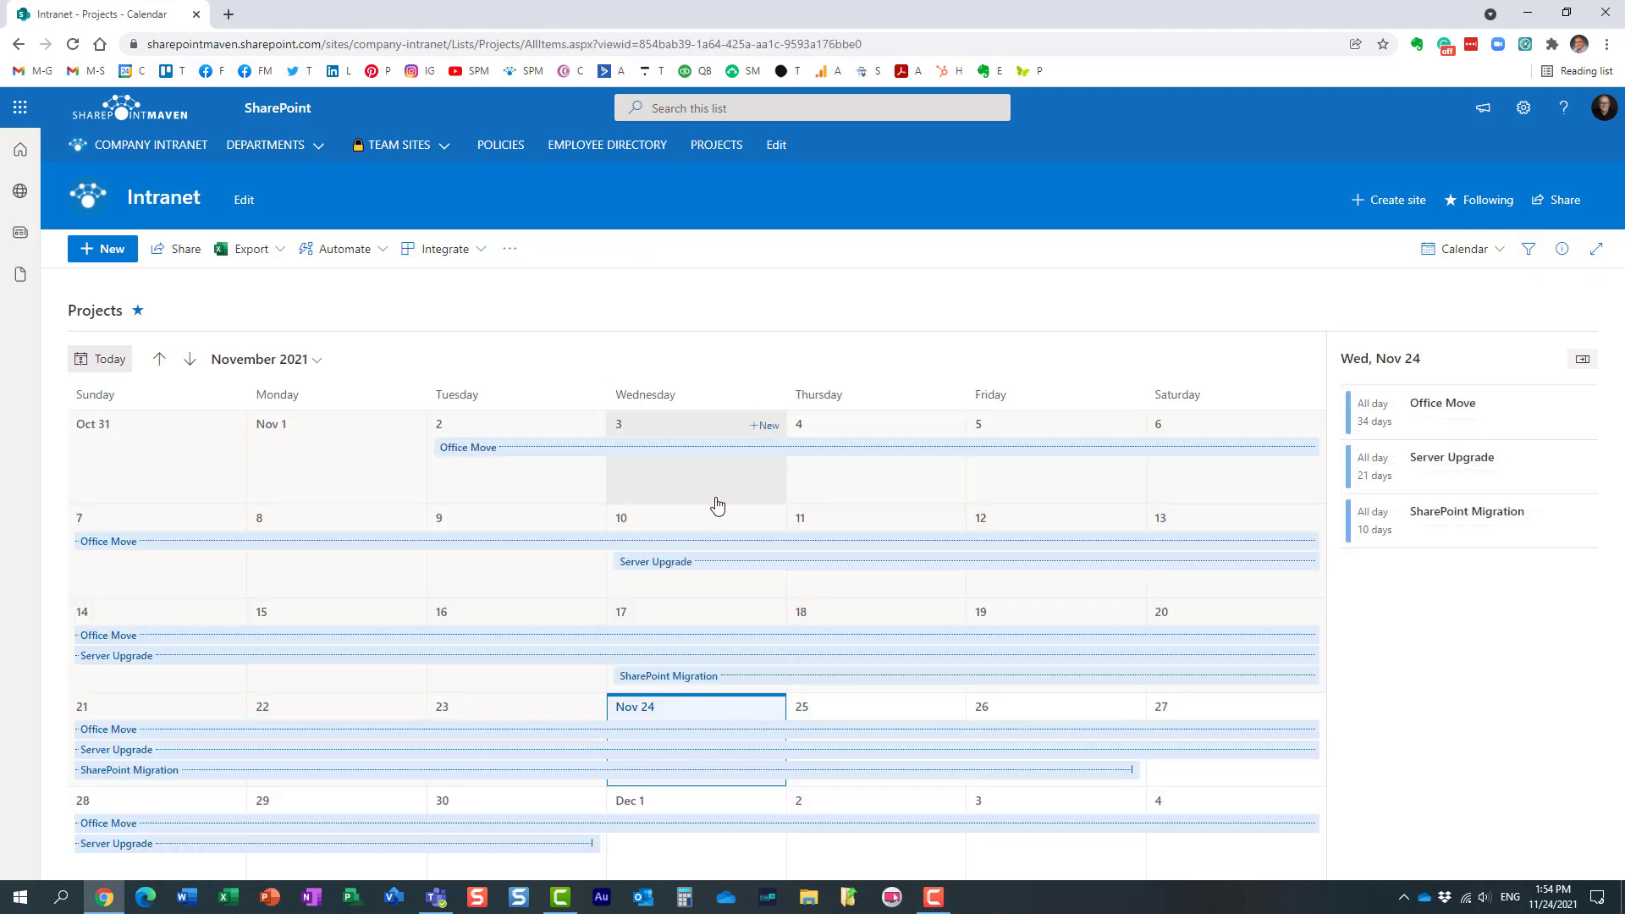
{"action": "mouse_move", "coordinate": [936, 359]}
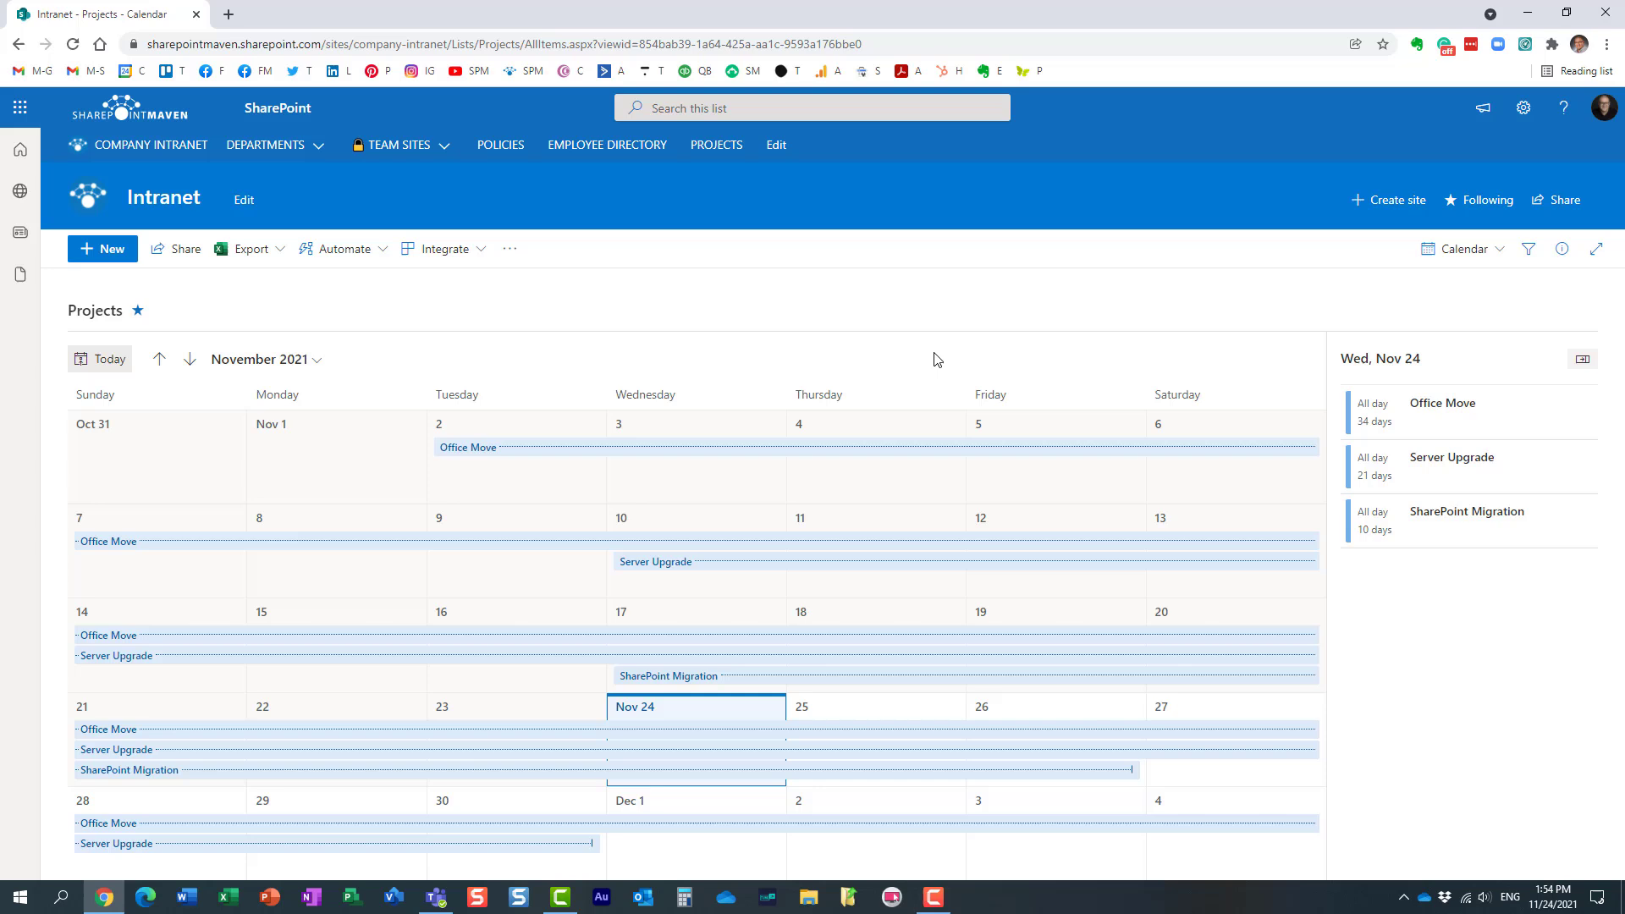
{"action": "mouse_move", "coordinate": [969, 359]}
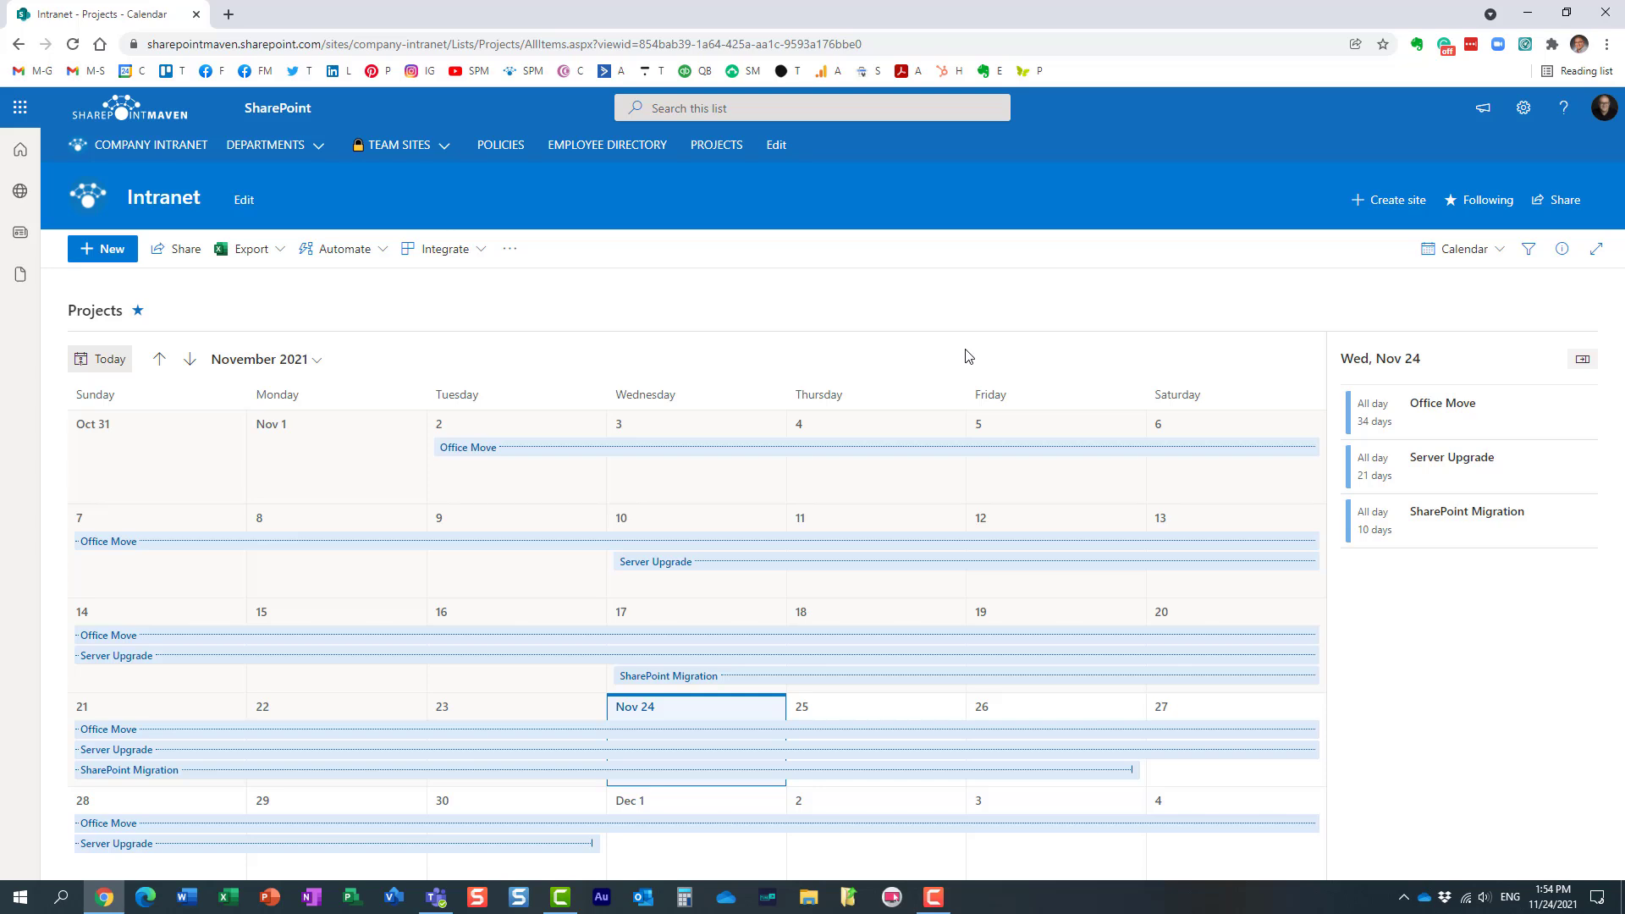
{"action": "mouse_move", "coordinate": [876, 351]}
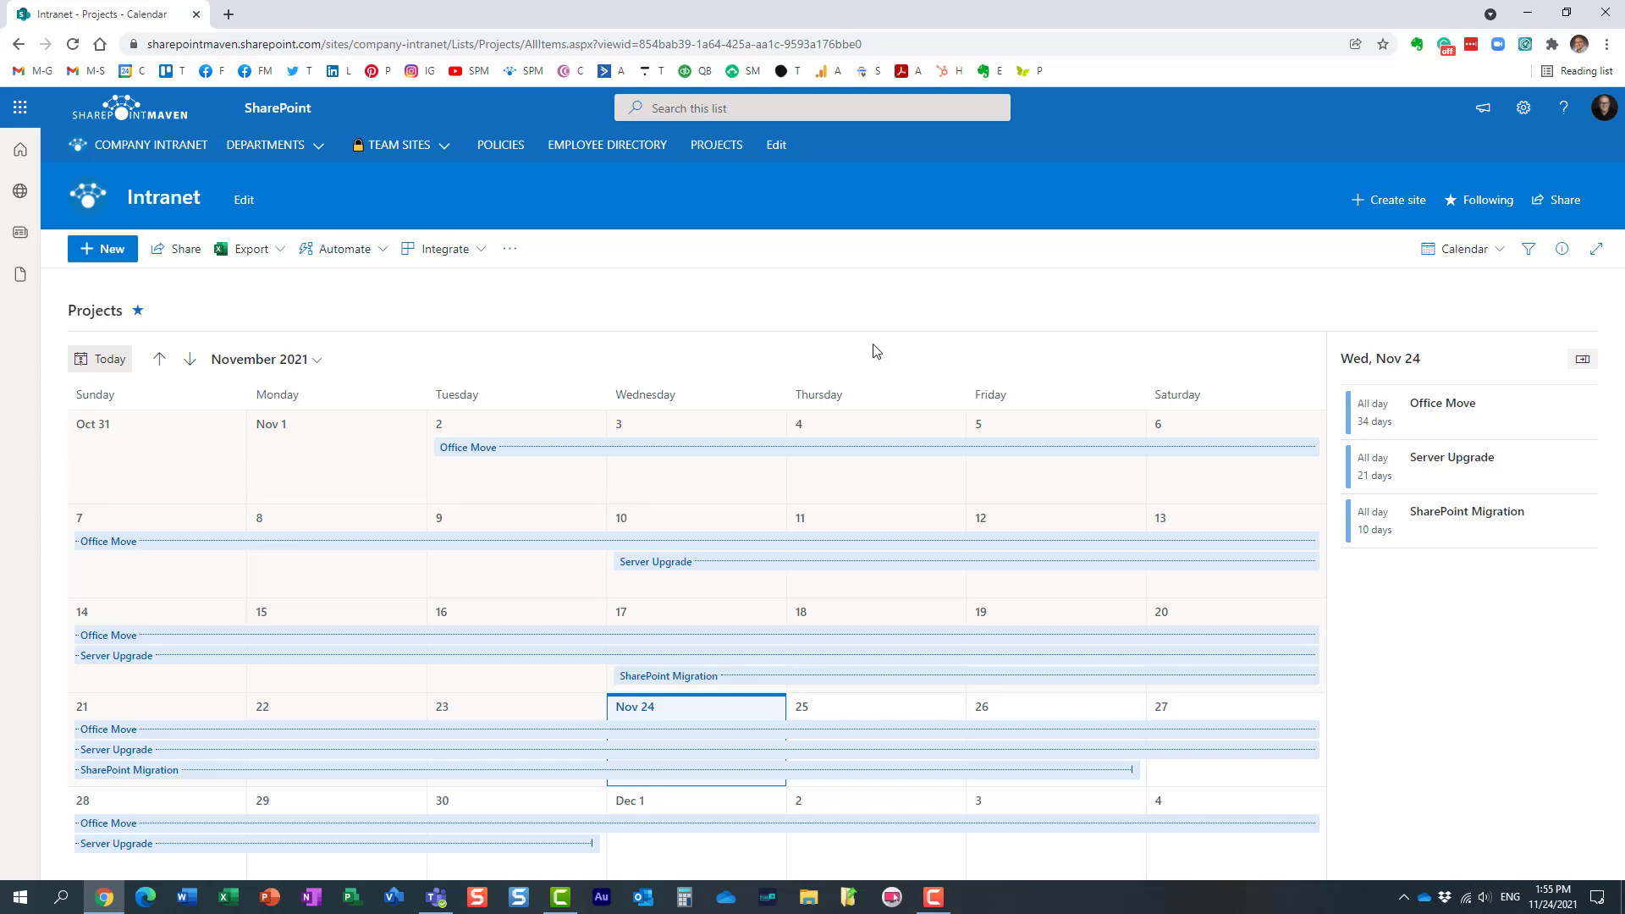
{"action": "mouse_move", "coordinate": [992, 373]}
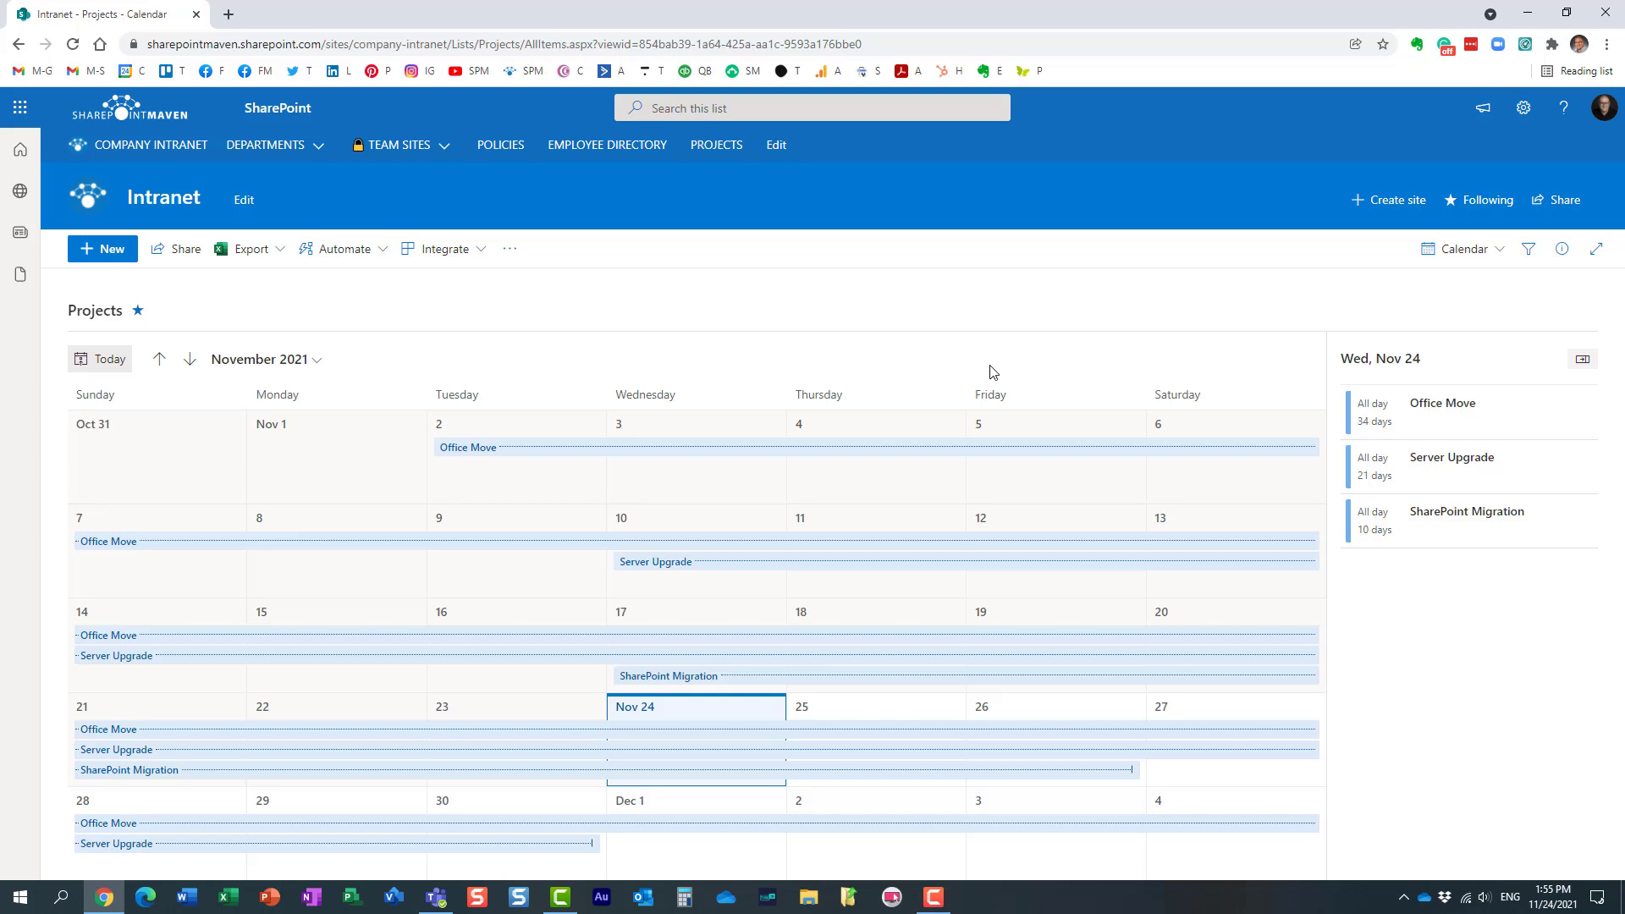
{"action": "mouse_move", "coordinate": [837, 301]}
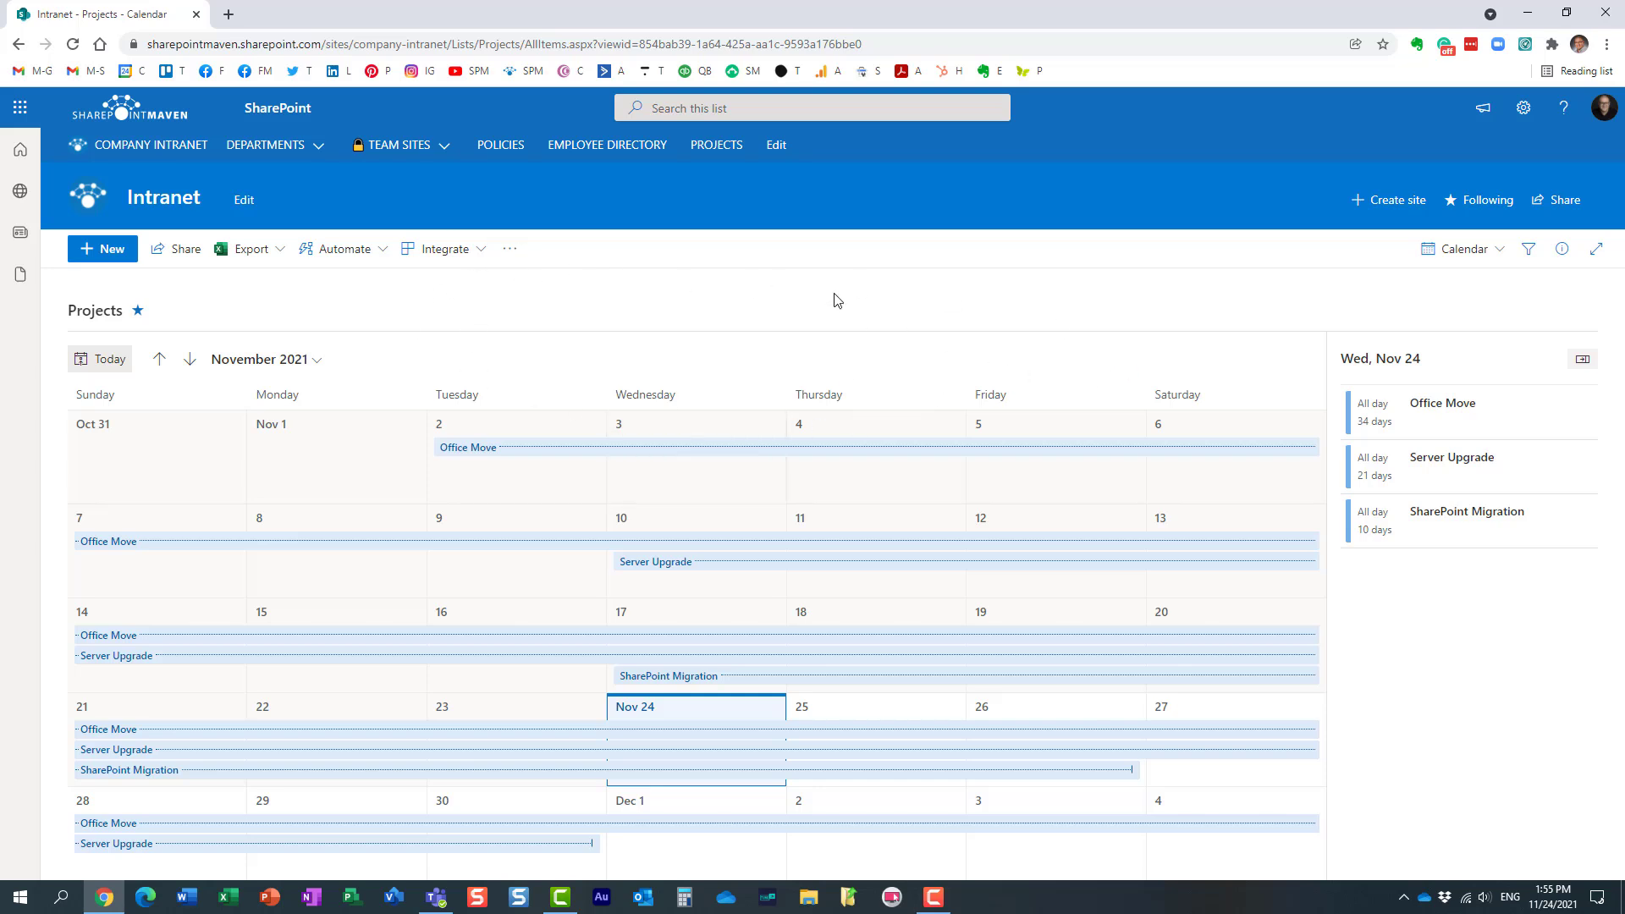
{"action": "mouse_move", "coordinate": [760, 322]}
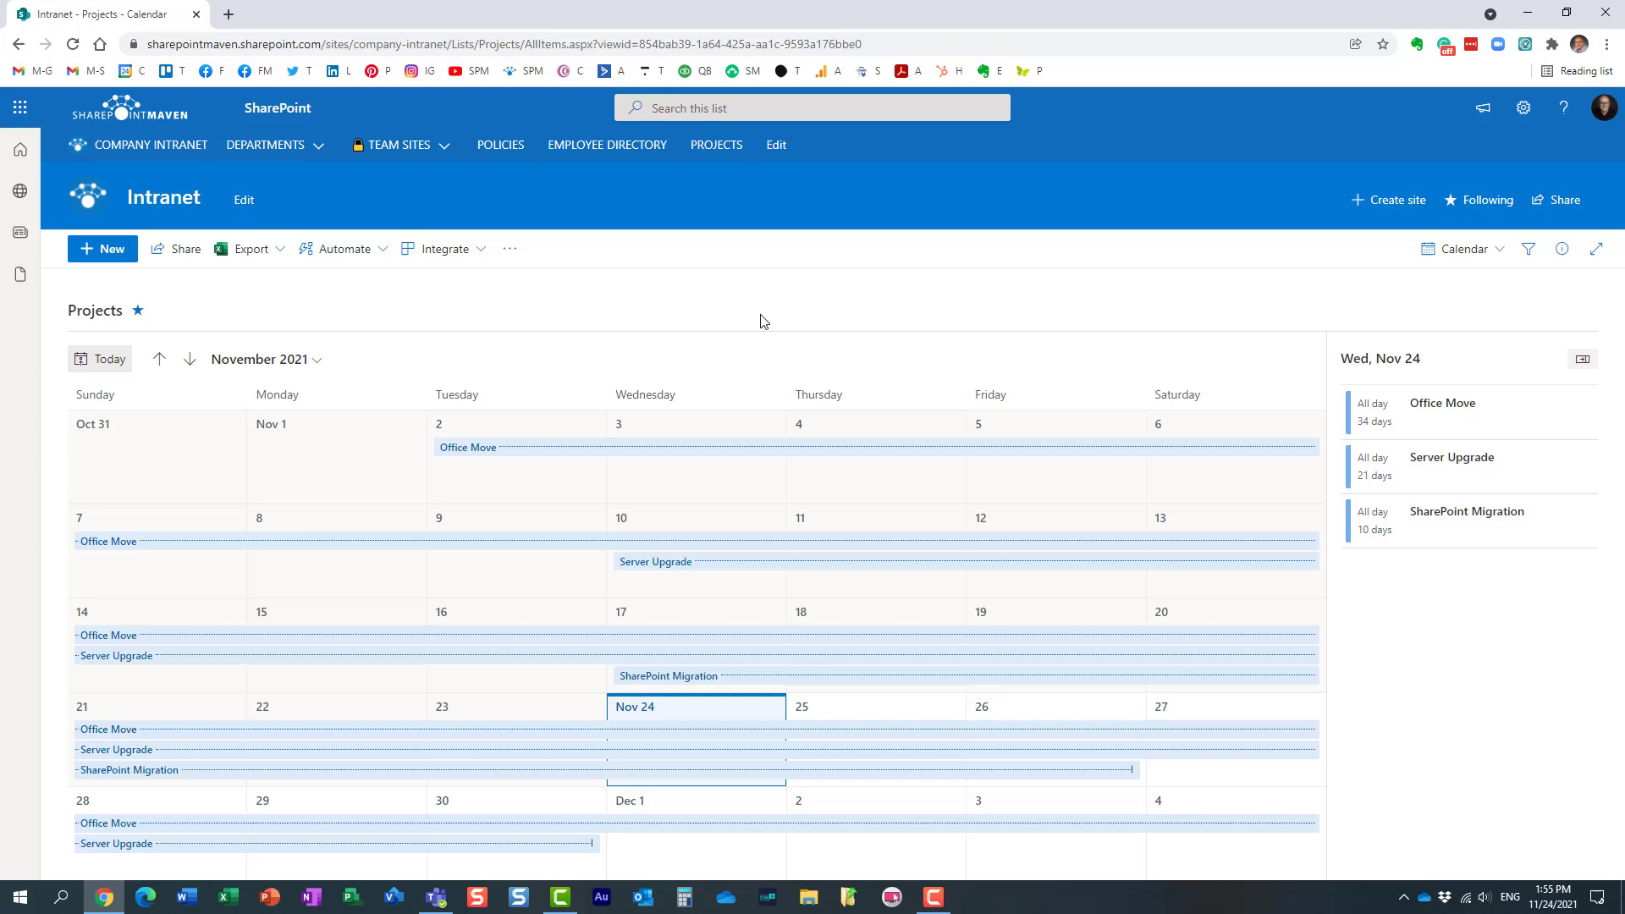
{"action": "mouse_move", "coordinate": [195, 62]}
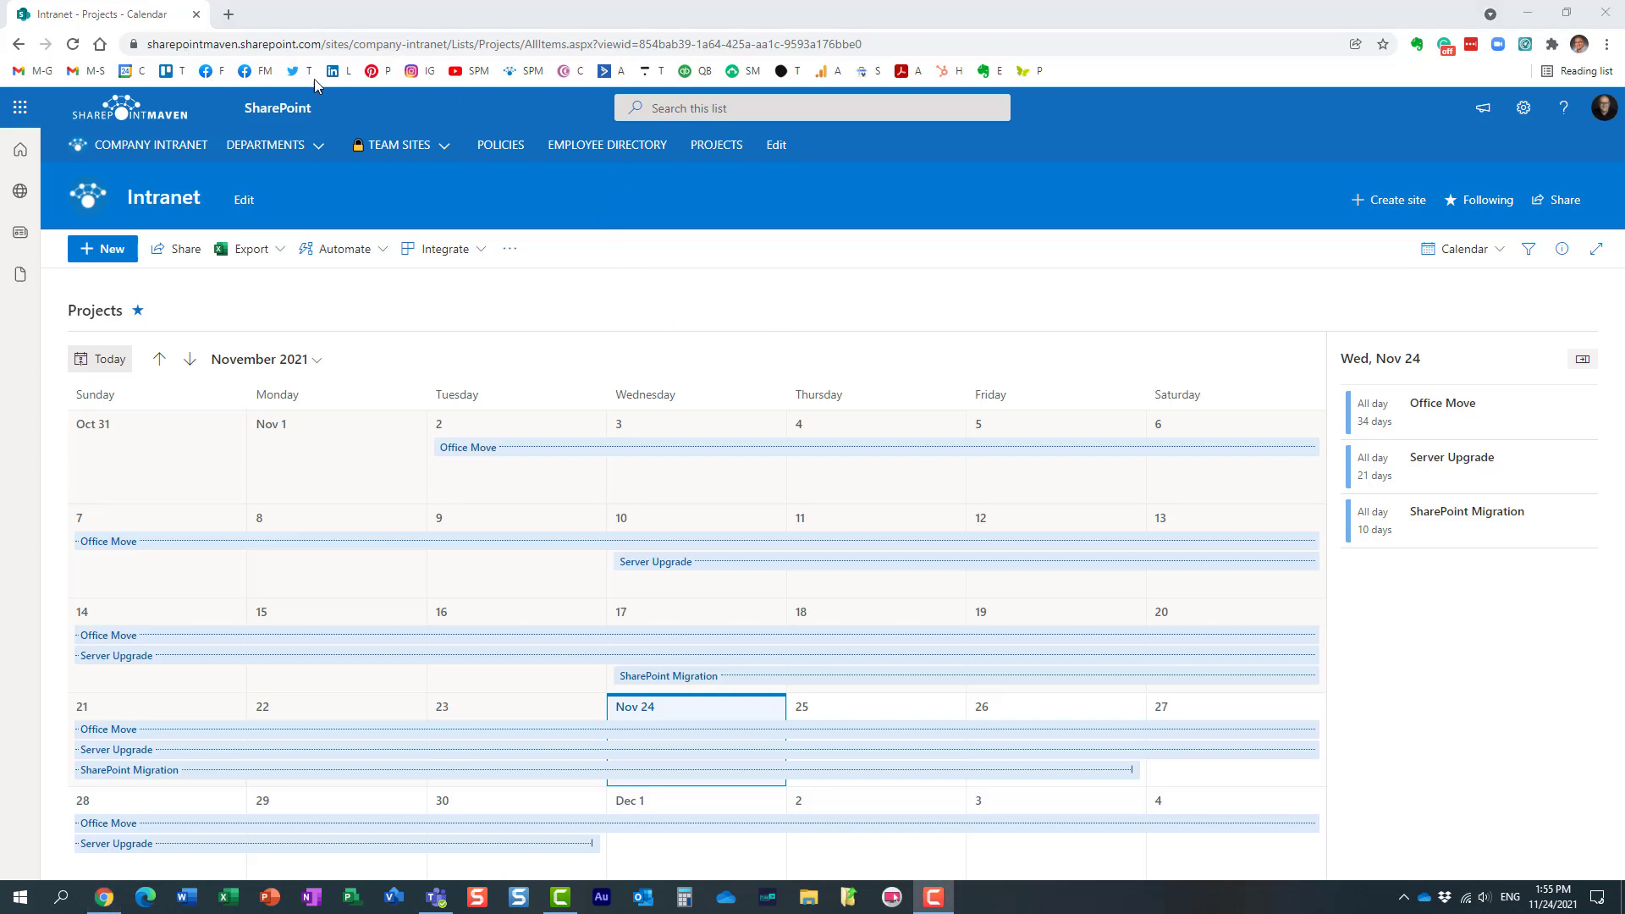
{"action": "mouse_move", "coordinate": [287, 96]}
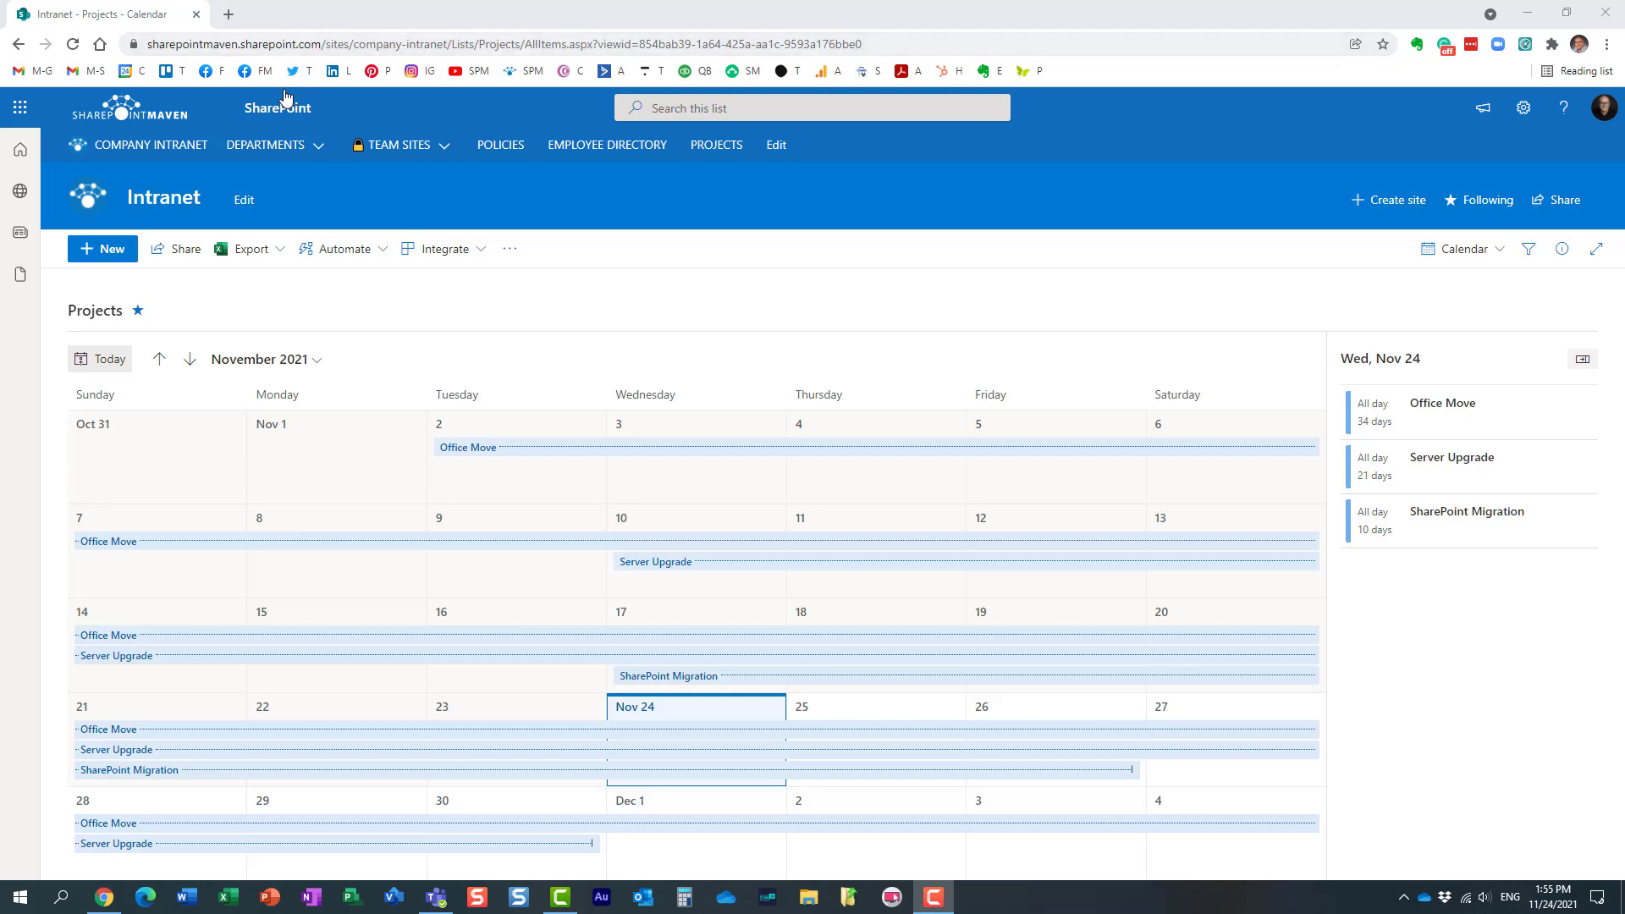
Navigate via COMPANY INTRANET to the home page and review its news and events content.
{"action": "left_click", "coordinate": [149, 145]}
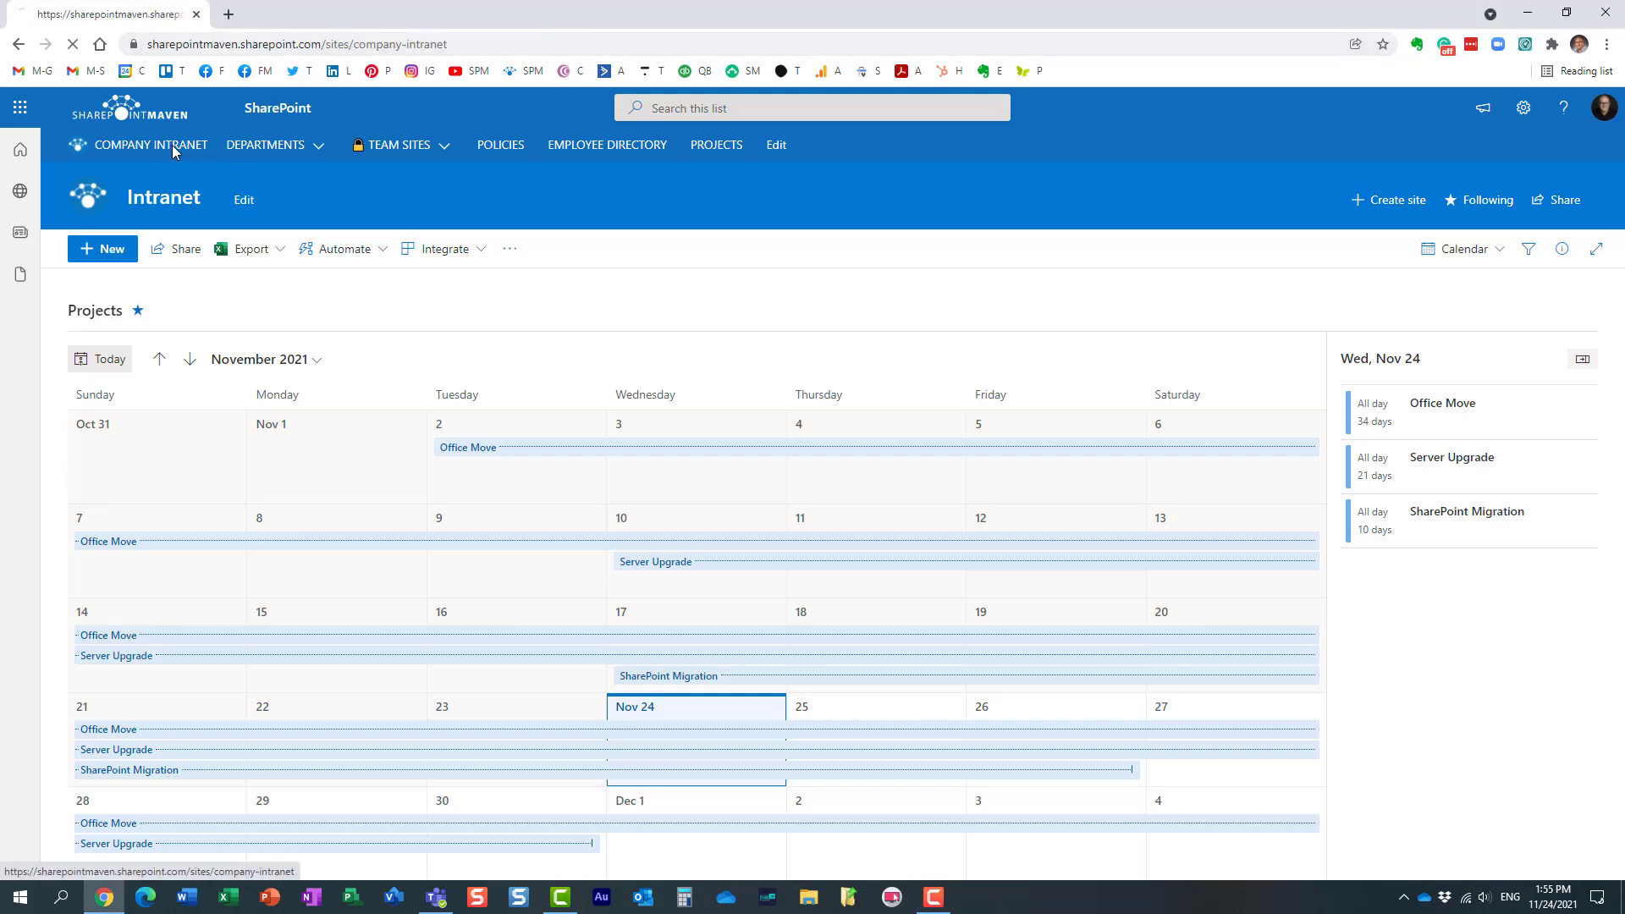
{"action": "left_click", "coordinate": [148, 143]}
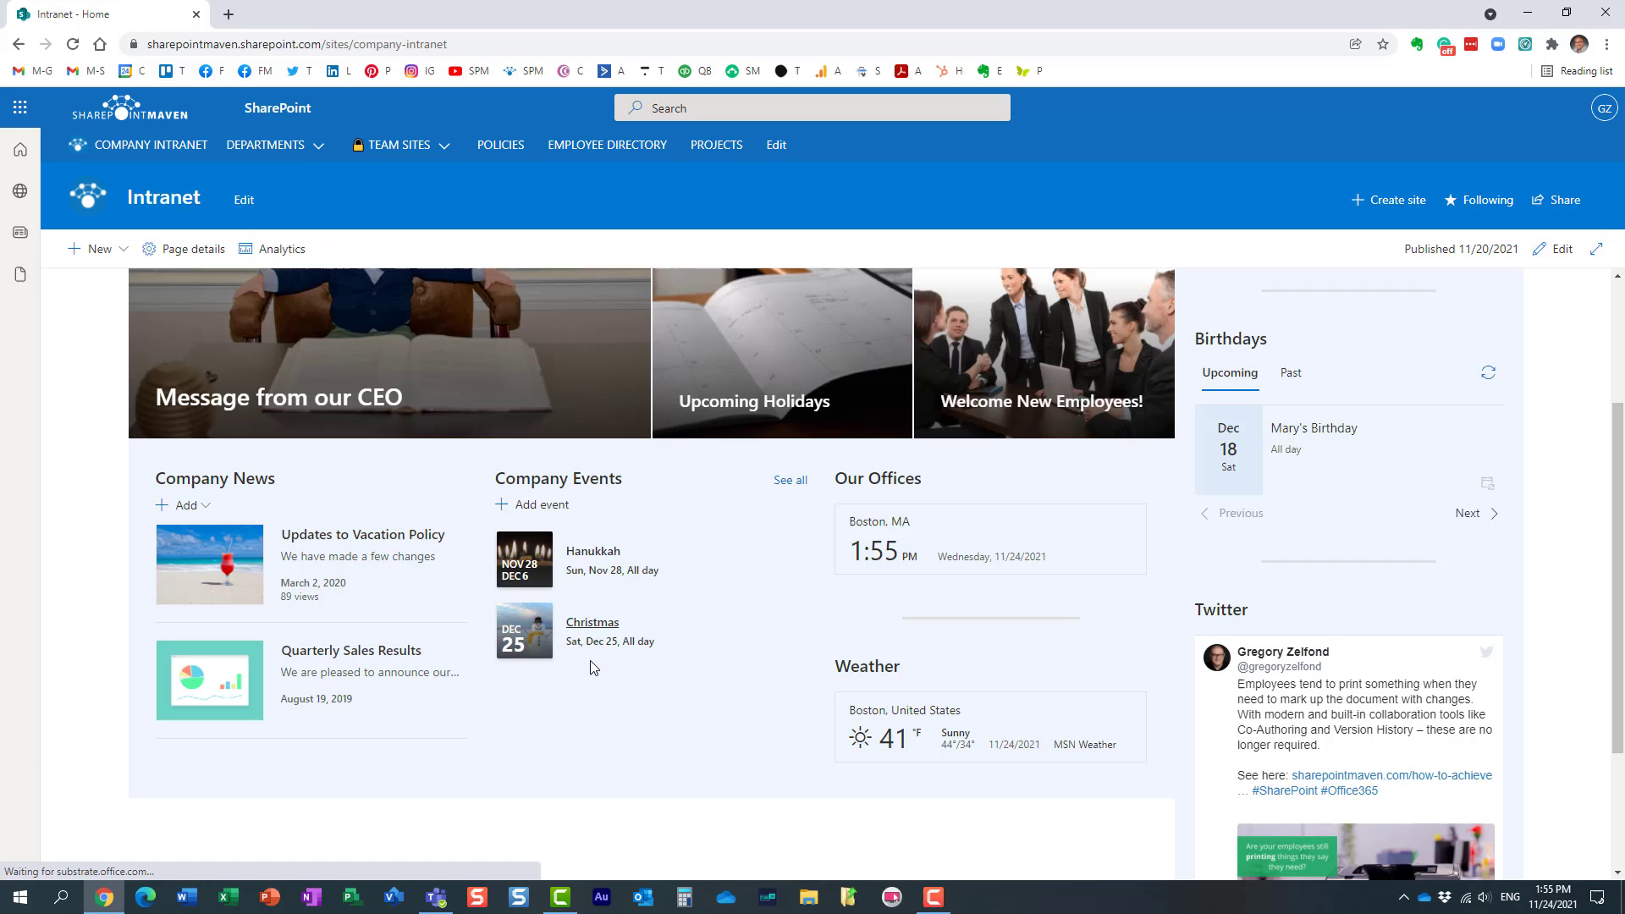
{"action": "scroll", "scroll_direction": "down", "scroll_amount": 3}
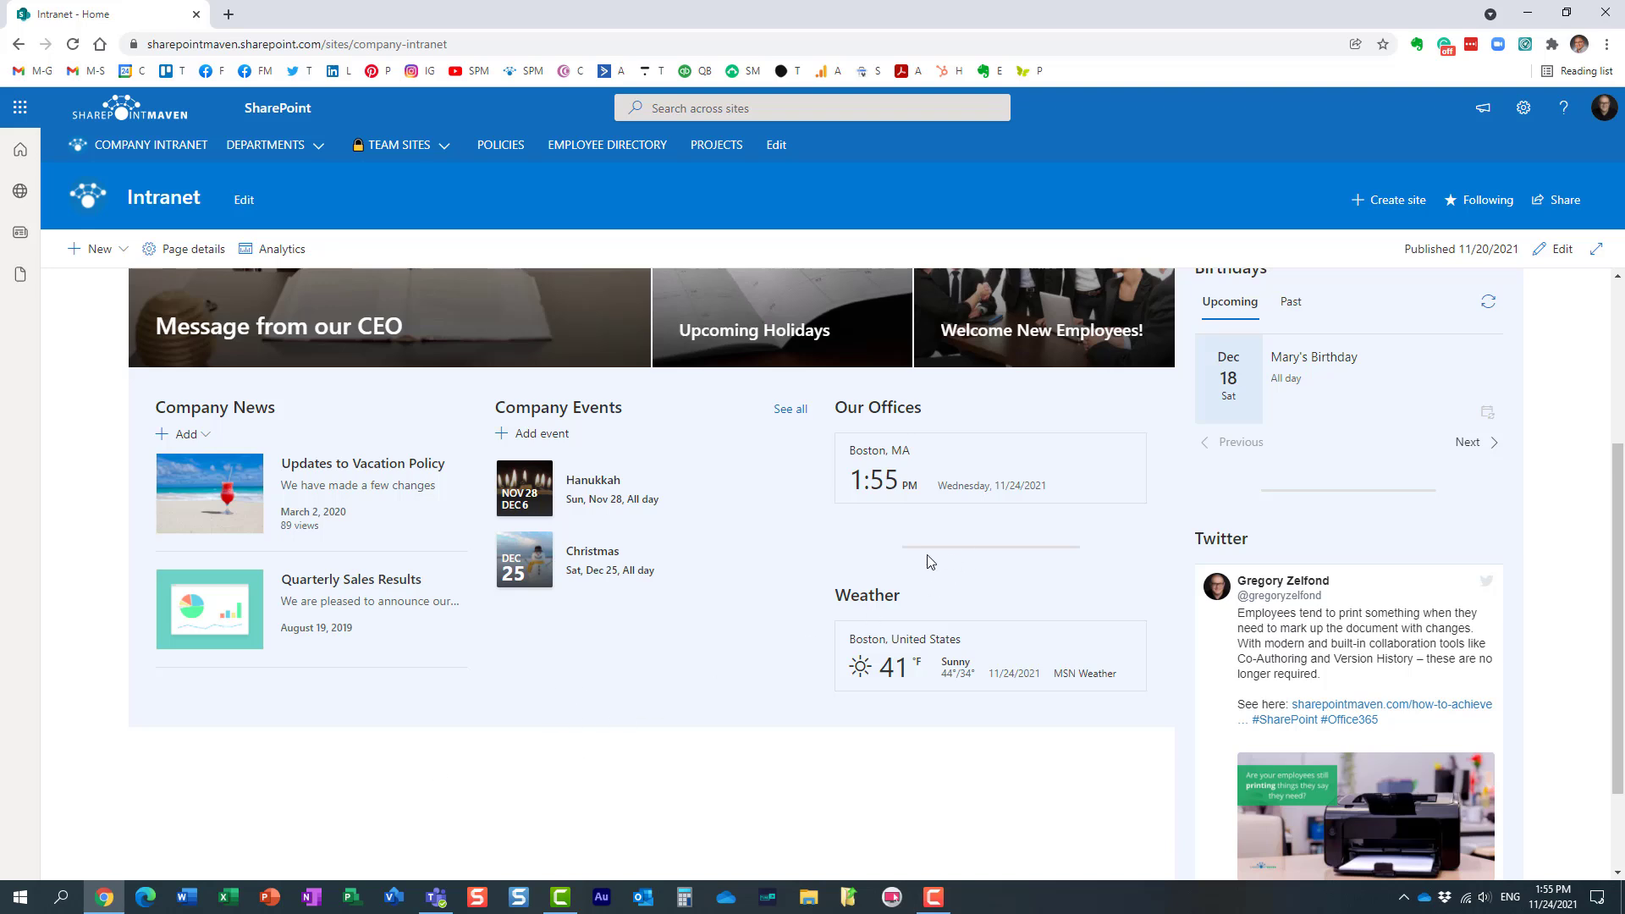
{"action": "mouse_move", "coordinate": [1559, 249]}
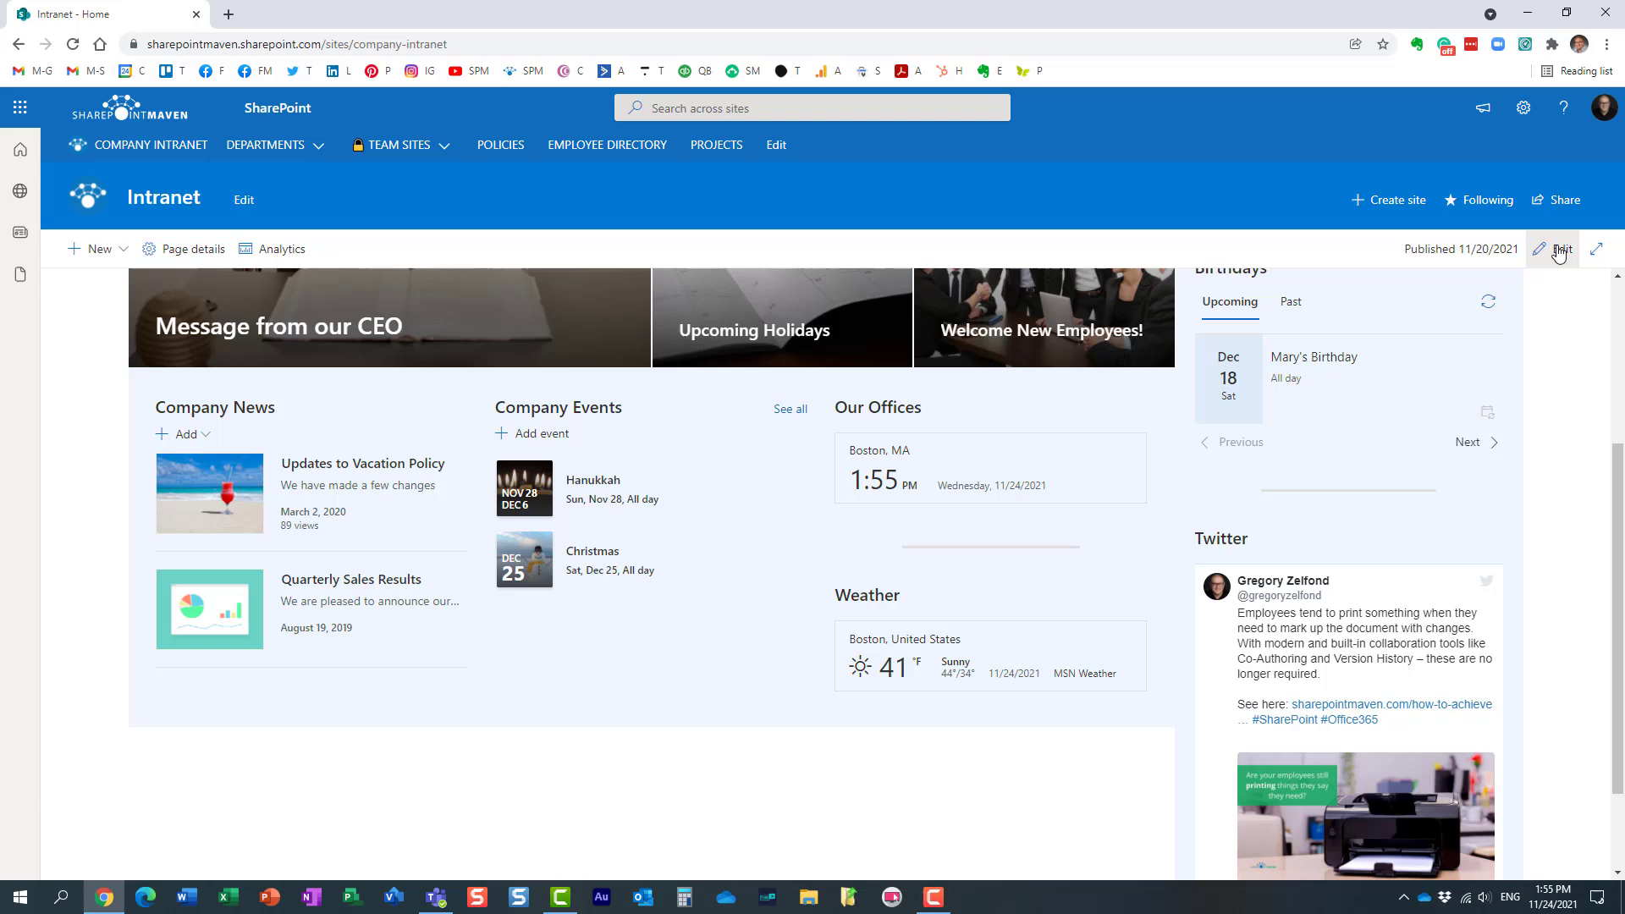
Put the home page in edit mode and add an empty two-column section below the content.
{"action": "left_click", "coordinate": [1556, 249]}
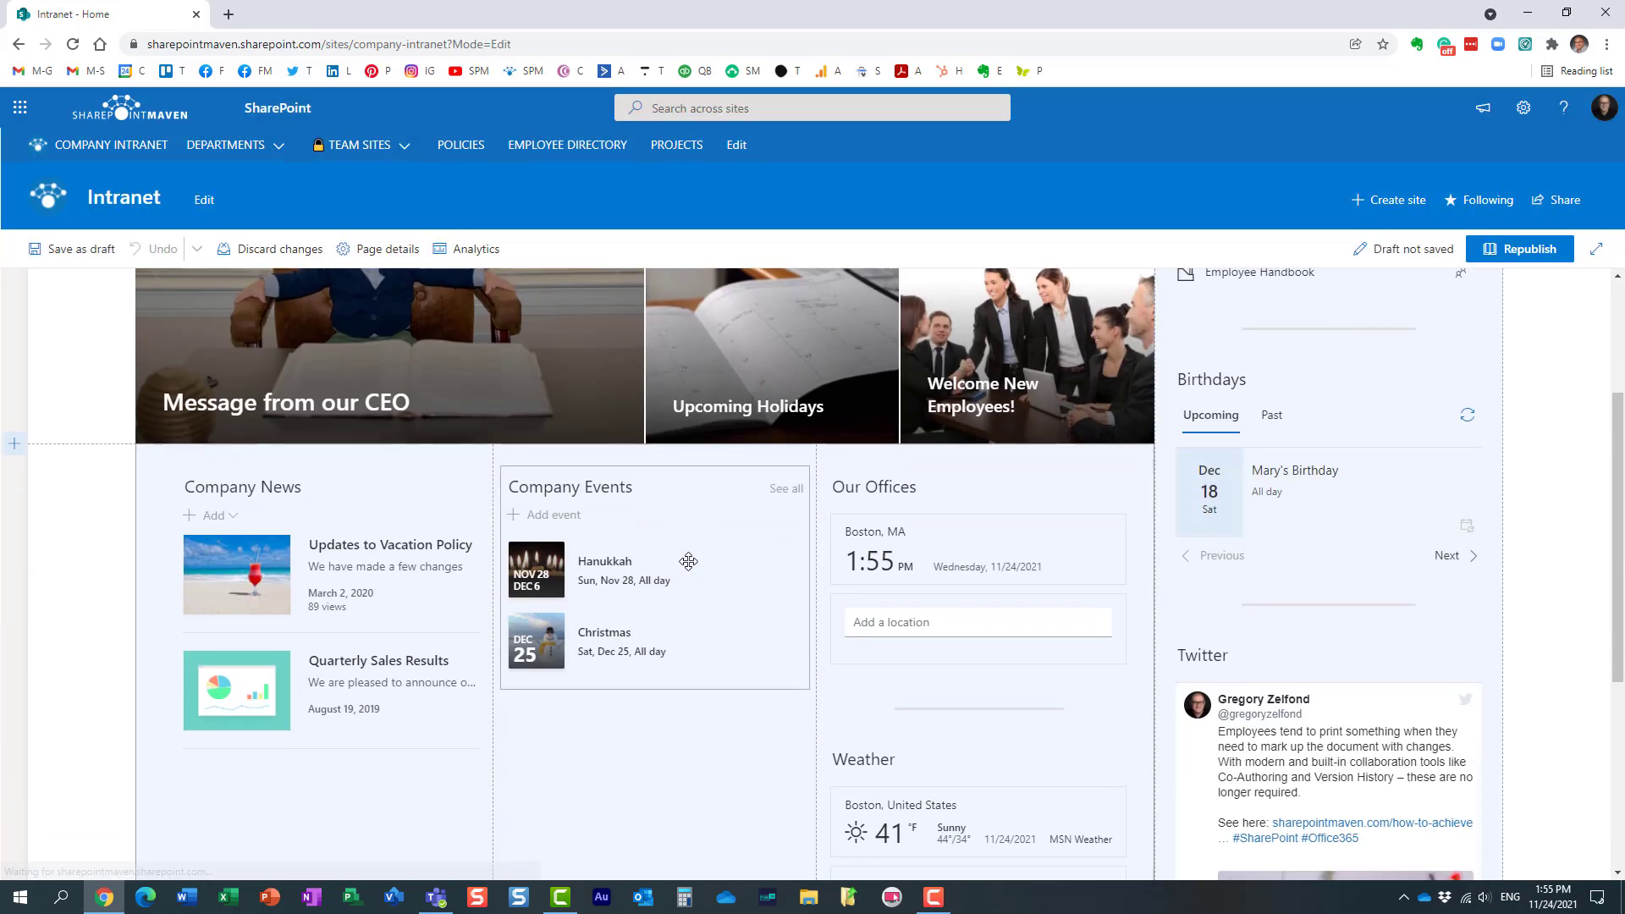
{"action": "scroll", "scroll_direction": "down", "scroll_amount": 3}
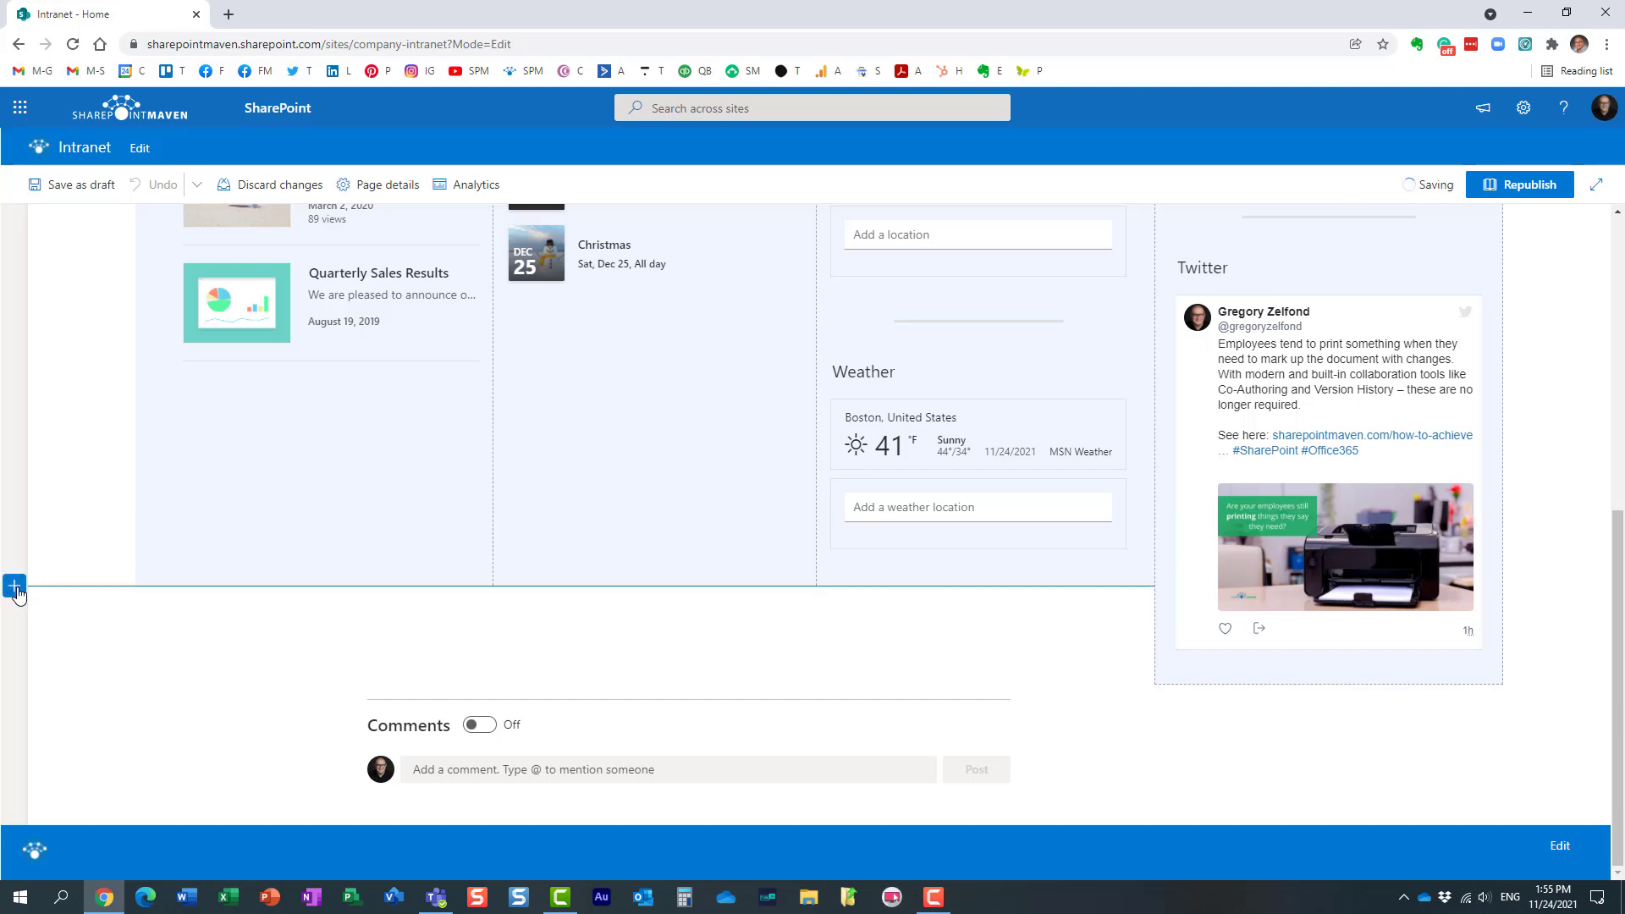
{"action": "left_click", "coordinate": [14, 586]}
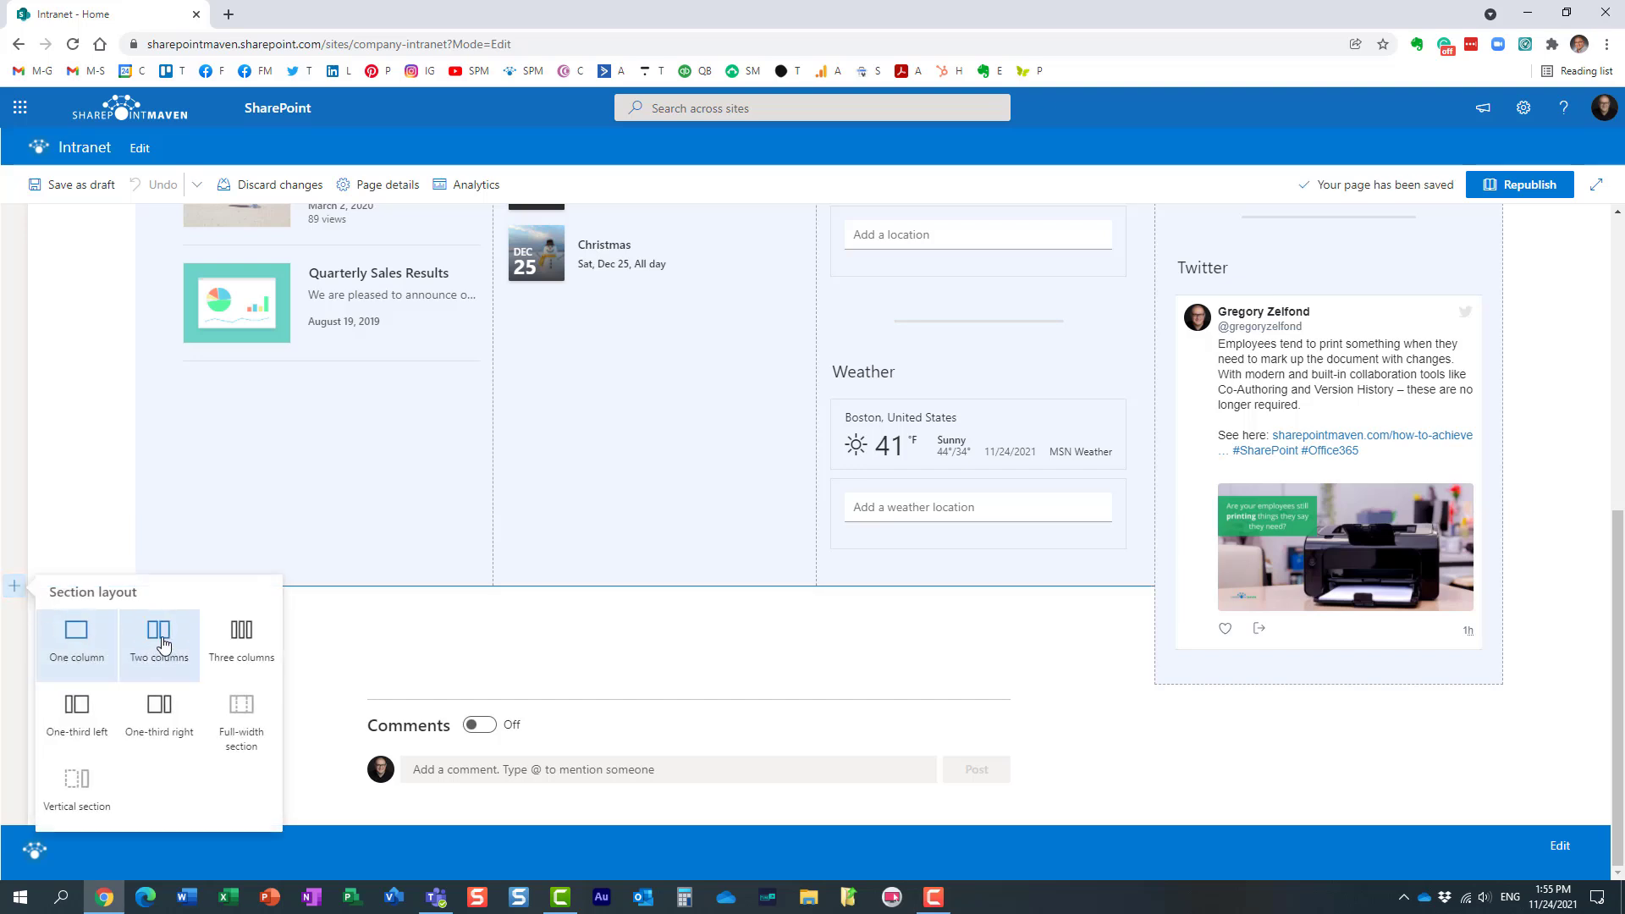
{"action": "left_click", "coordinate": [158, 635]}
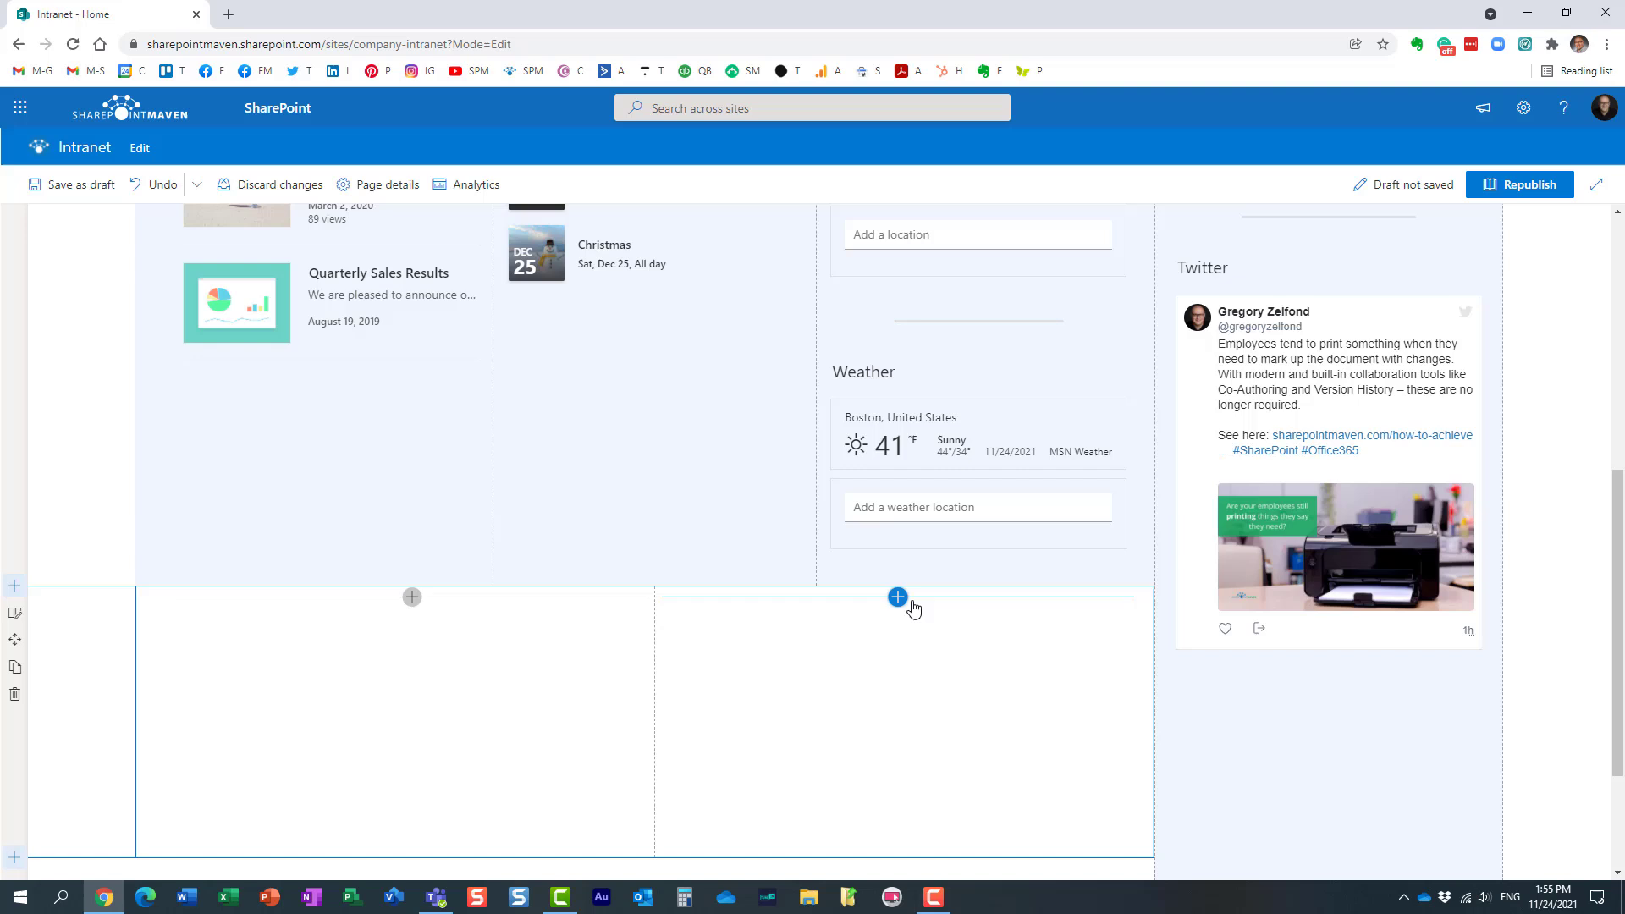
{"action": "left_click", "coordinate": [71, 185]}
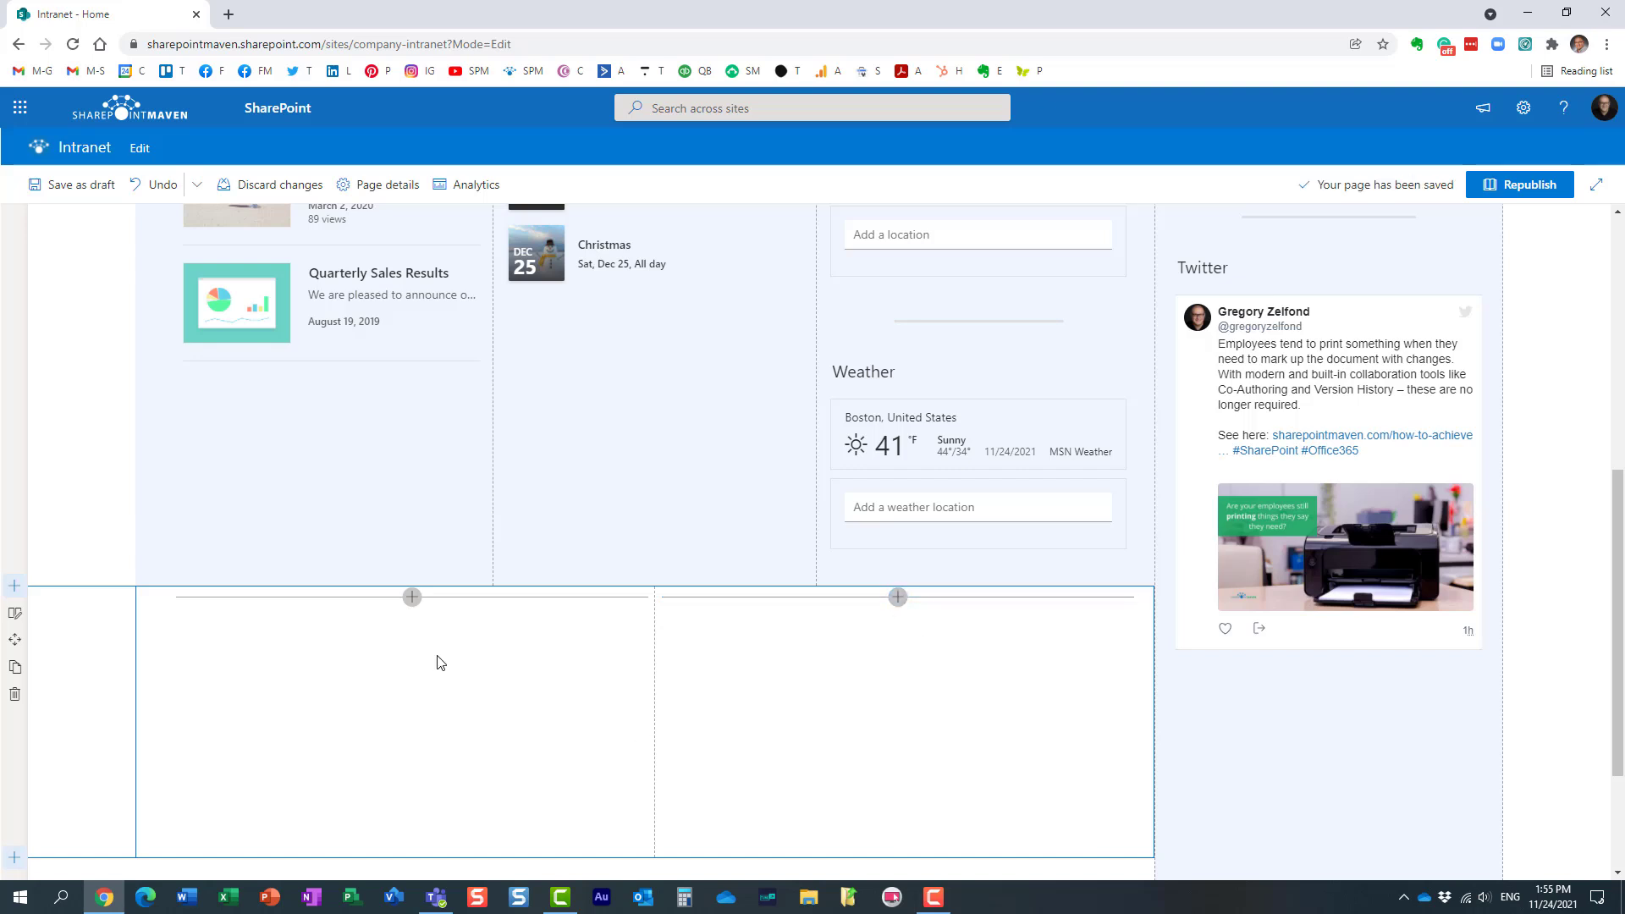
Insert a List web part into the new section's left column, found by searching 'list'.
{"action": "left_click", "coordinate": [411, 597]}
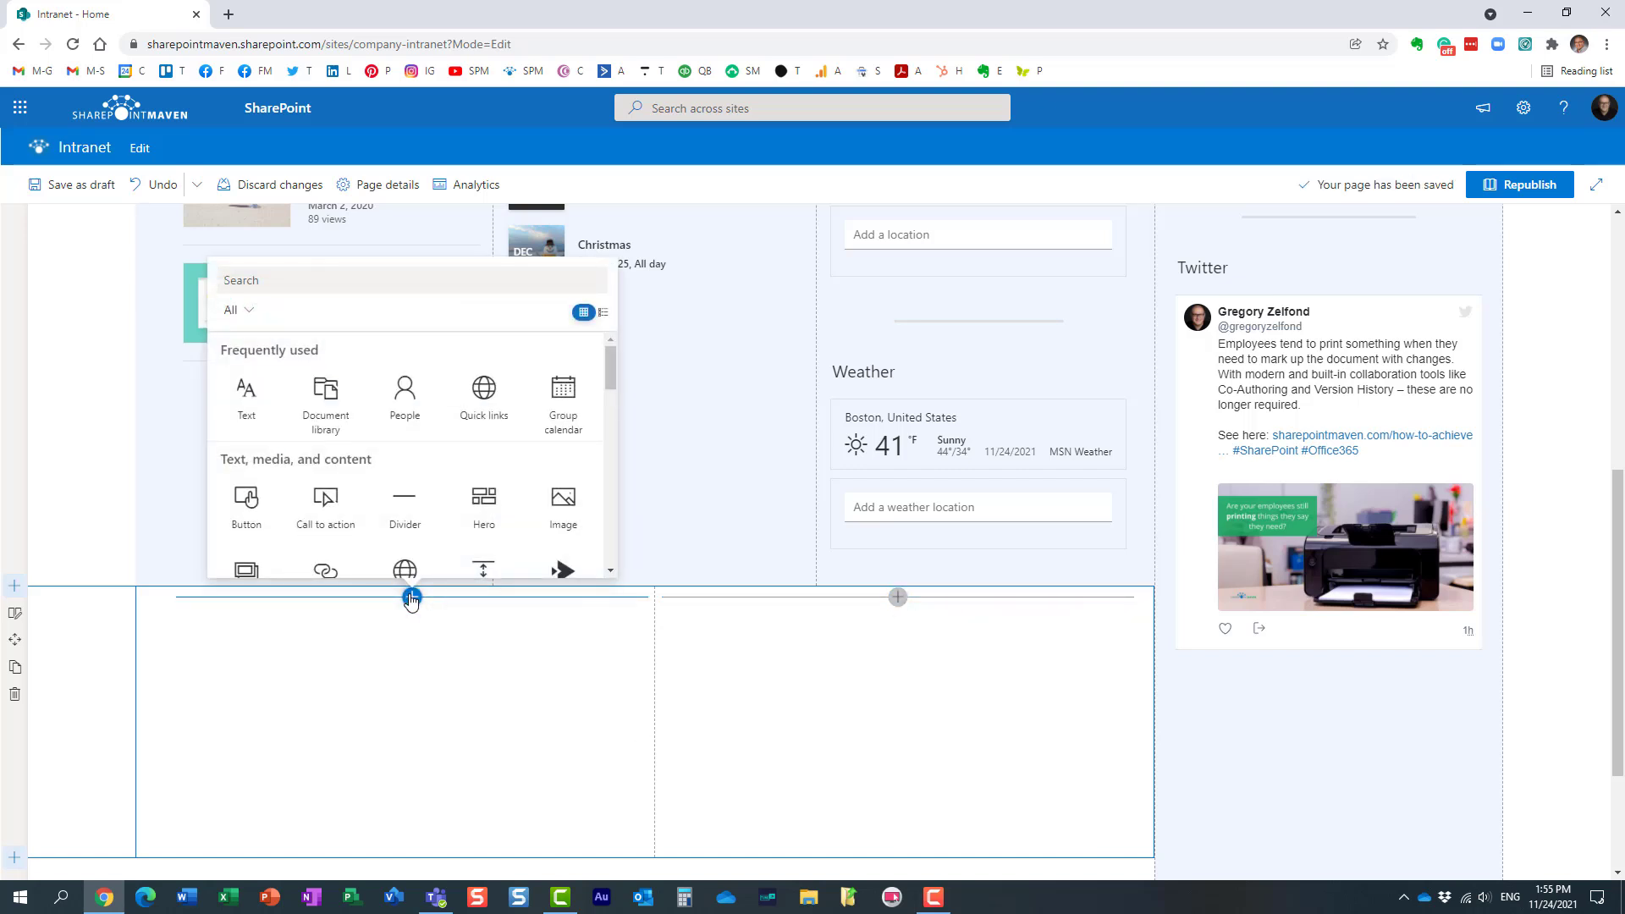
{"action": "type", "text": "l"}
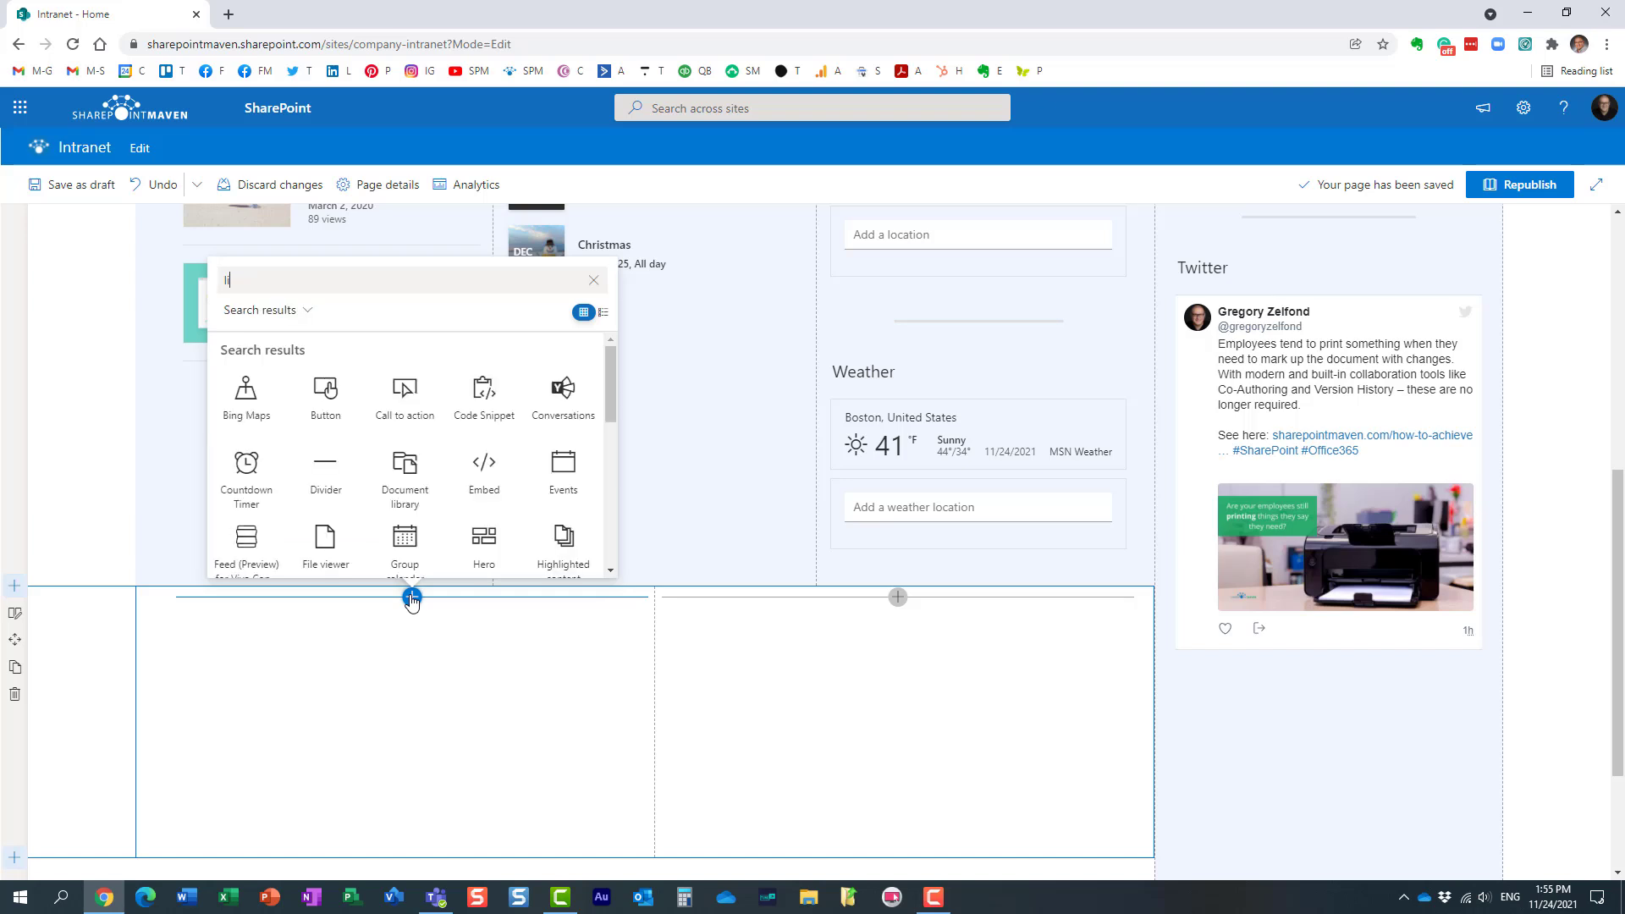
{"action": "type", "text": "ist"}
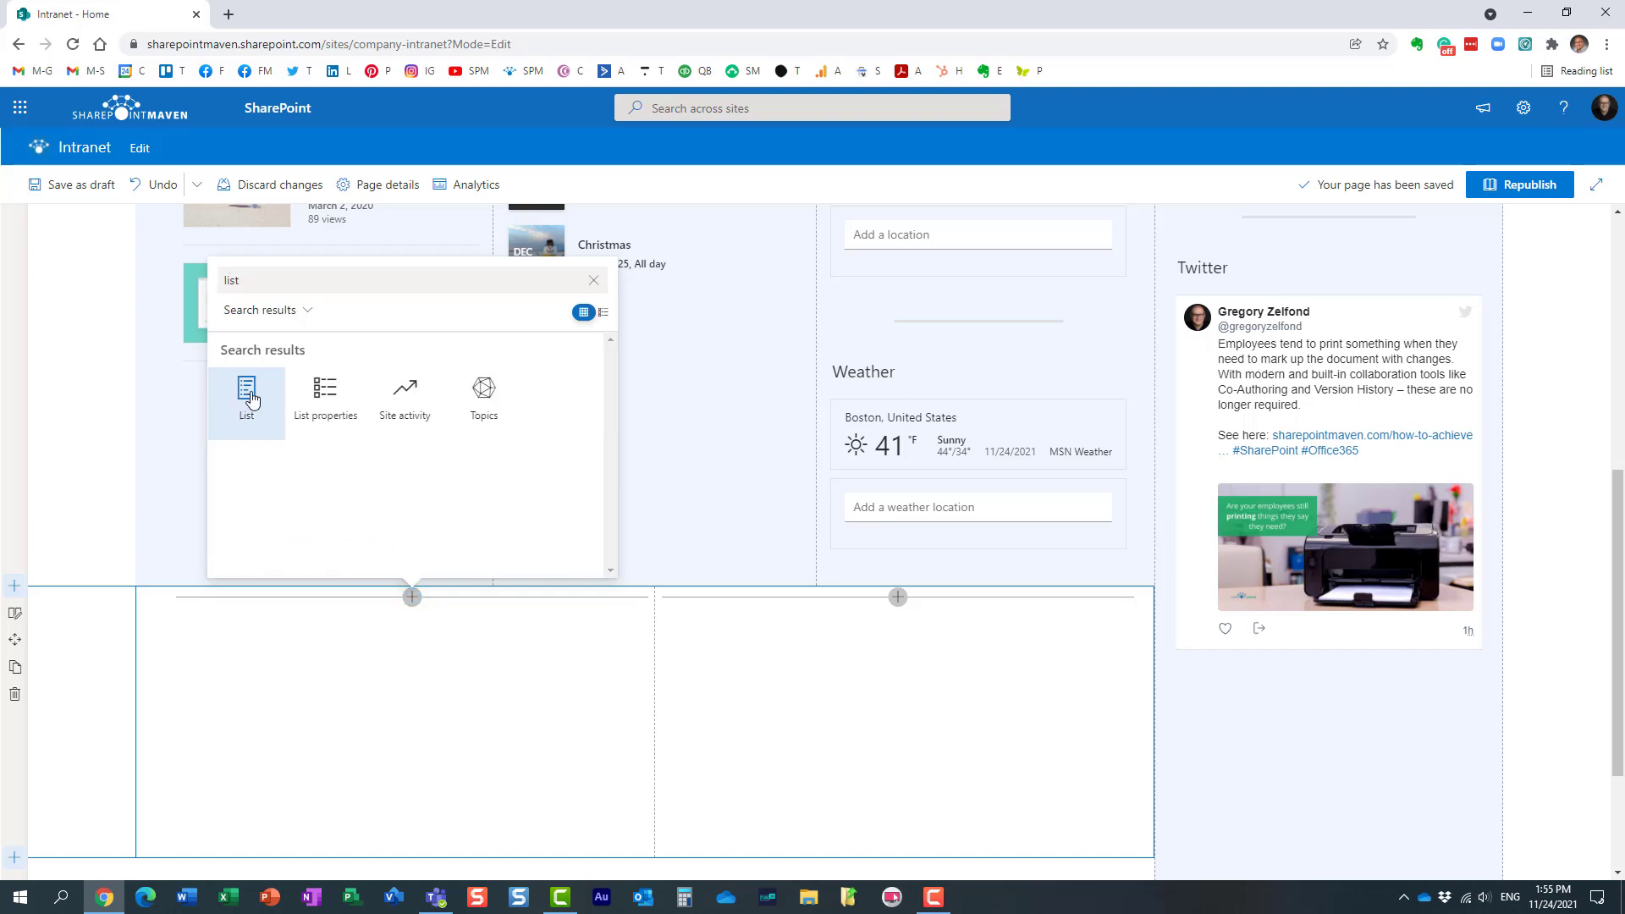
{"action": "left_click", "coordinate": [246, 399]}
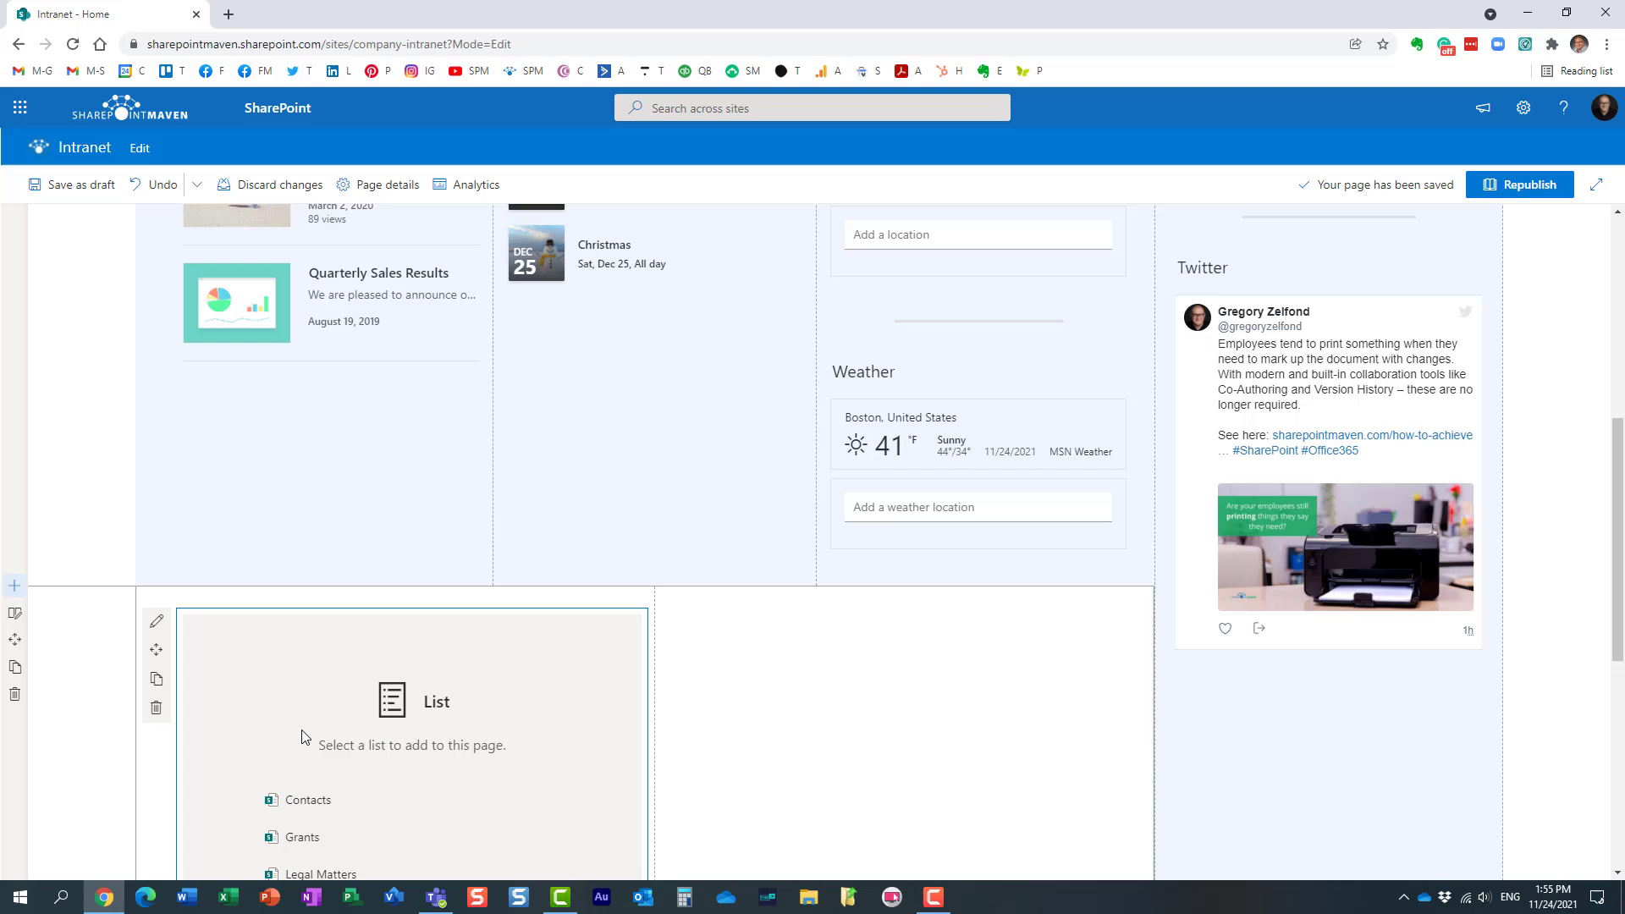
Point the List web part at the Projects list and bring up its property pane.
{"action": "scroll", "scroll_direction": "down", "scroll_amount": 3}
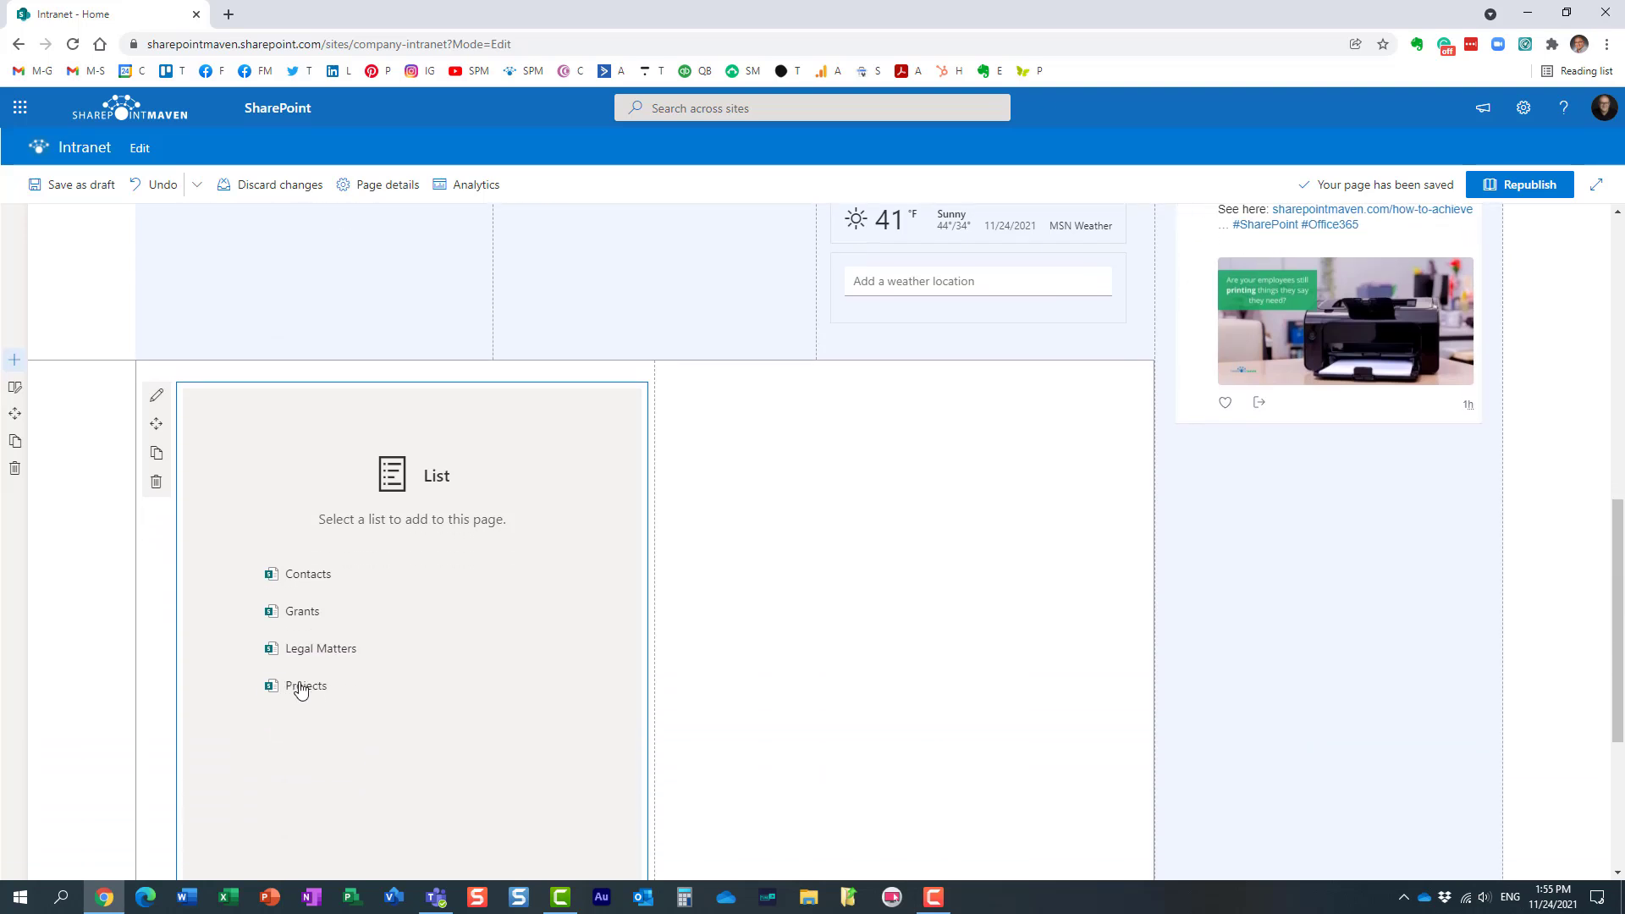
{"action": "left_click", "coordinate": [306, 686]}
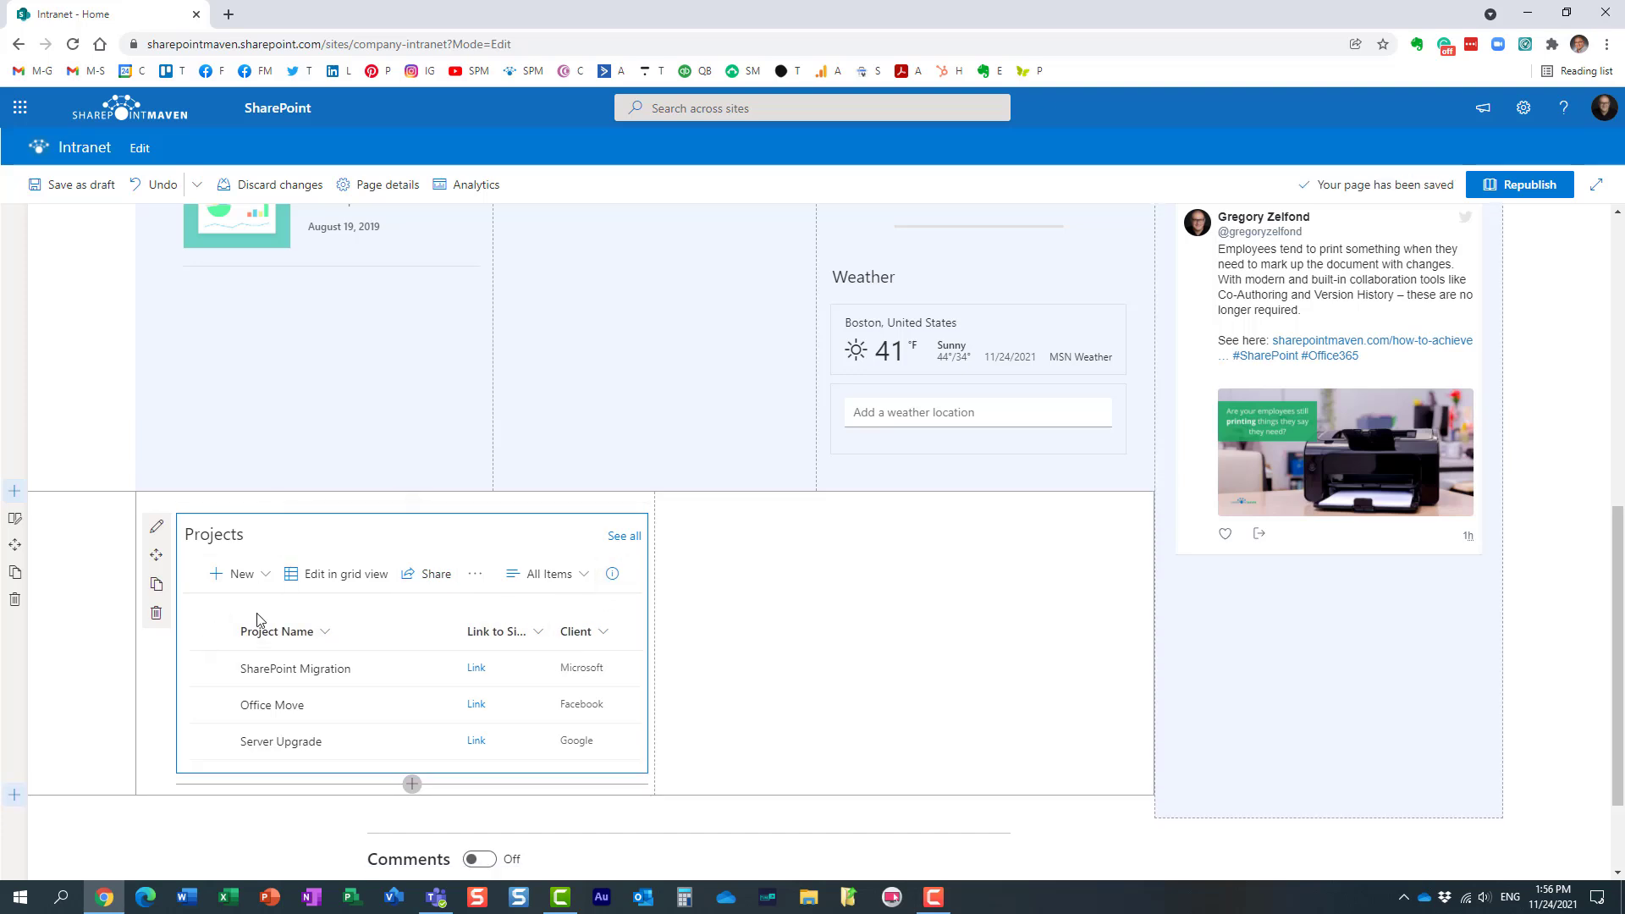
{"action": "mouse_move", "coordinate": [532, 681]}
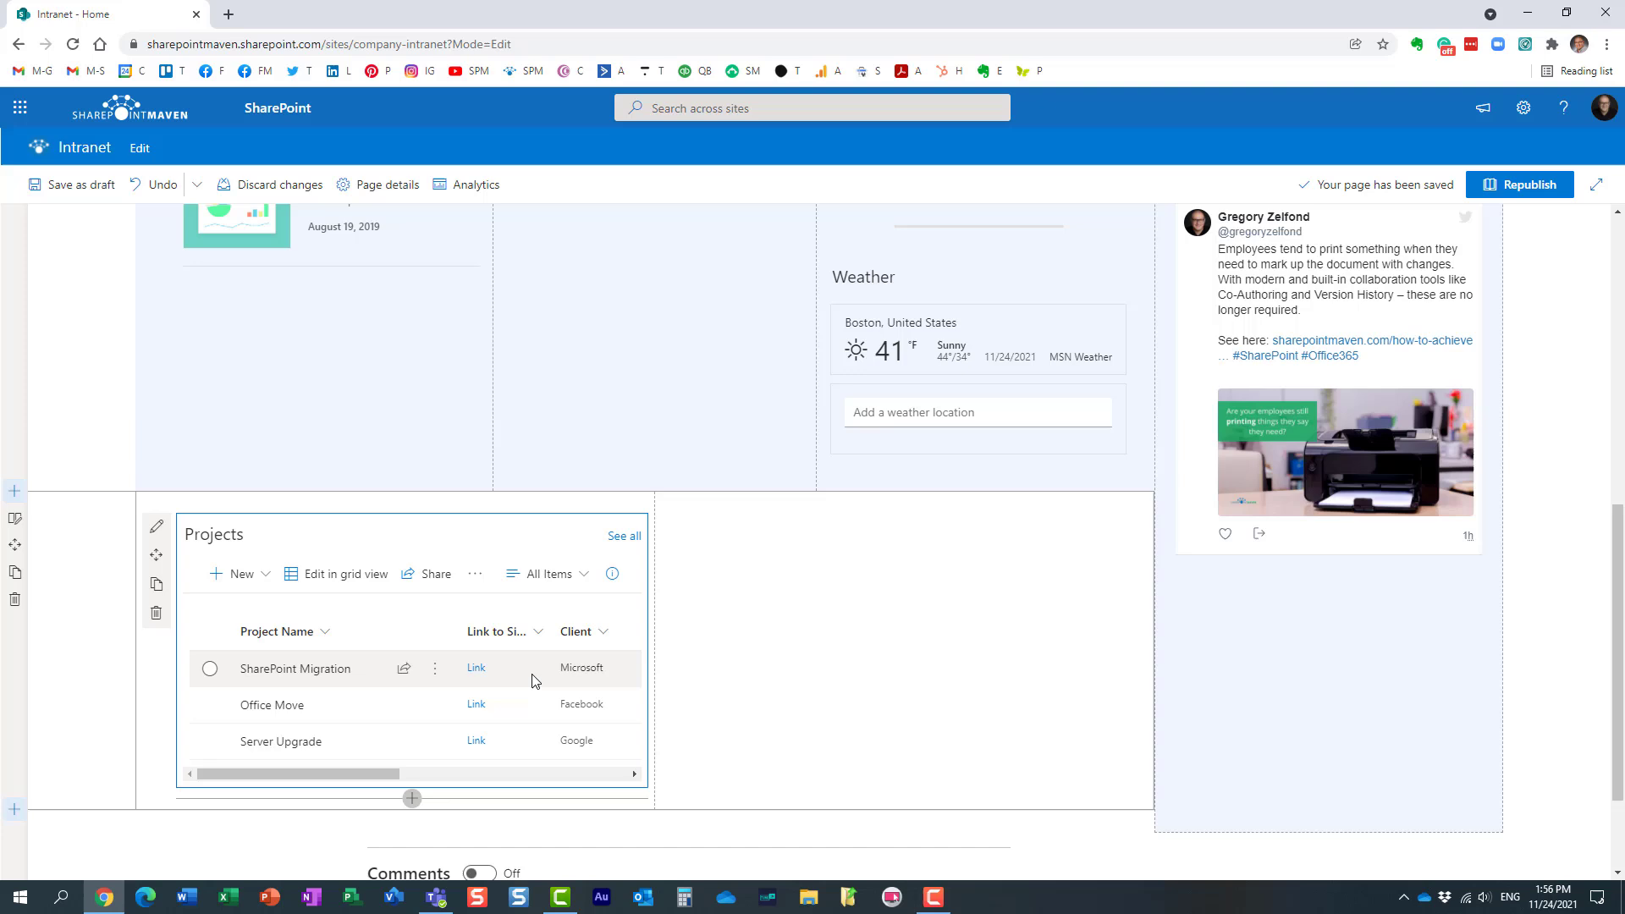
{"action": "mouse_move", "coordinate": [435, 668]}
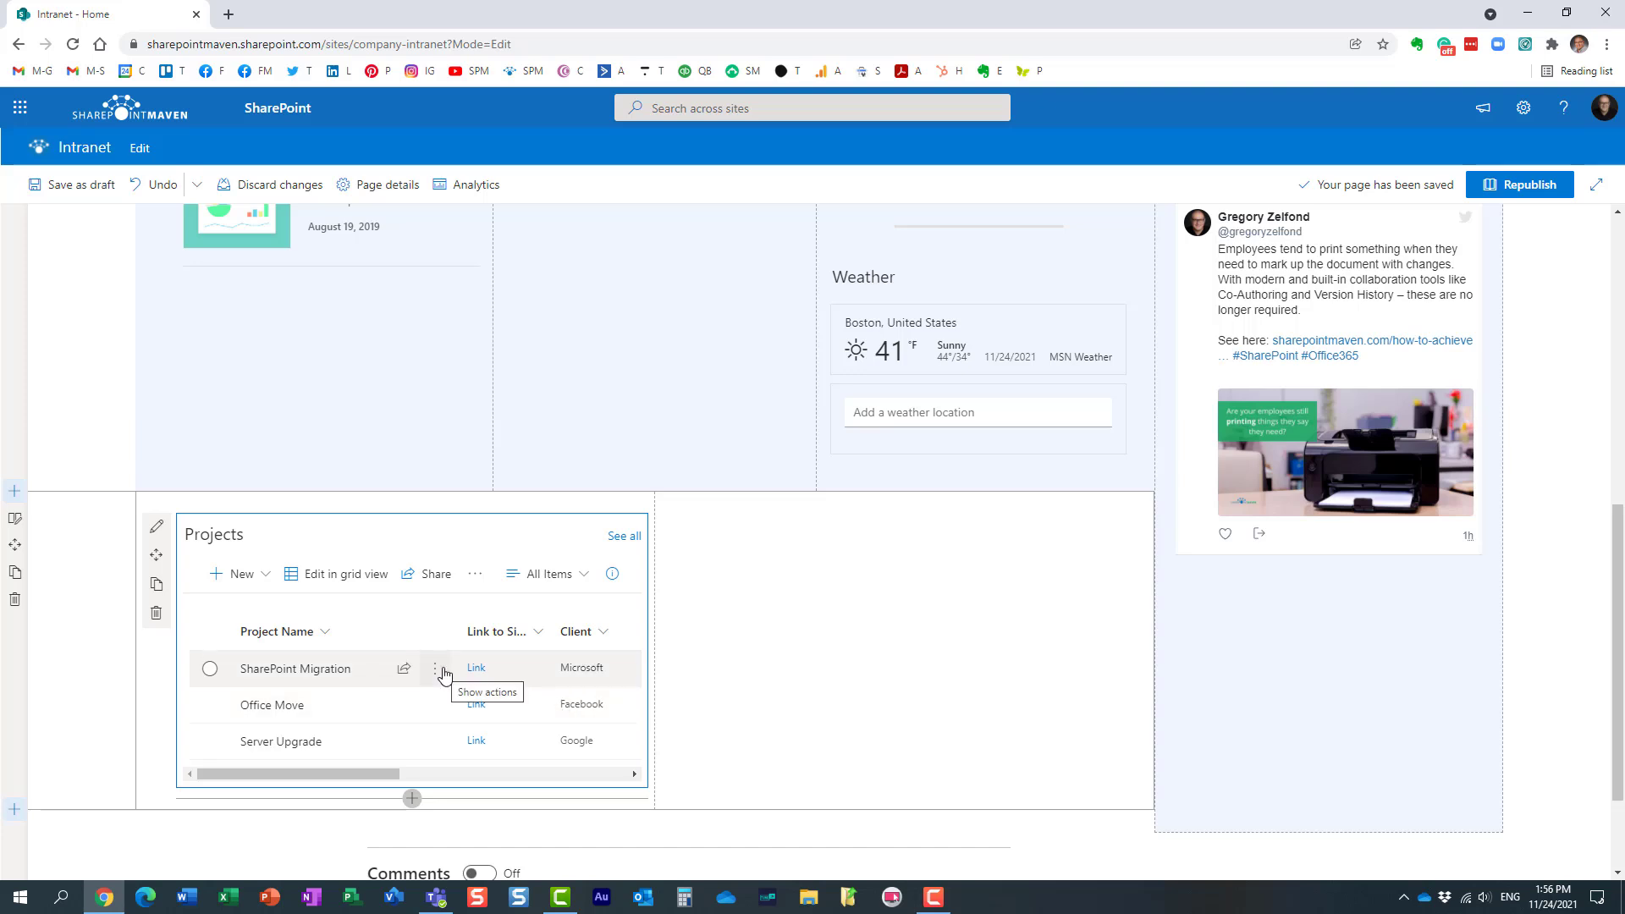
{"action": "mouse_move", "coordinate": [178, 539]}
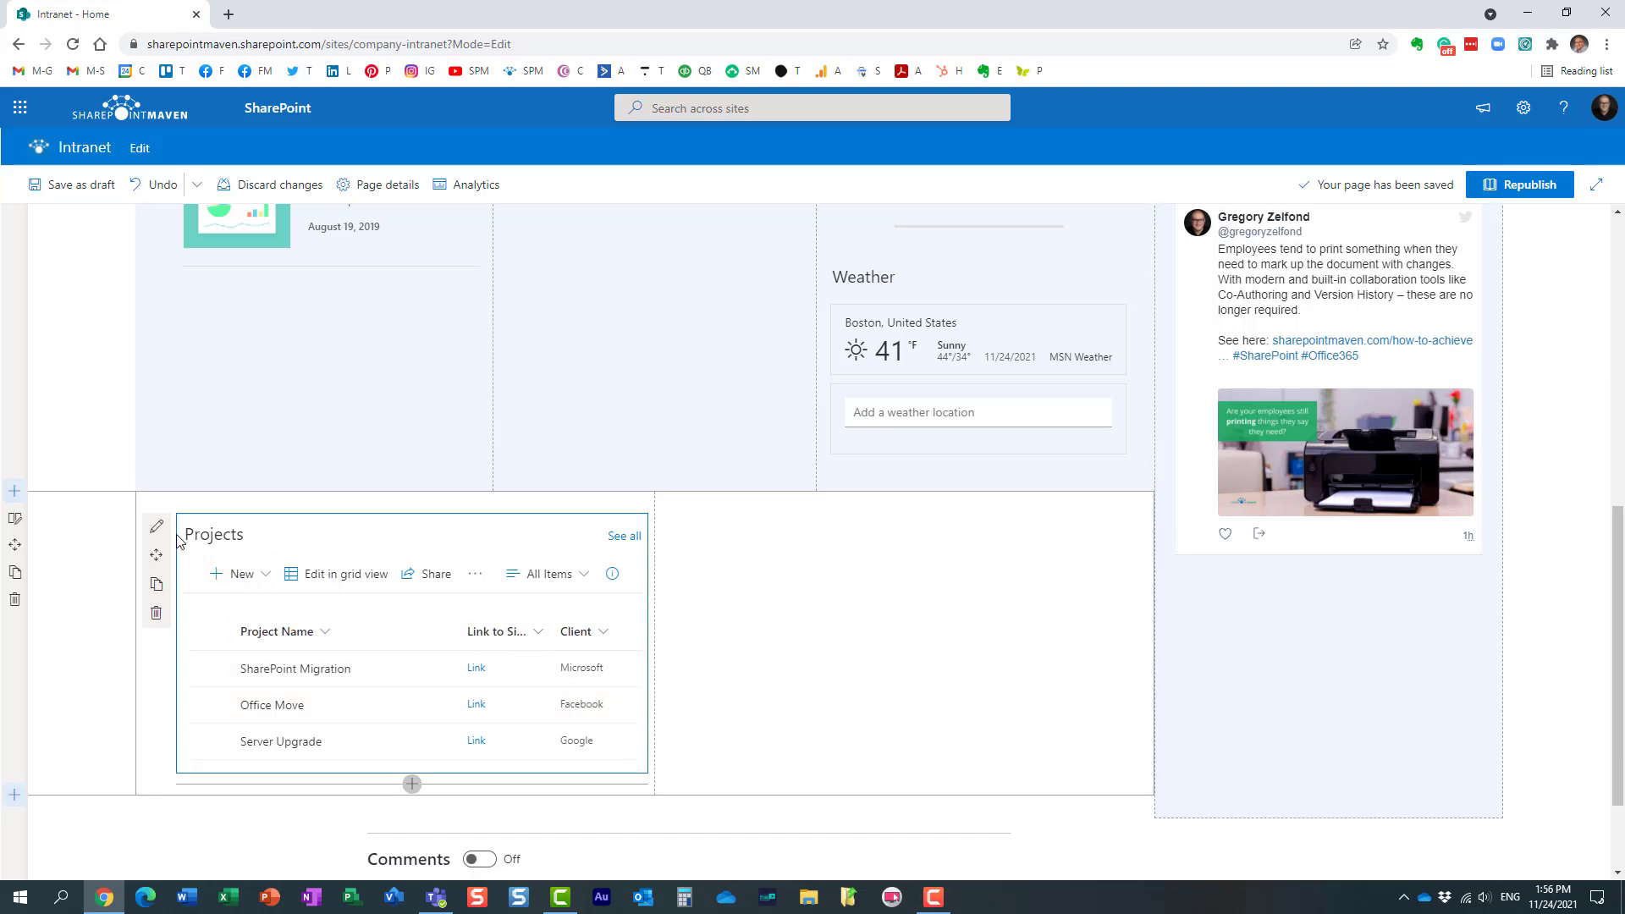
{"action": "left_click", "coordinate": [155, 526]}
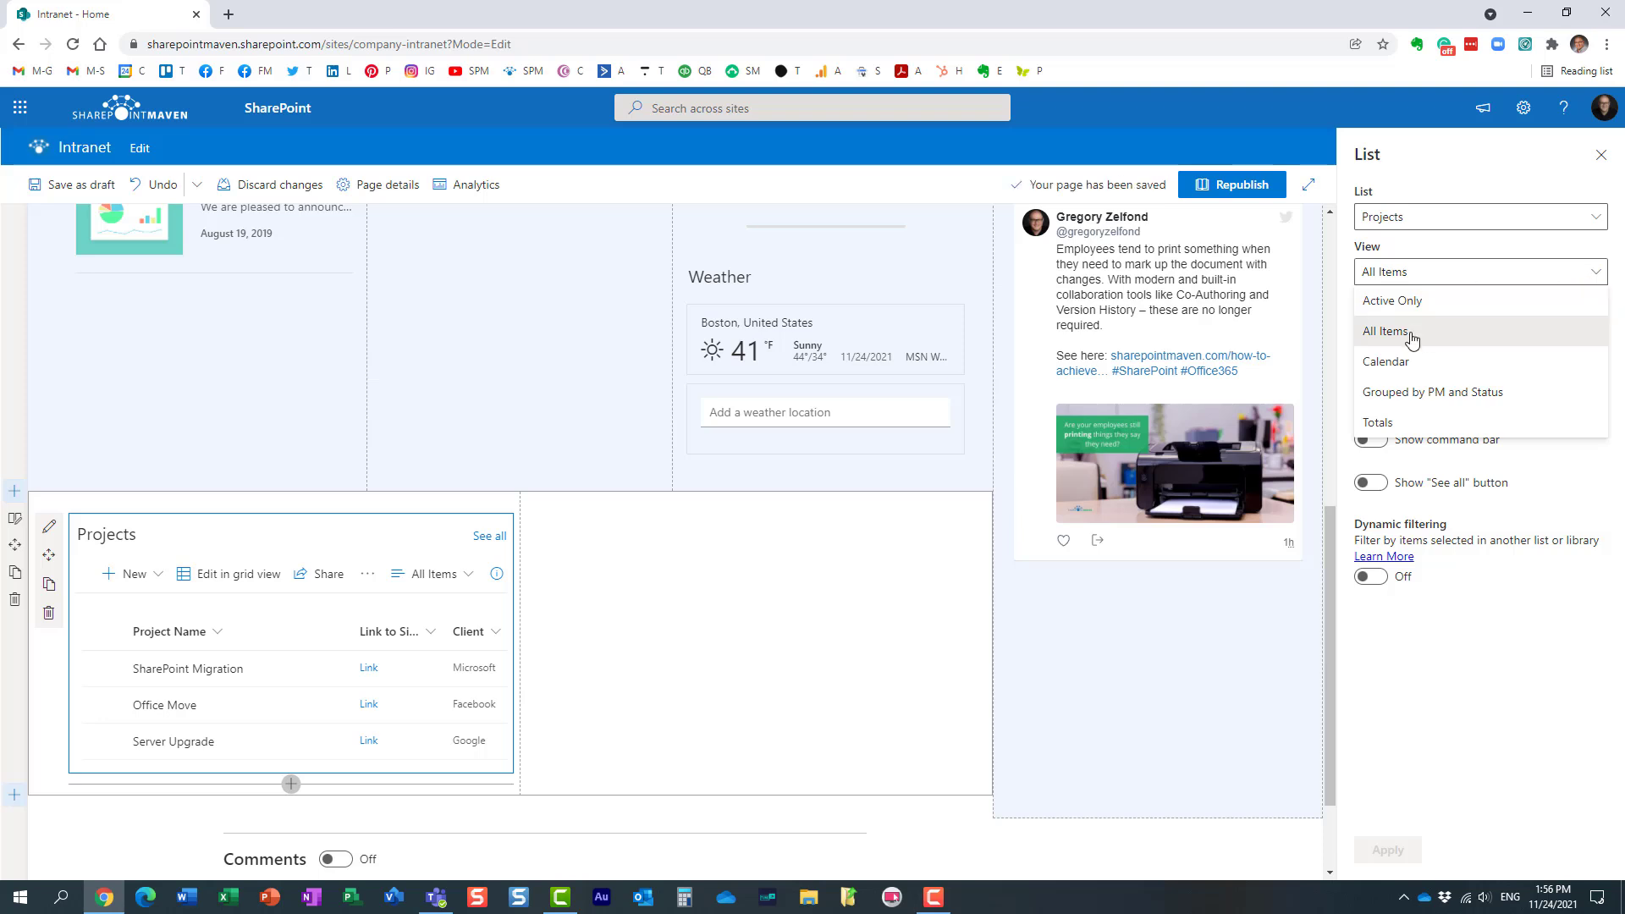
Set the Projects web part's view to Calendar, apply it, and republish the page.
{"action": "left_click", "coordinate": [1385, 362]}
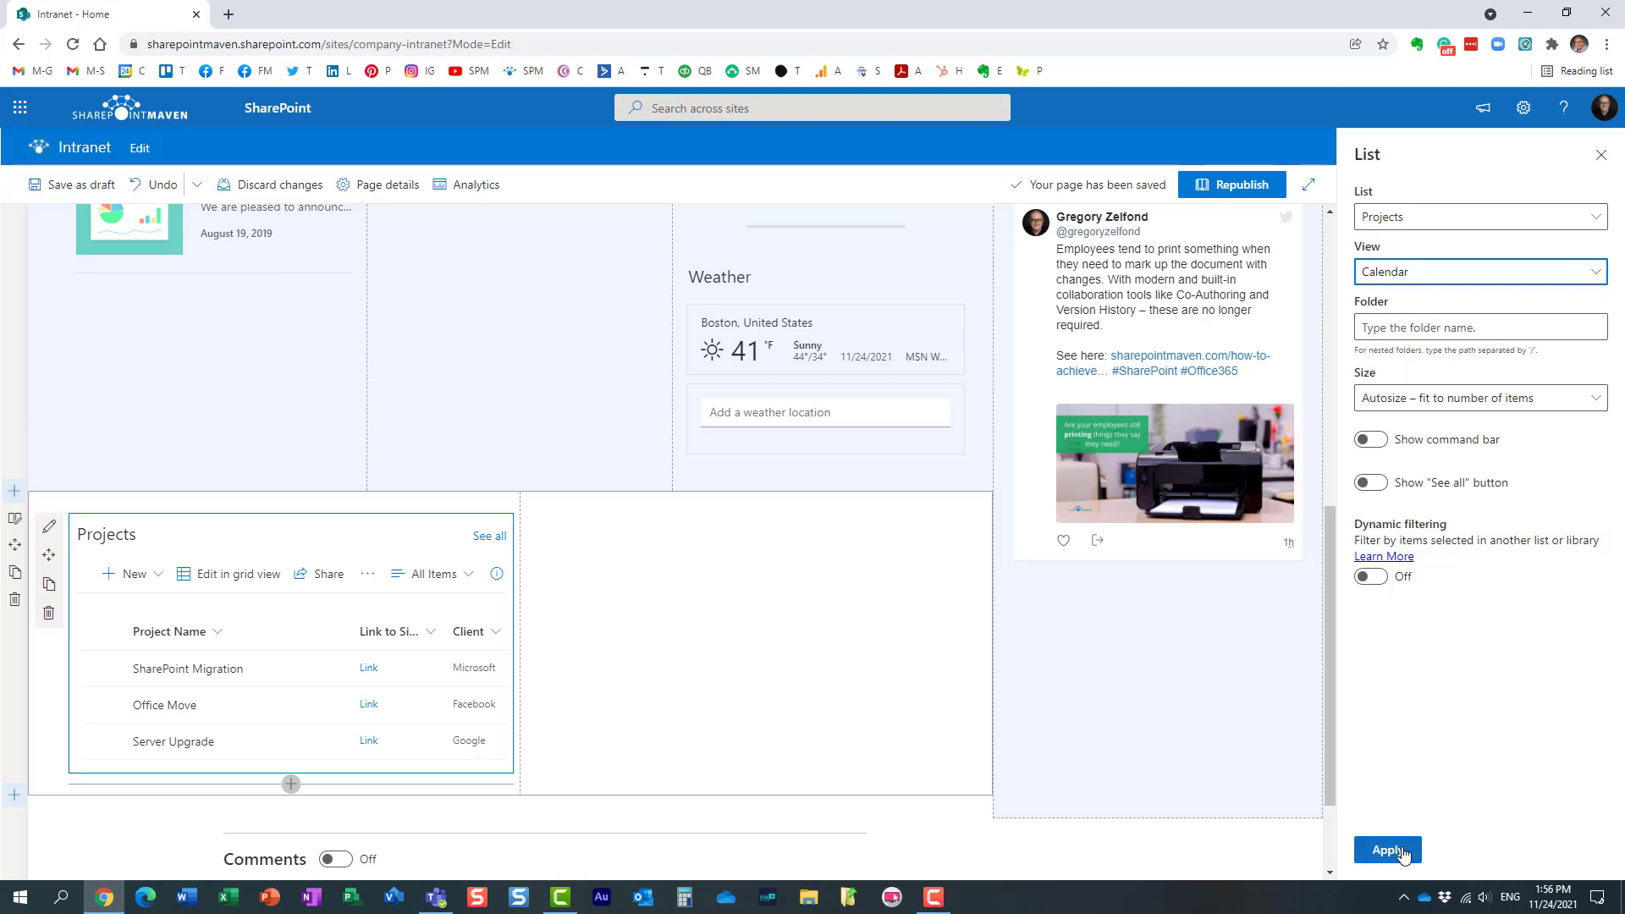
{"action": "left_click", "coordinate": [1385, 850]}
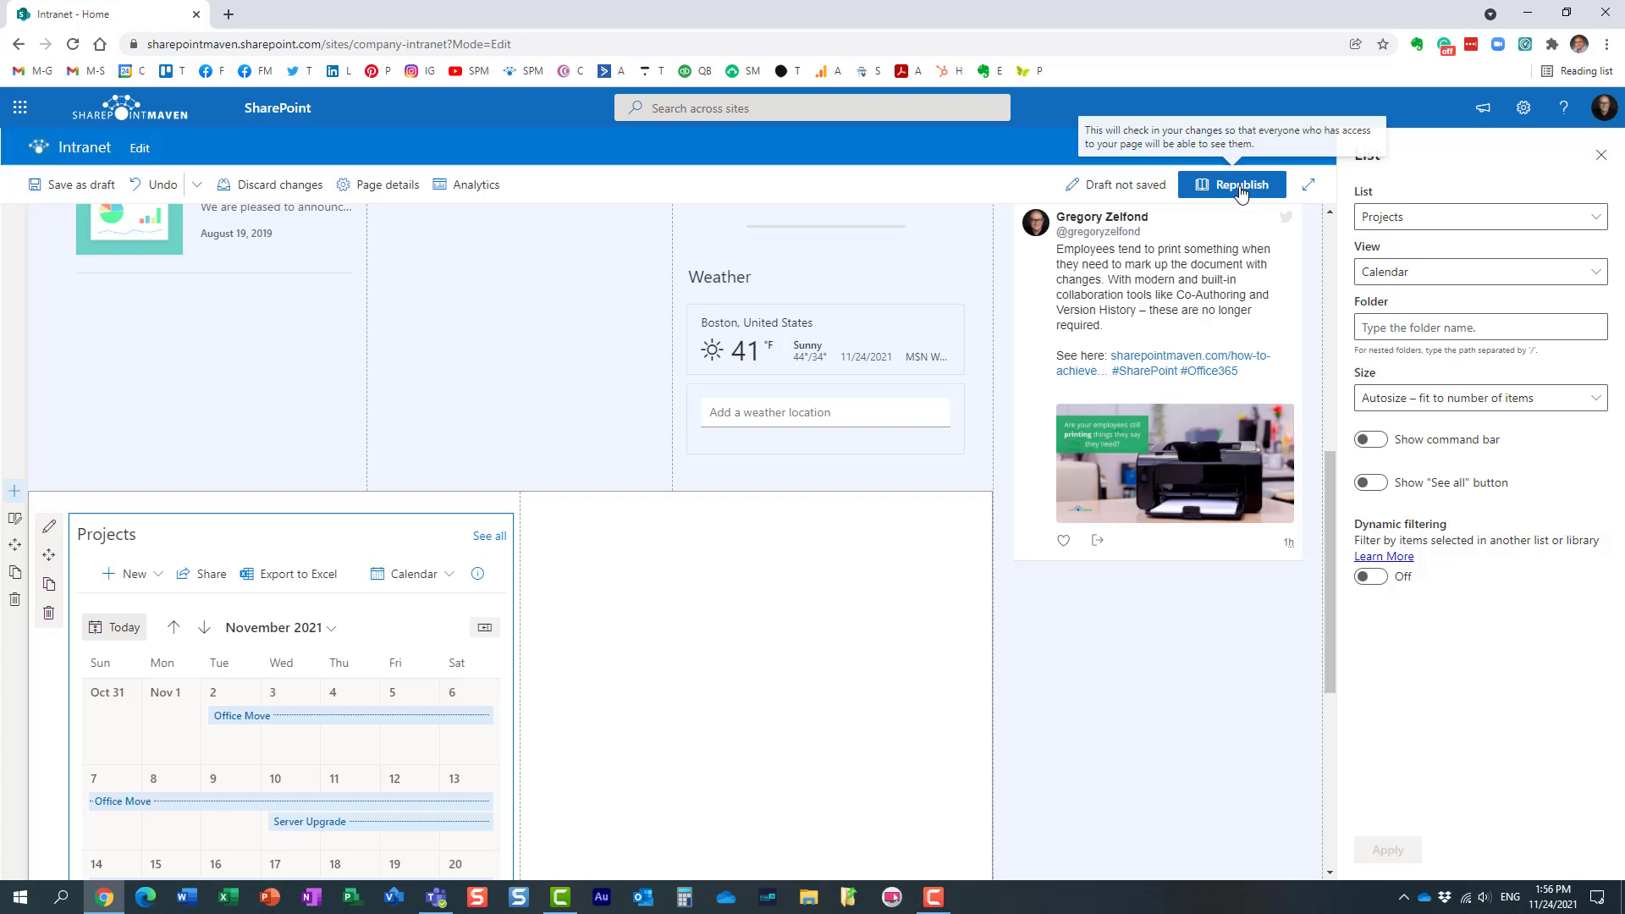
{"action": "left_click", "coordinate": [1232, 184]}
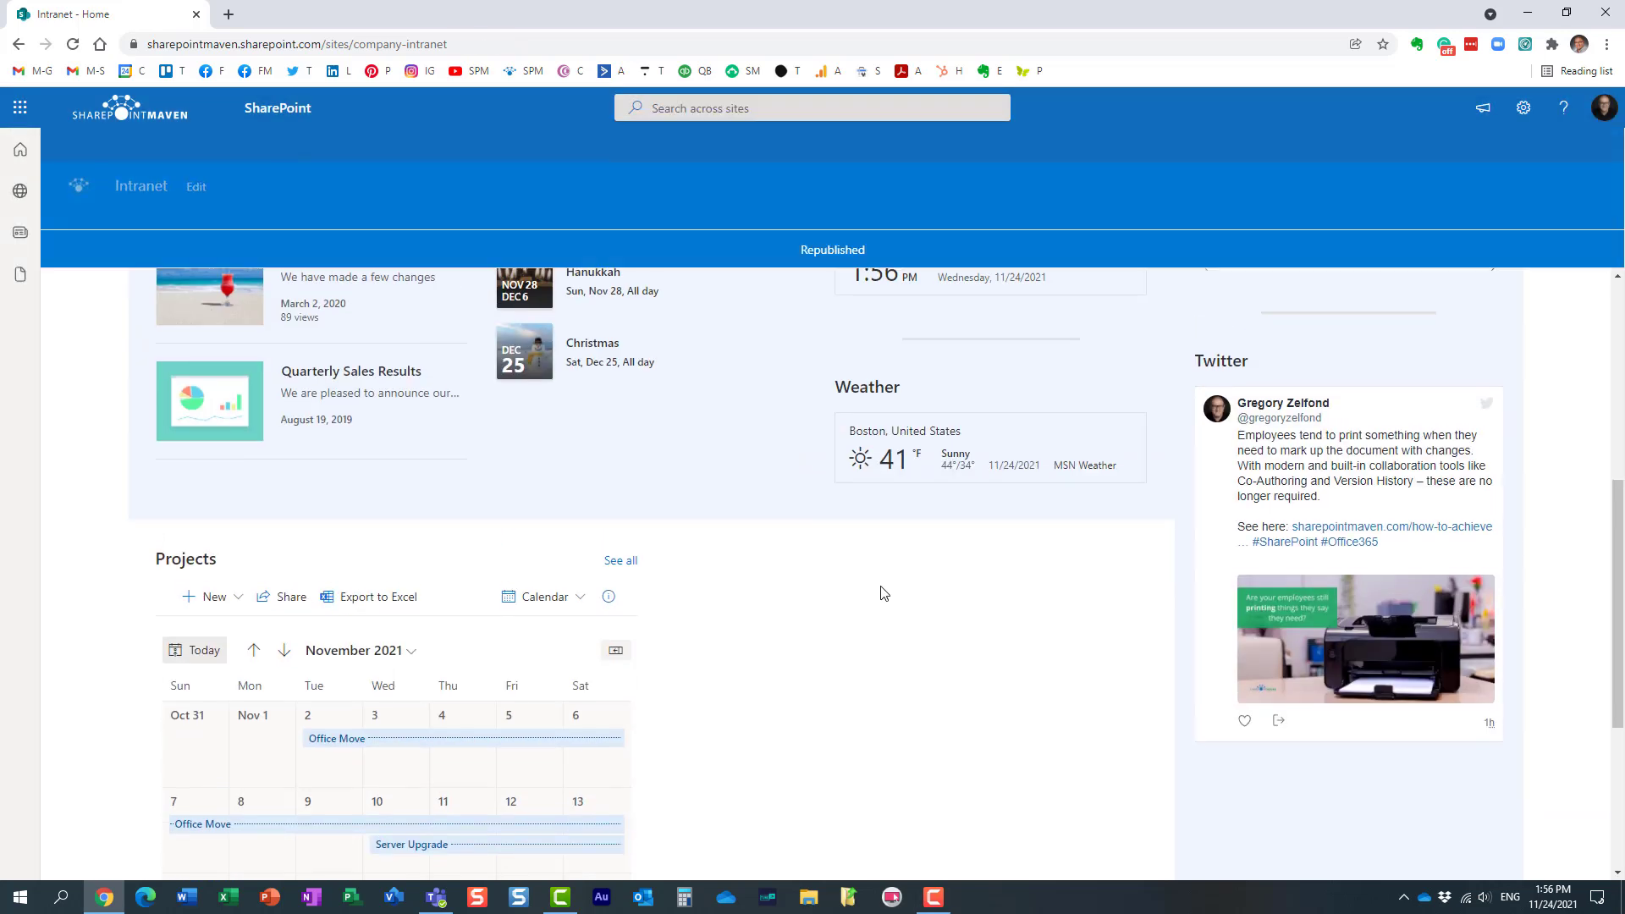
Review the published Projects calendar on the page, then return the page to edit mode.
{"action": "scroll", "scroll_direction": "up", "scroll_amount": 3}
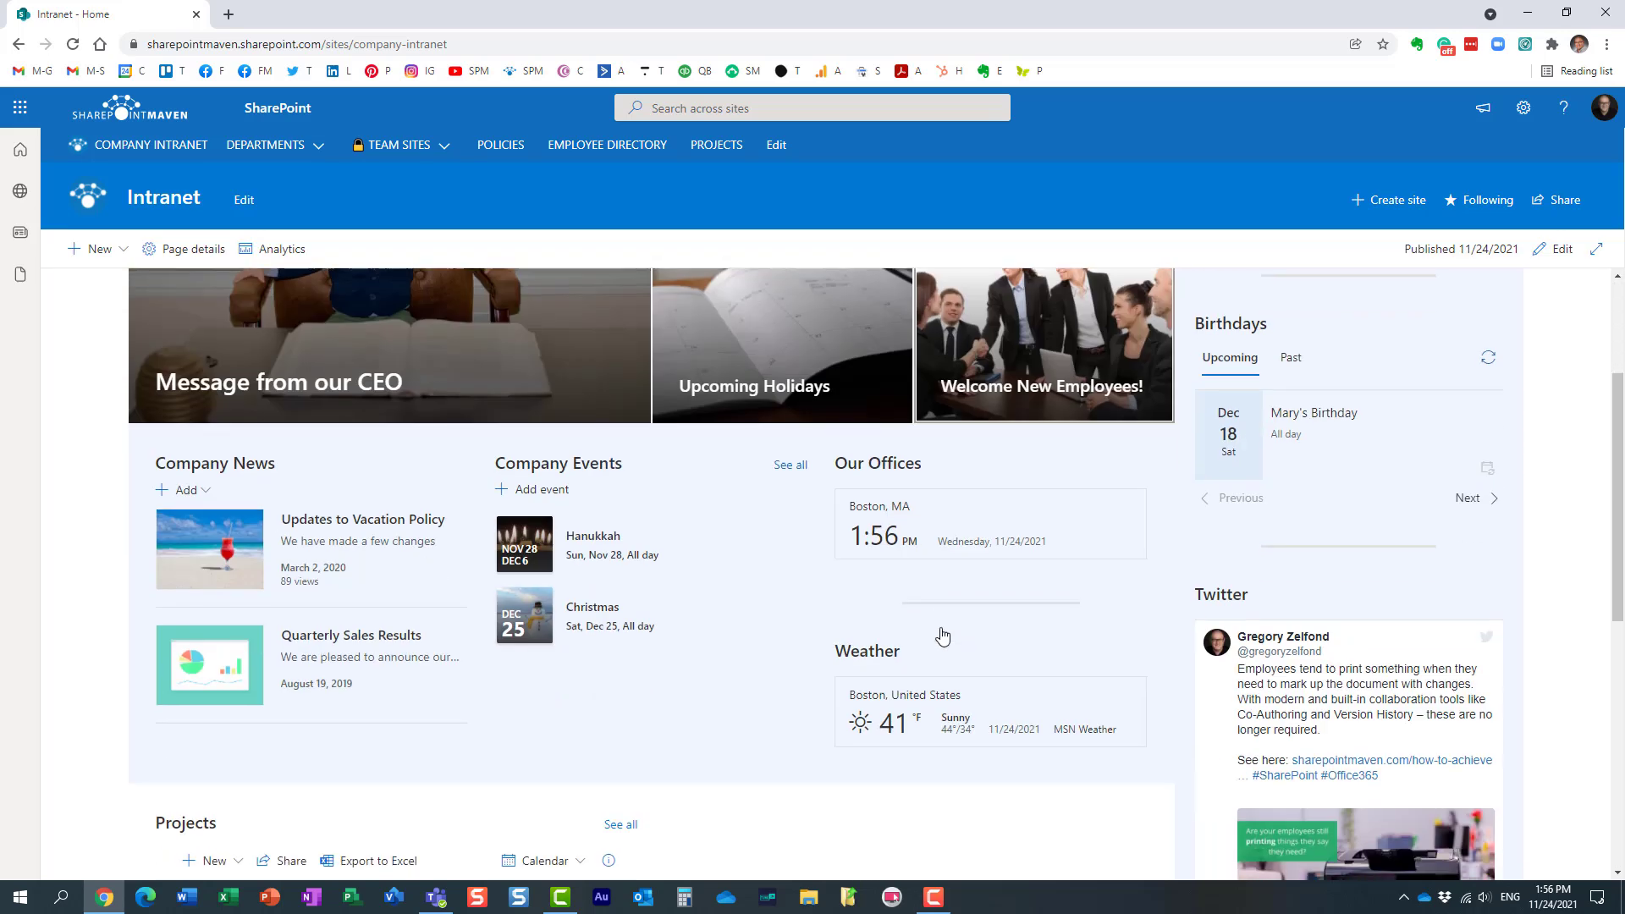
{"action": "scroll", "scroll_direction": "down", "scroll_amount": 3}
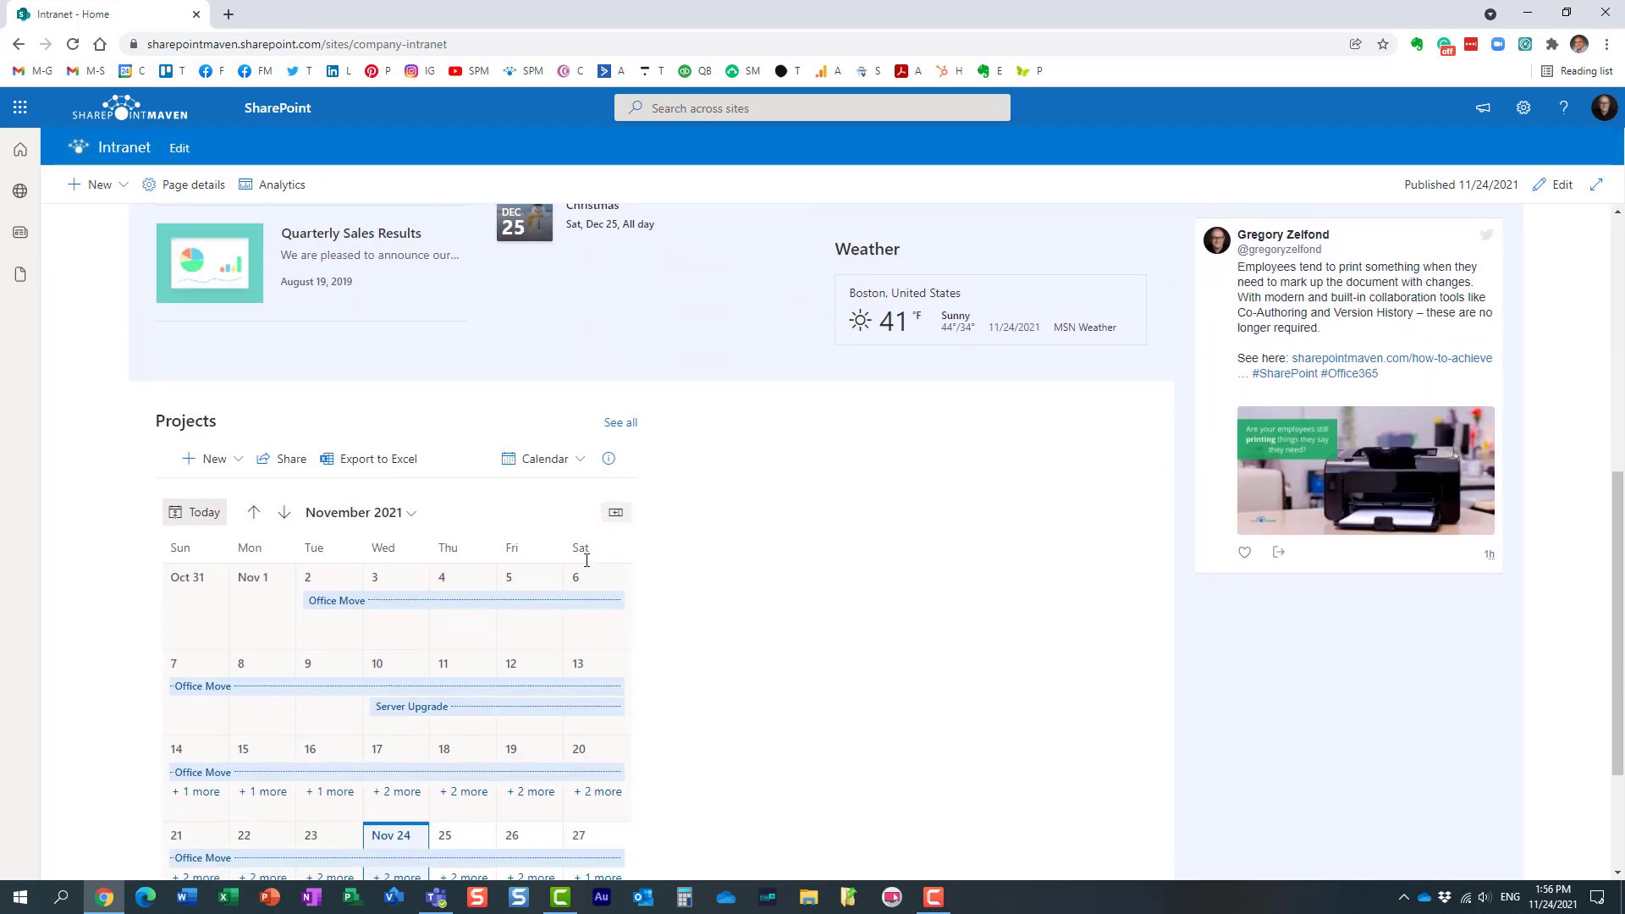
{"action": "scroll", "scroll_direction": "down", "scroll_amount": 3}
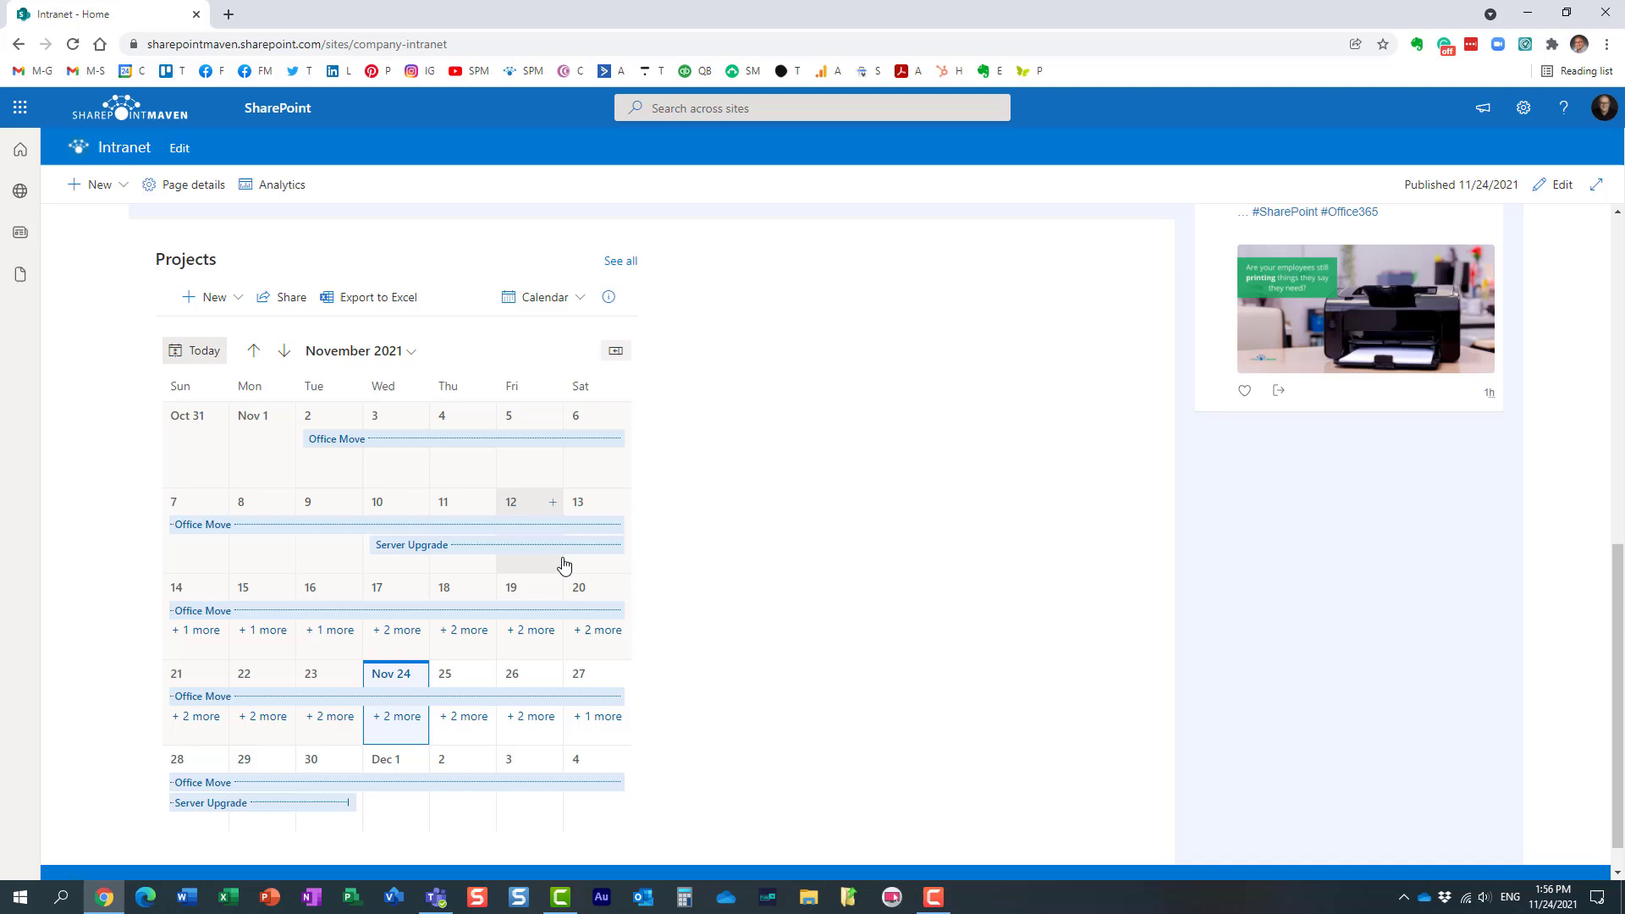
{"action": "scroll", "scroll_direction": "up", "scroll_amount": 3}
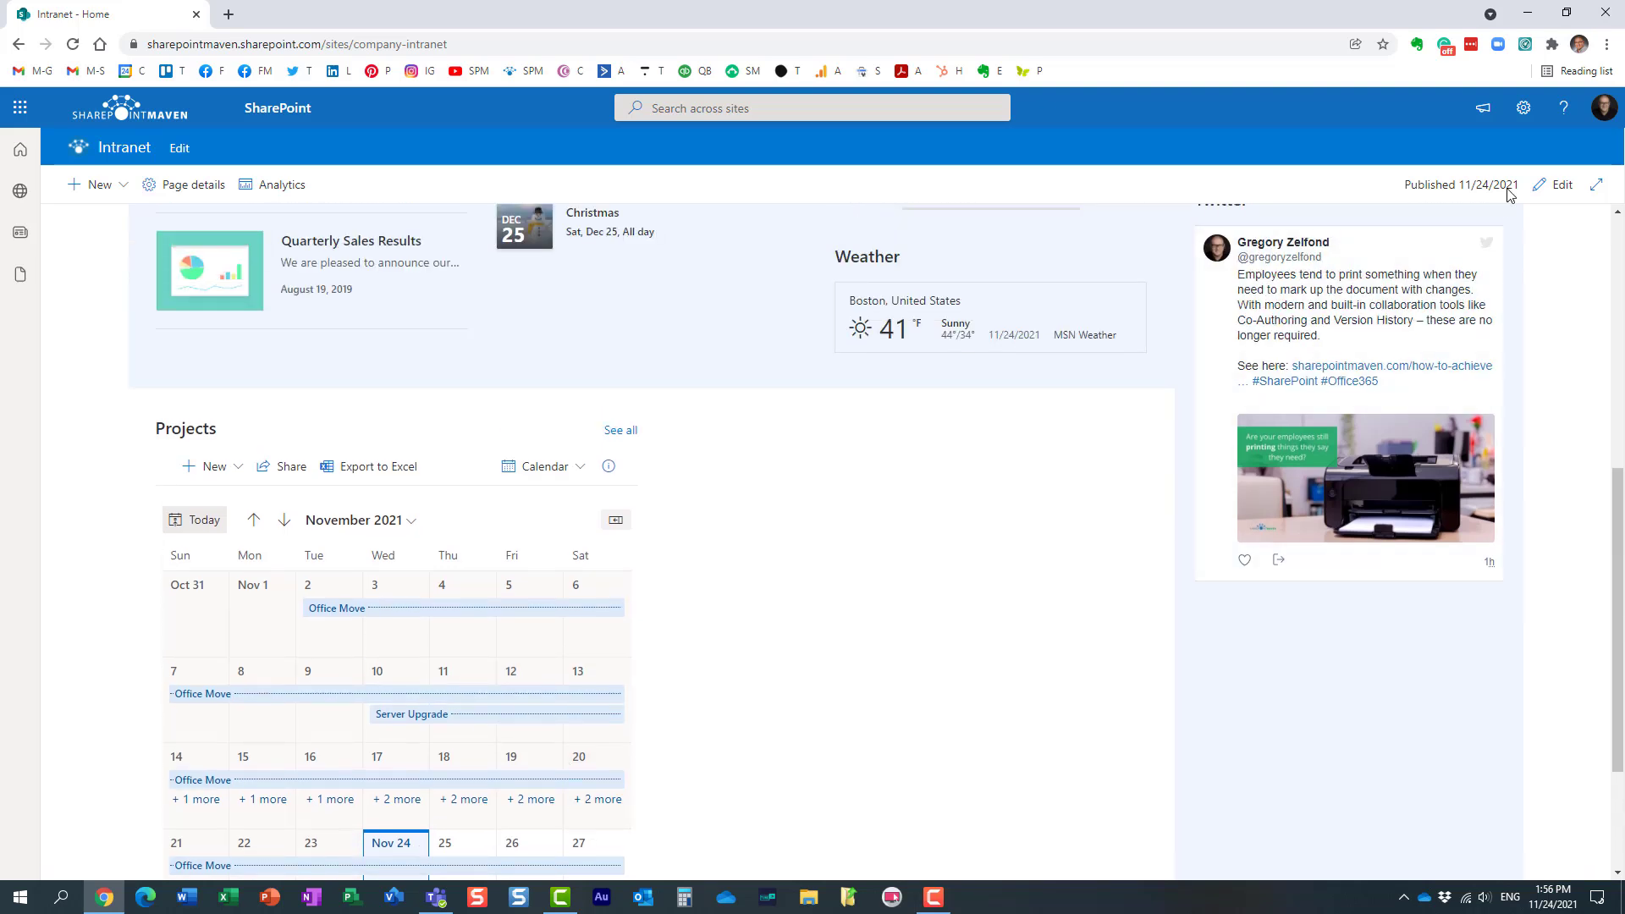
{"action": "left_click", "coordinate": [1554, 184]}
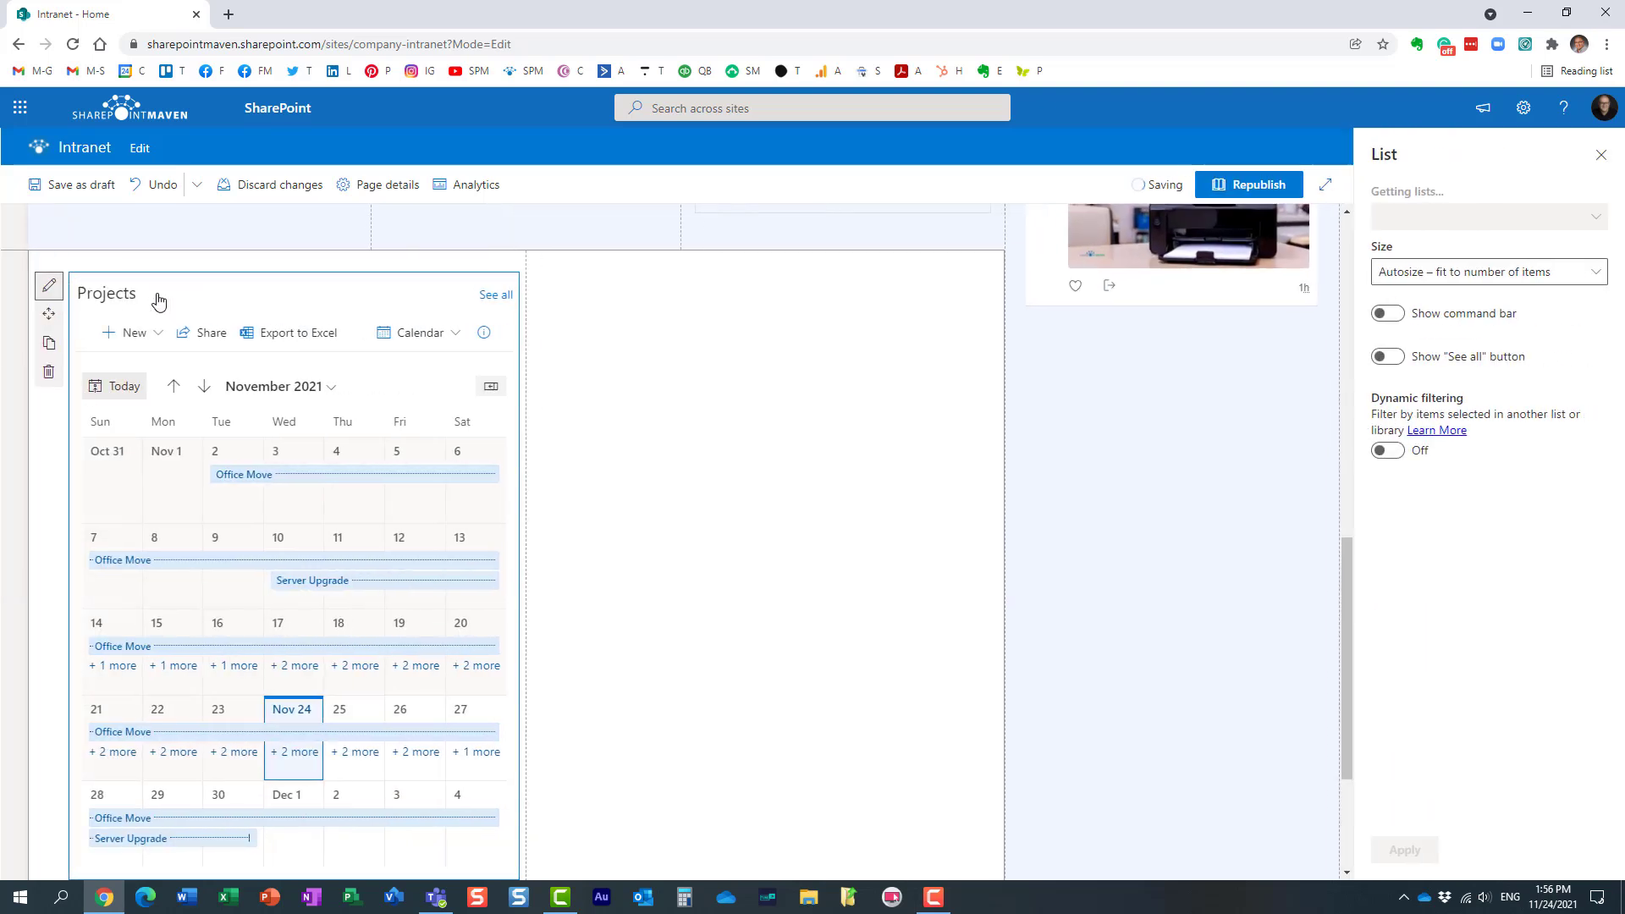
Change the Projects section layout to One column so the calendar spans full width.
{"action": "left_click", "coordinate": [14, 279]}
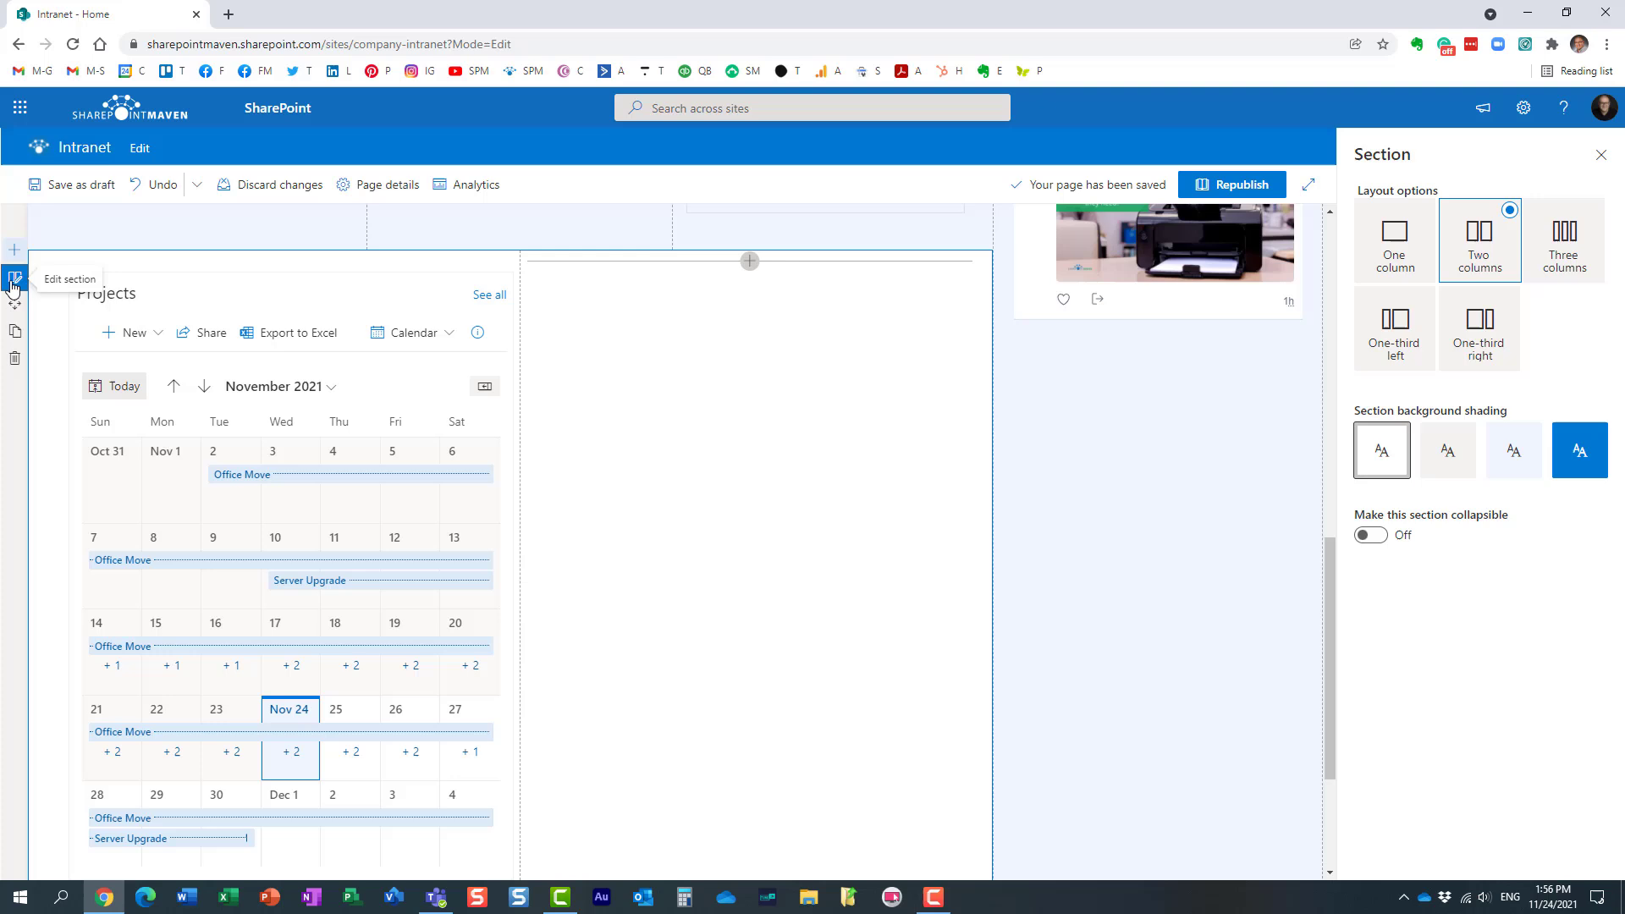
{"action": "left_click", "coordinate": [1393, 233]}
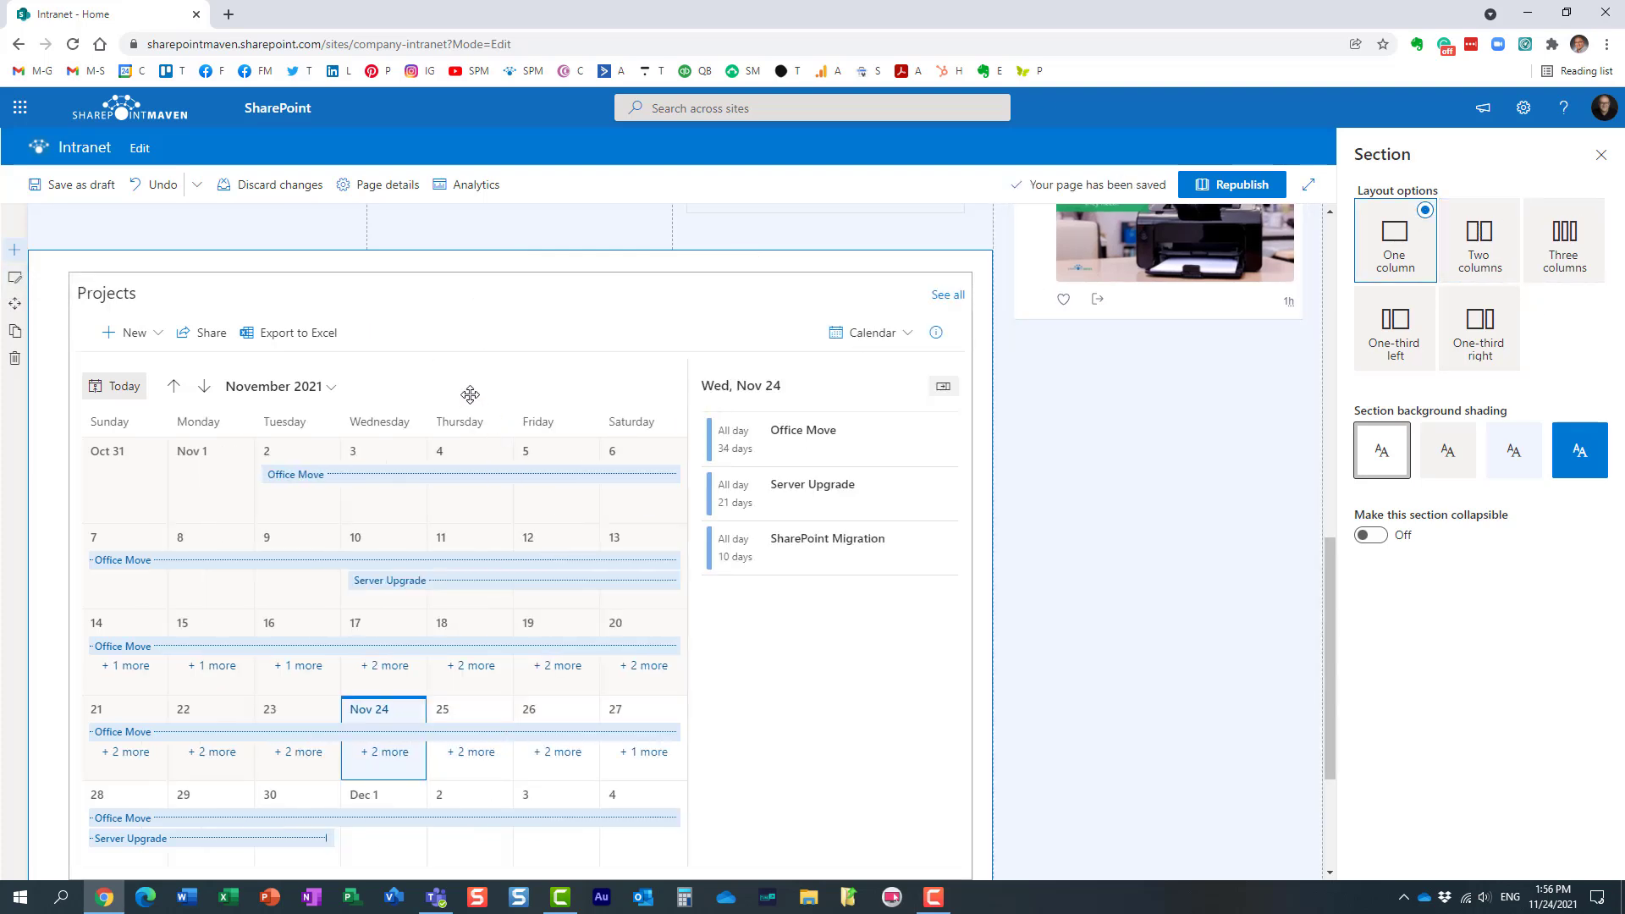
{"action": "left_click", "coordinate": [48, 285]}
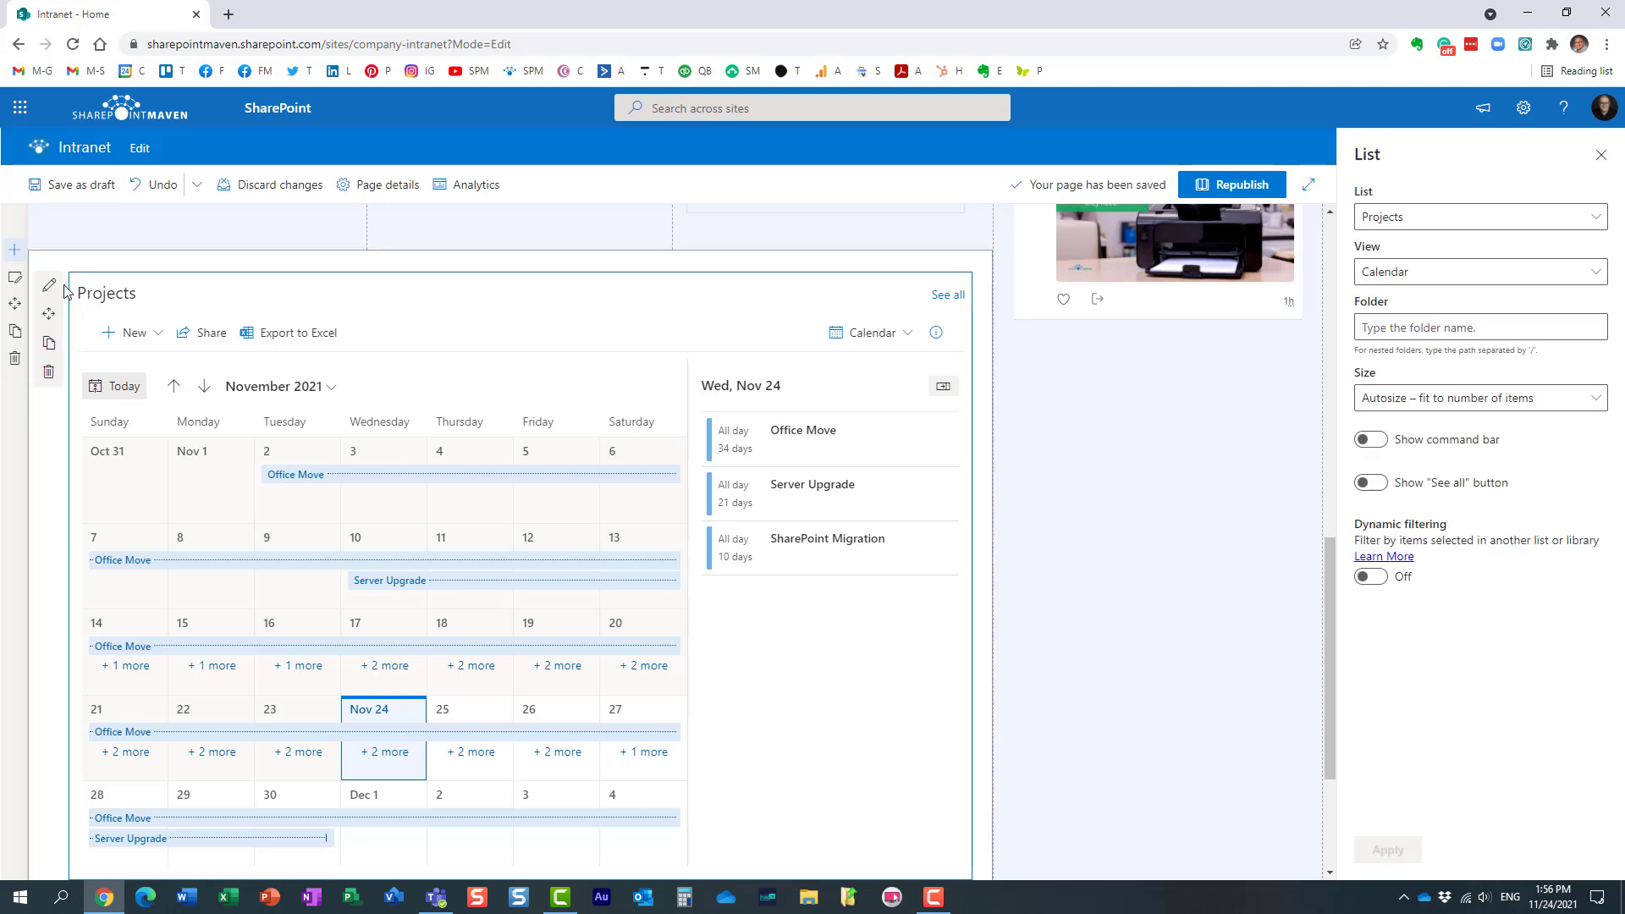
{"action": "mouse_move", "coordinate": [48, 284]}
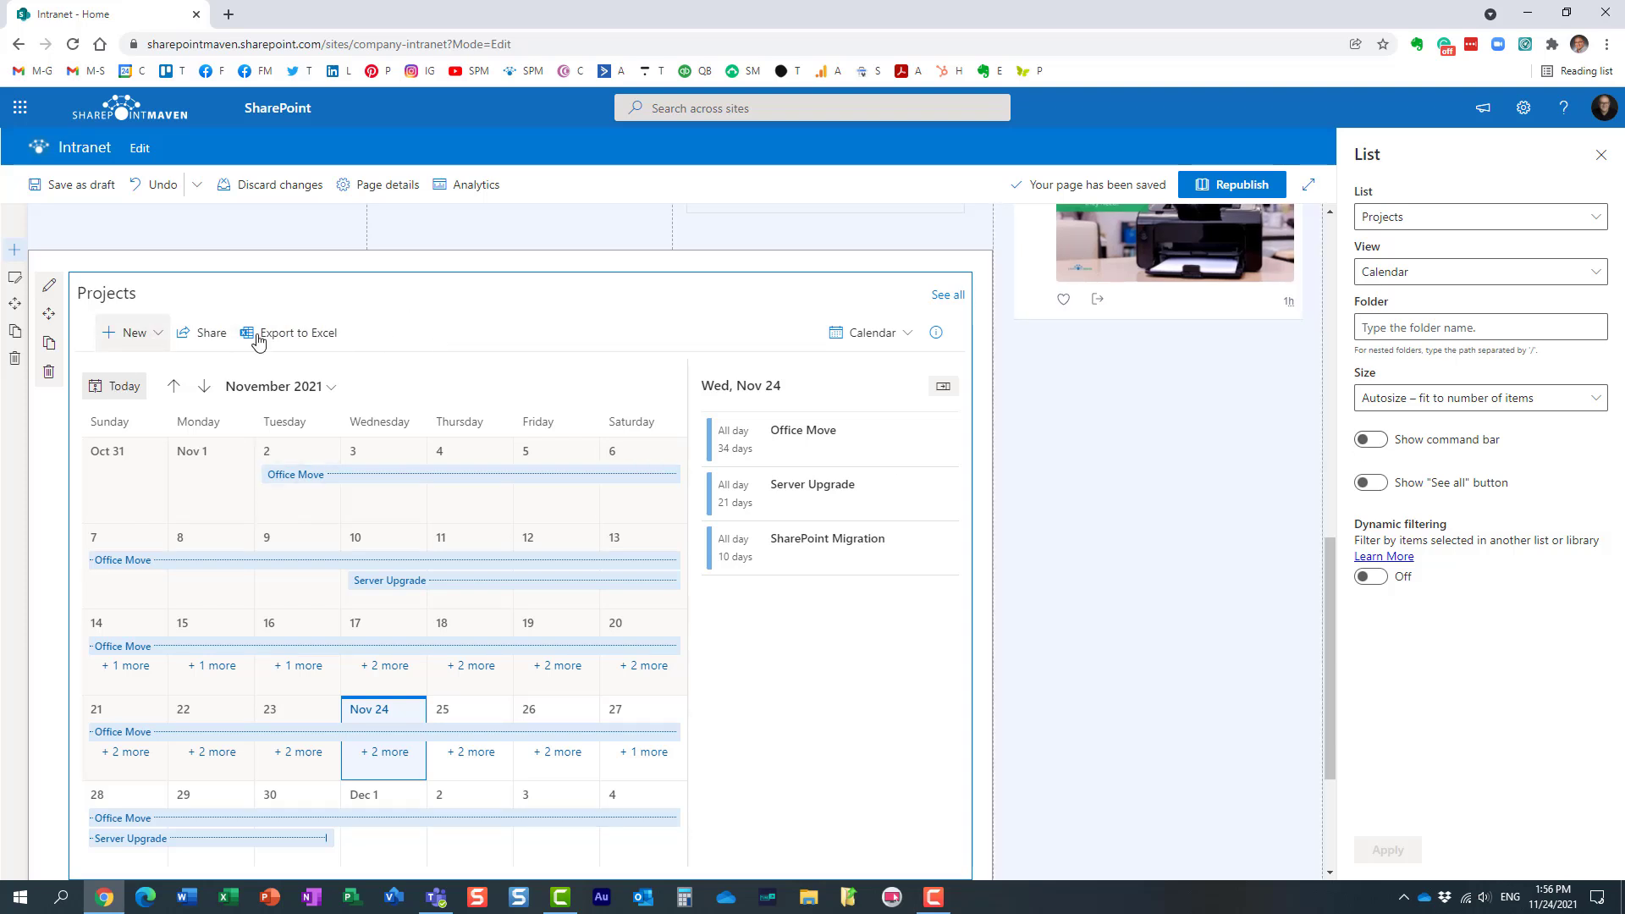
{"action": "mouse_move", "coordinate": [203, 342]}
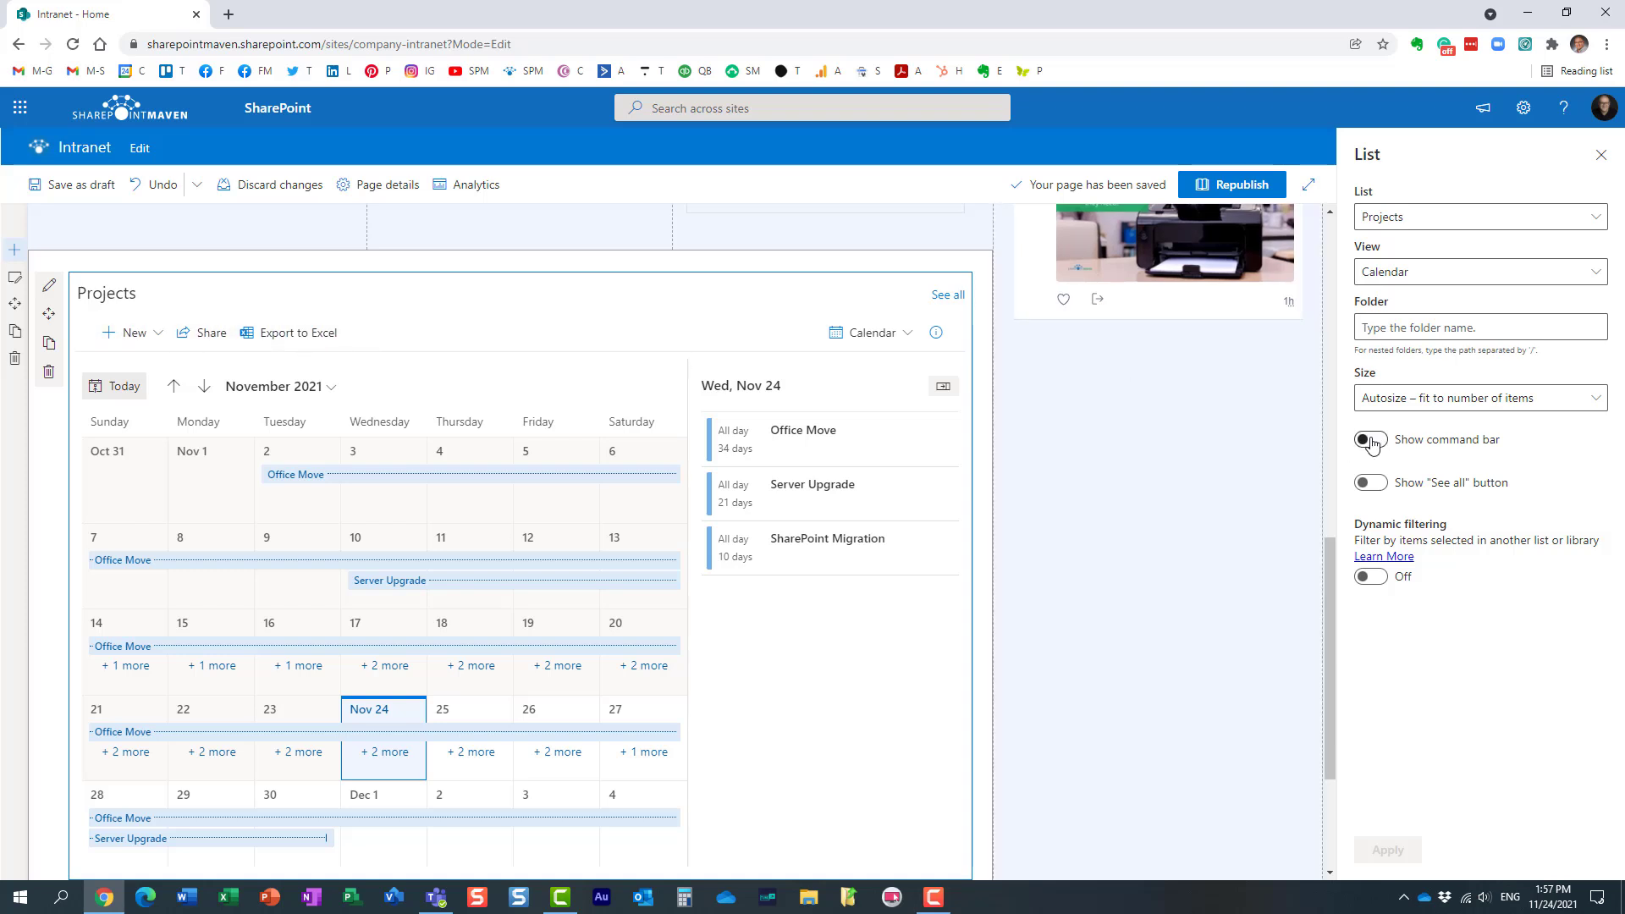
Hide the Projects calendar's command bar, apply the setting, and republish the page.
{"action": "left_click", "coordinate": [1369, 440]}
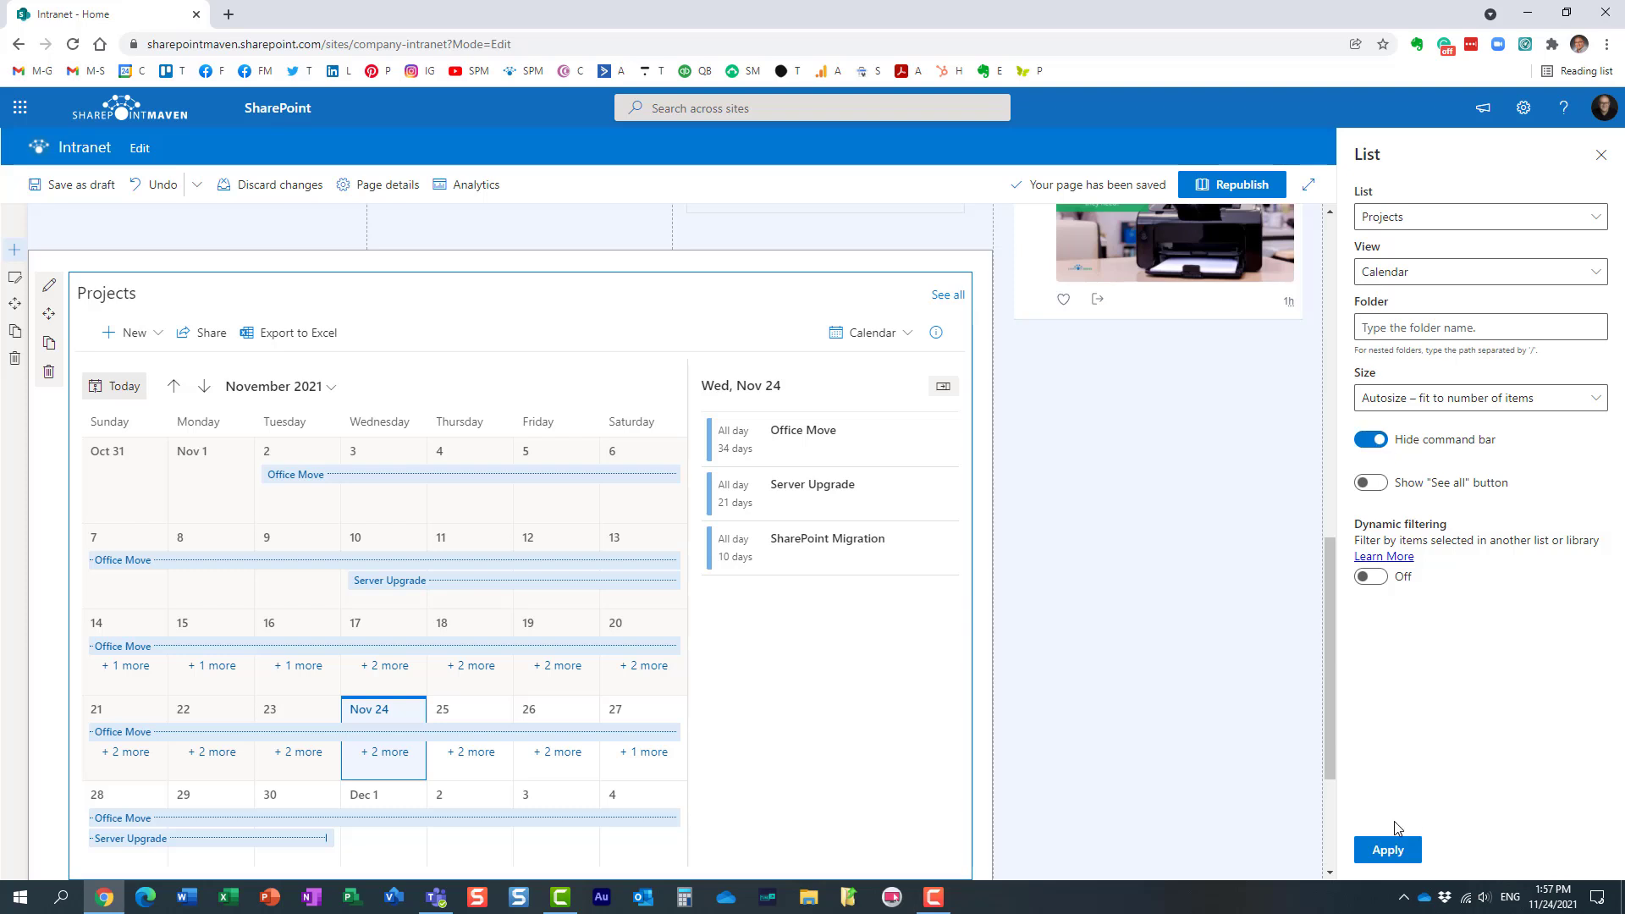
{"action": "left_click", "coordinate": [1386, 849]}
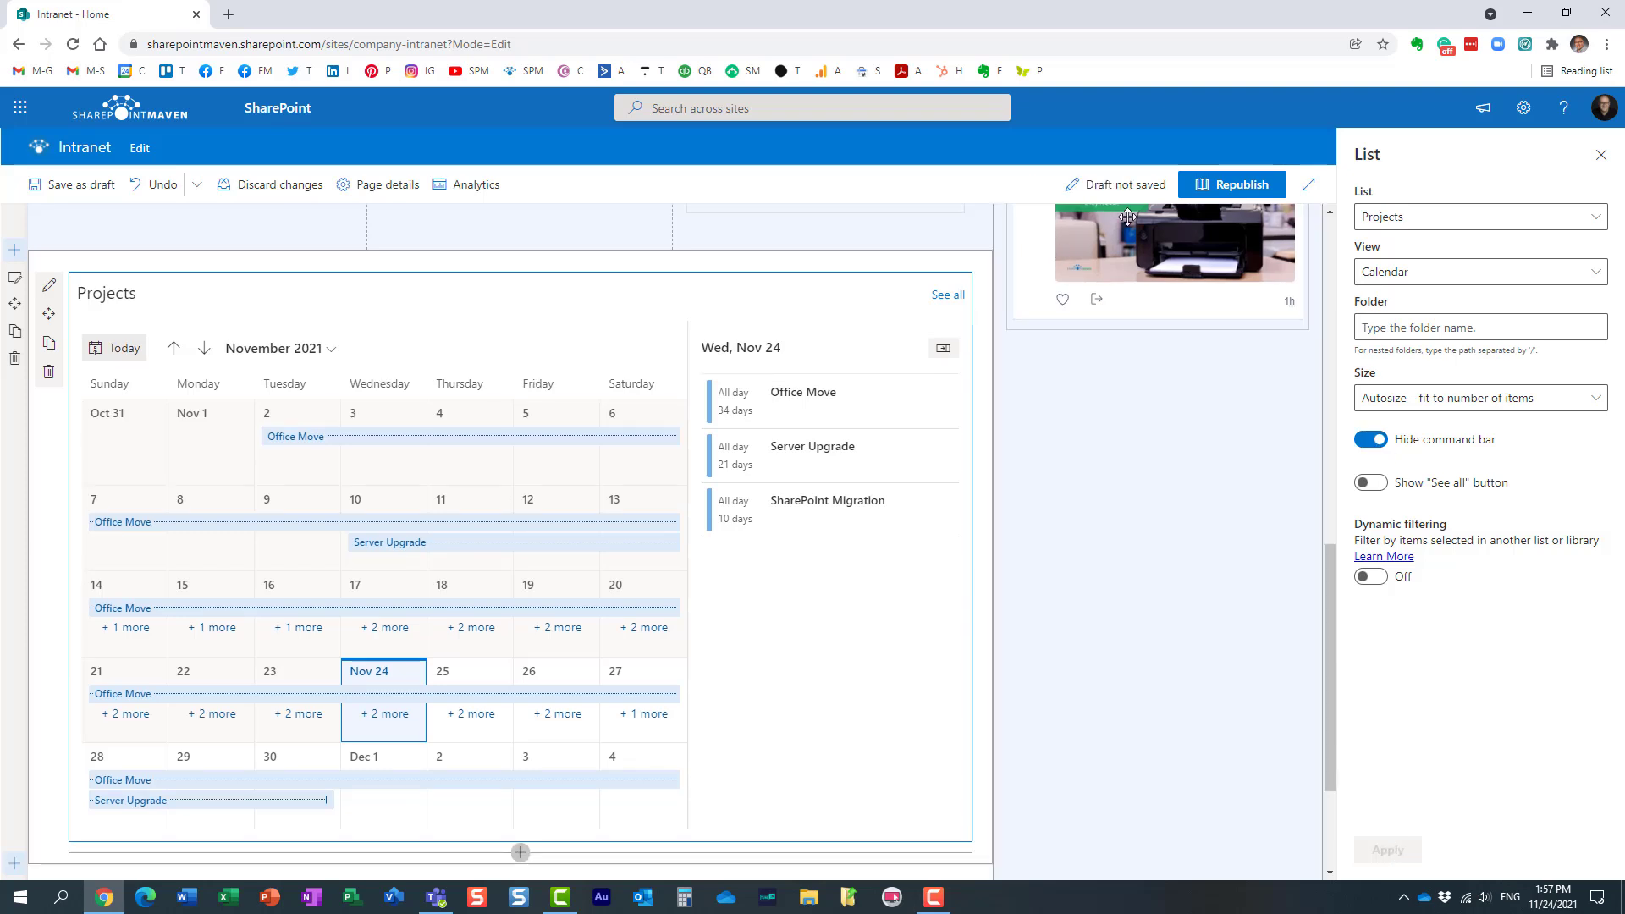
{"action": "left_click", "coordinate": [1231, 184]}
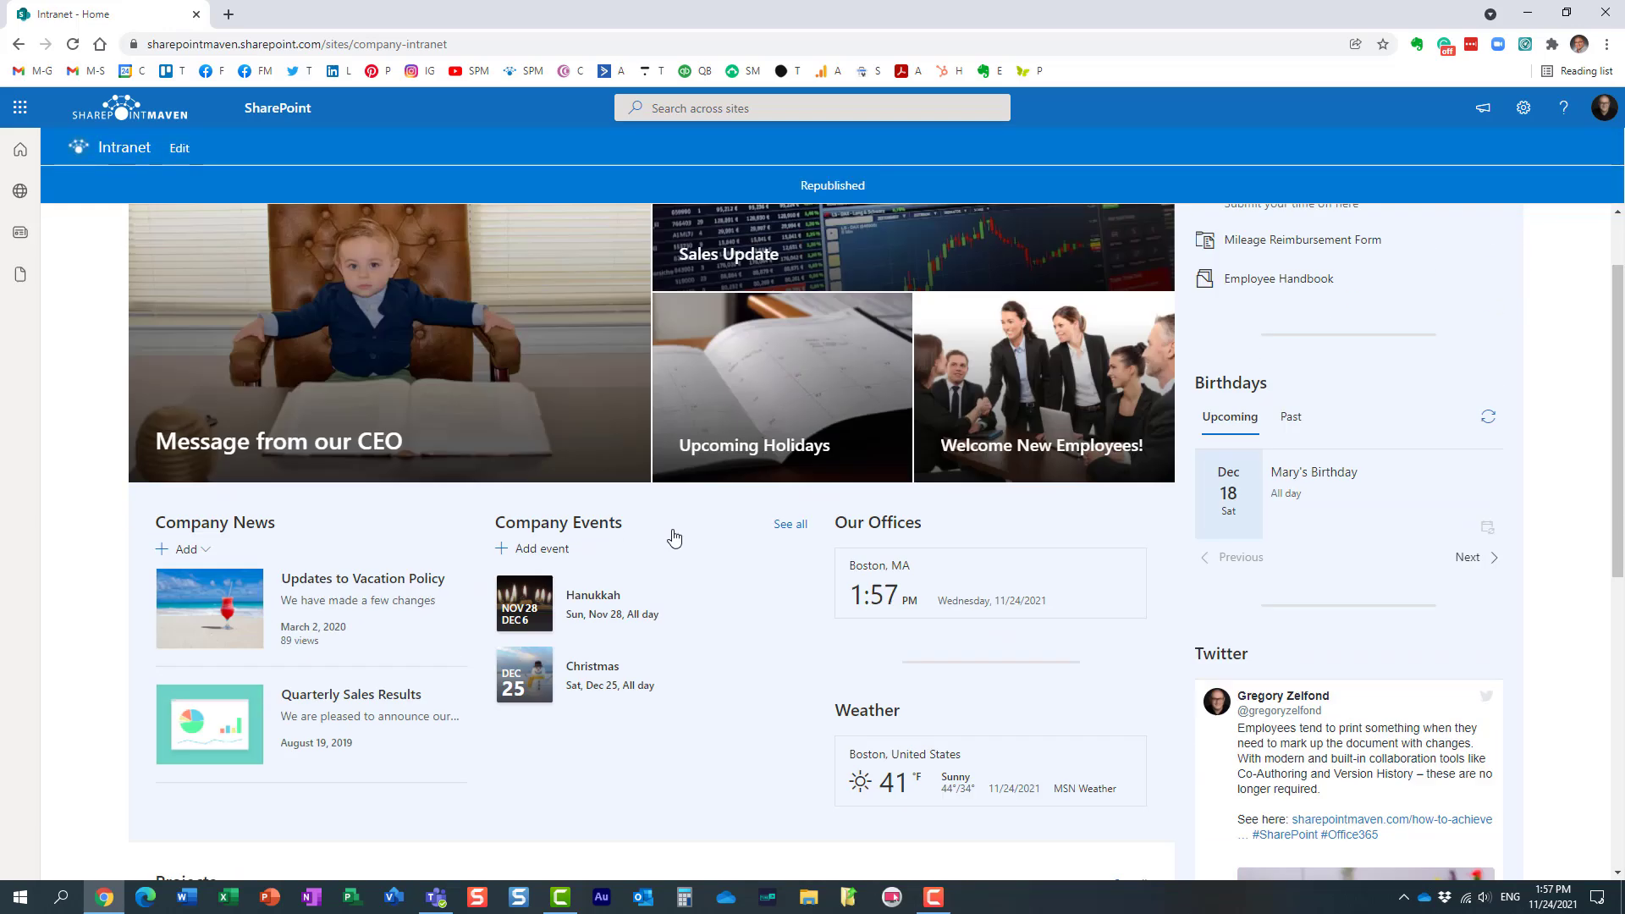
{"action": "scroll", "scroll_direction": "down", "scroll_amount": 3}
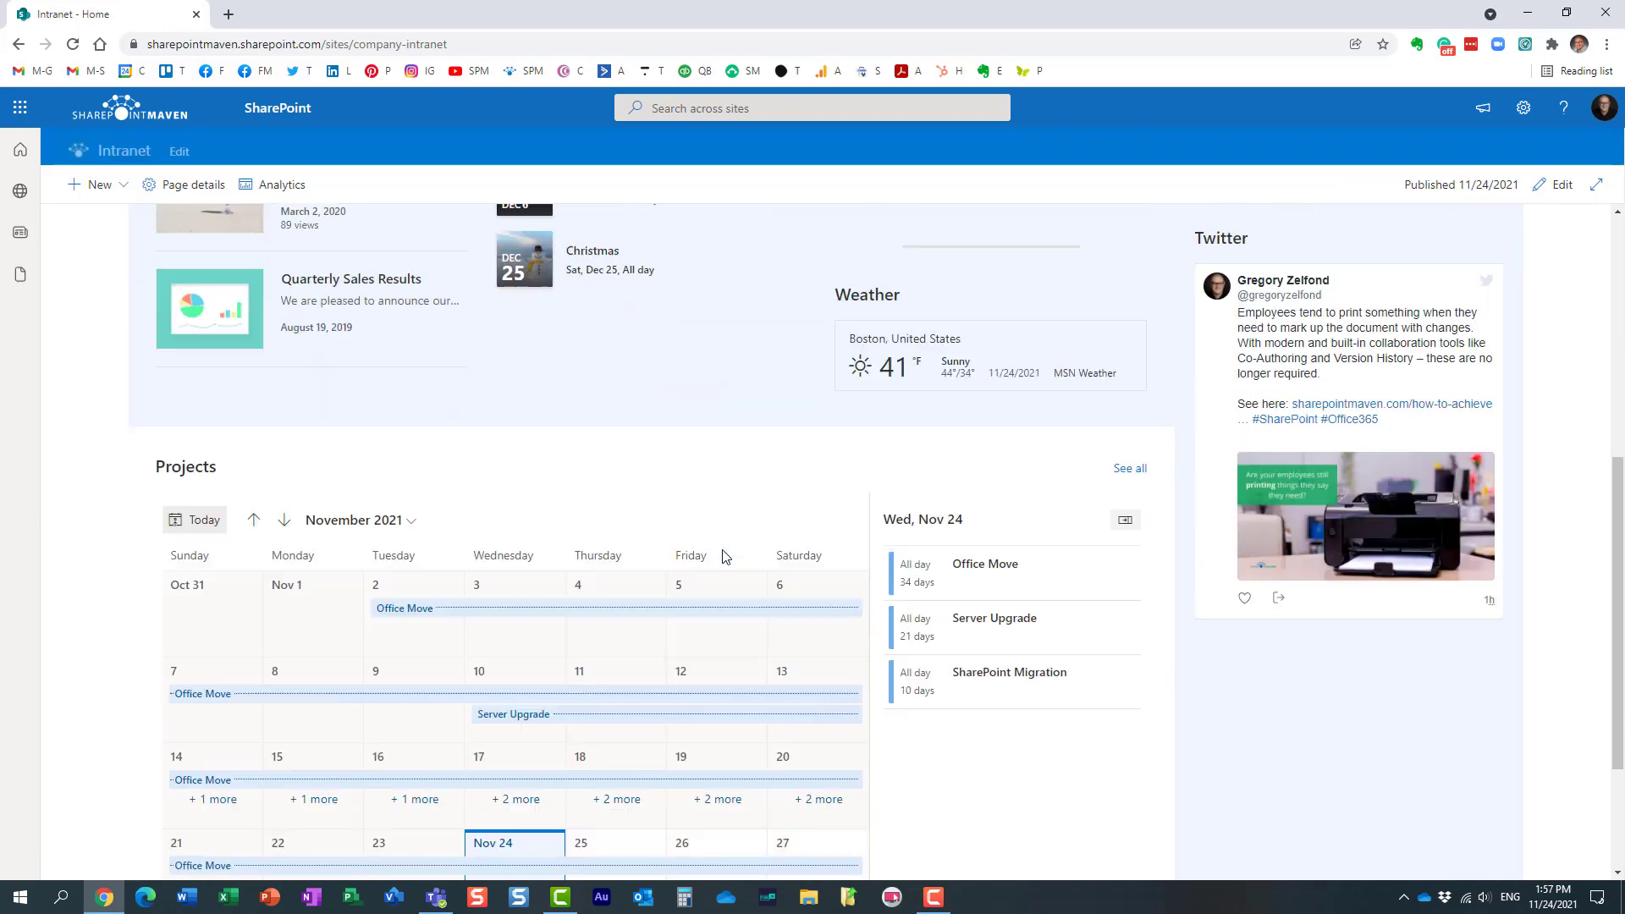
{"action": "scroll", "scroll_direction": "down", "scroll_amount": 3}
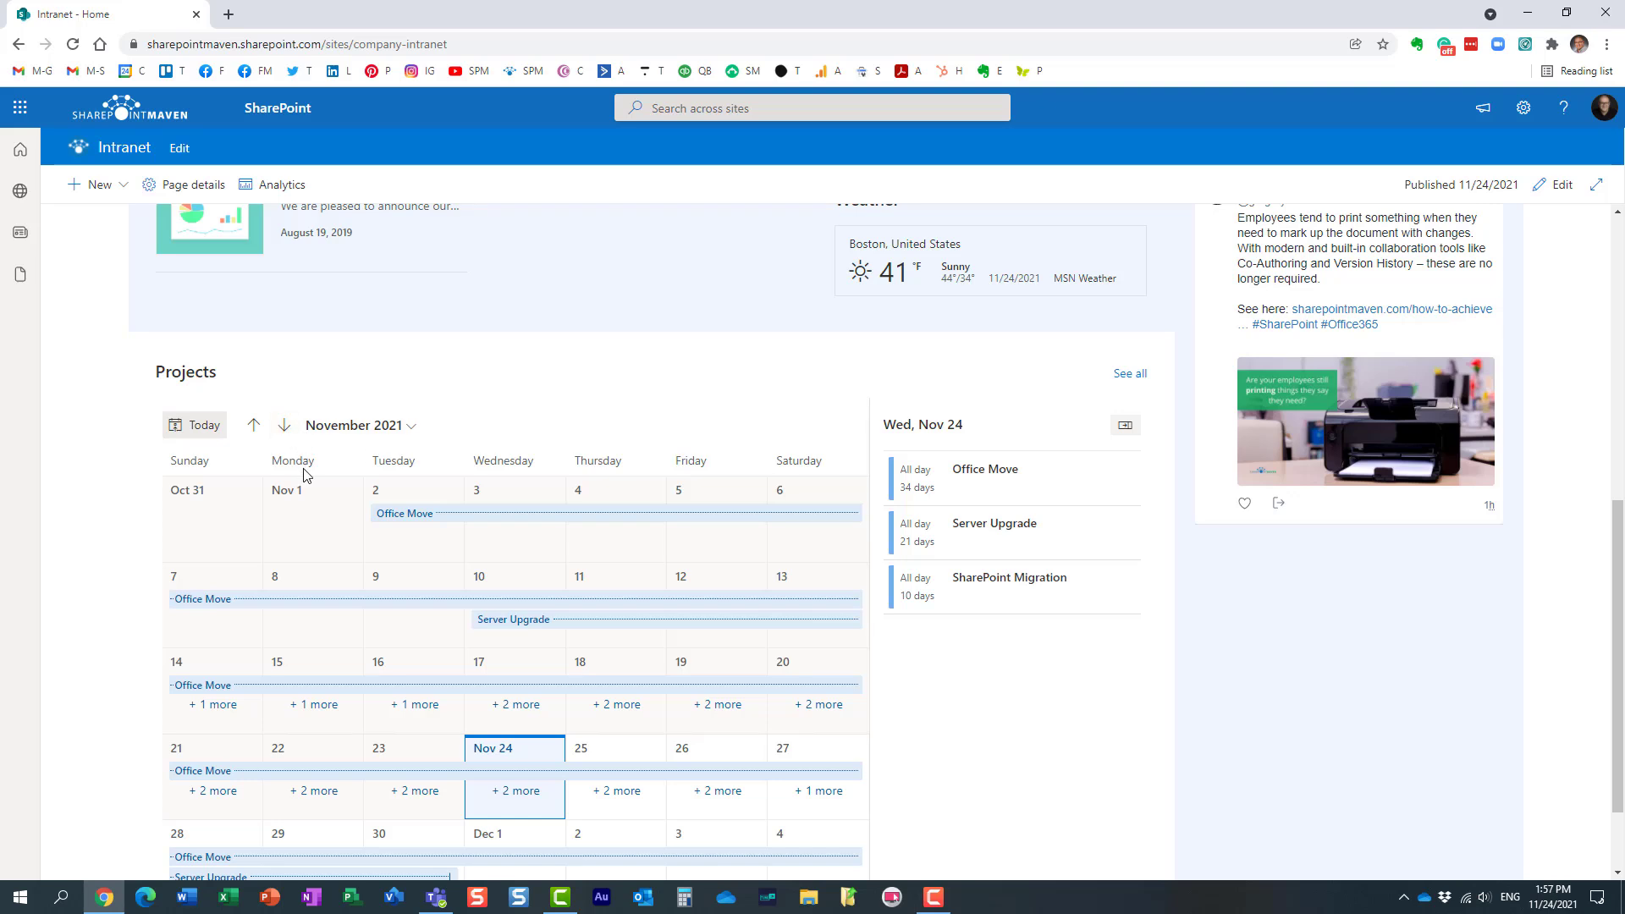
{"action": "left_click", "coordinate": [357, 425]}
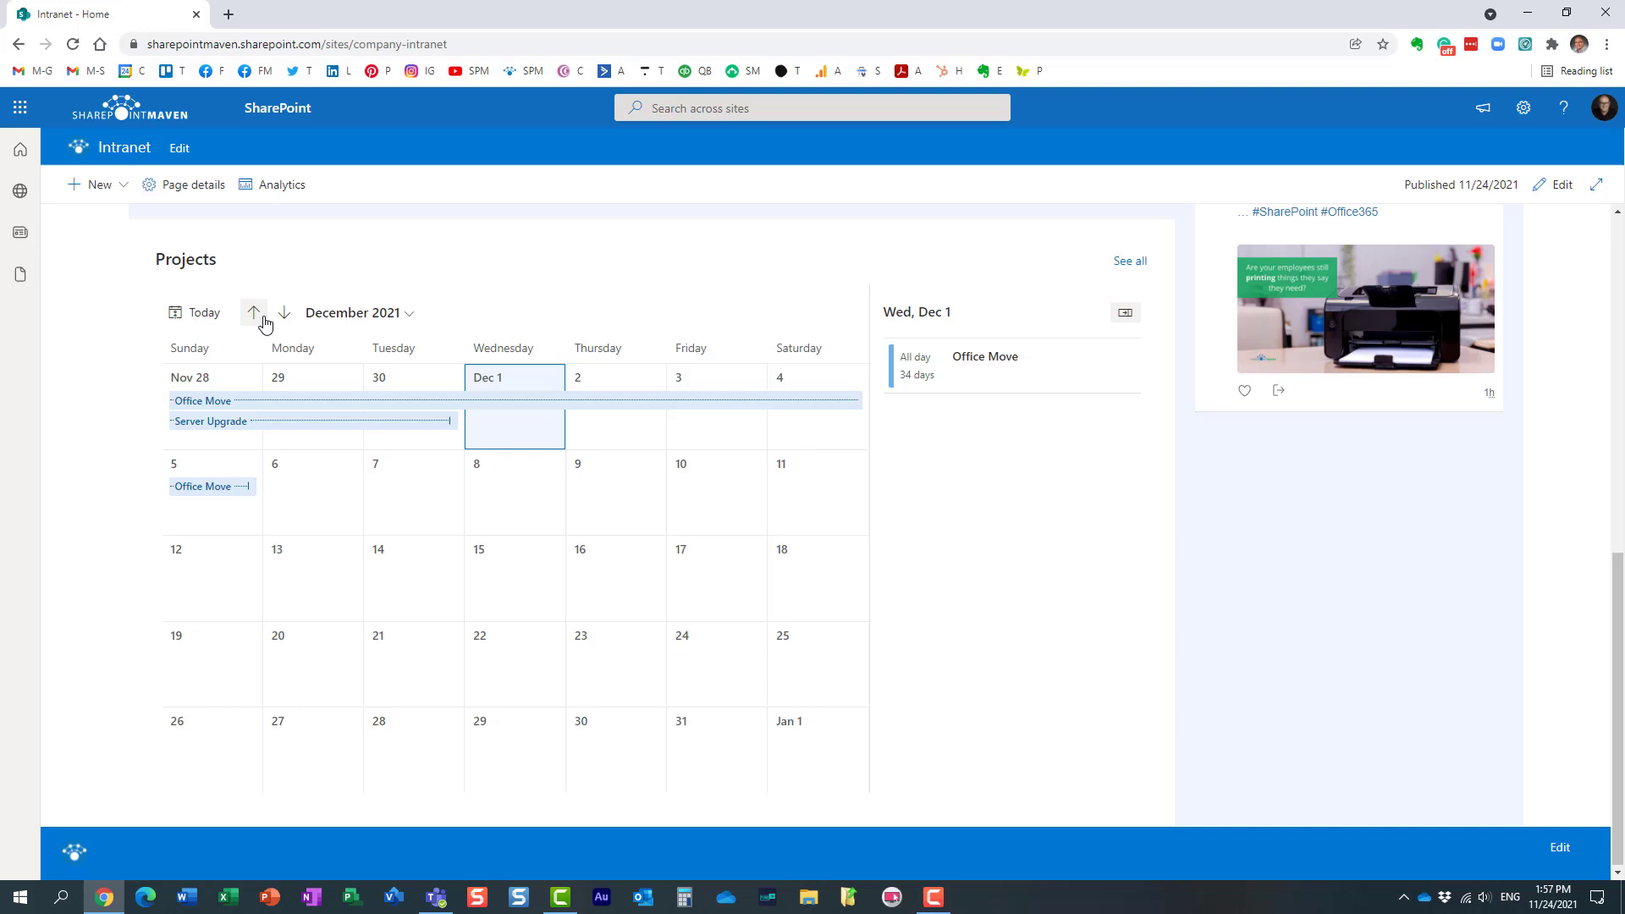
{"action": "left_click", "coordinate": [253, 313]}
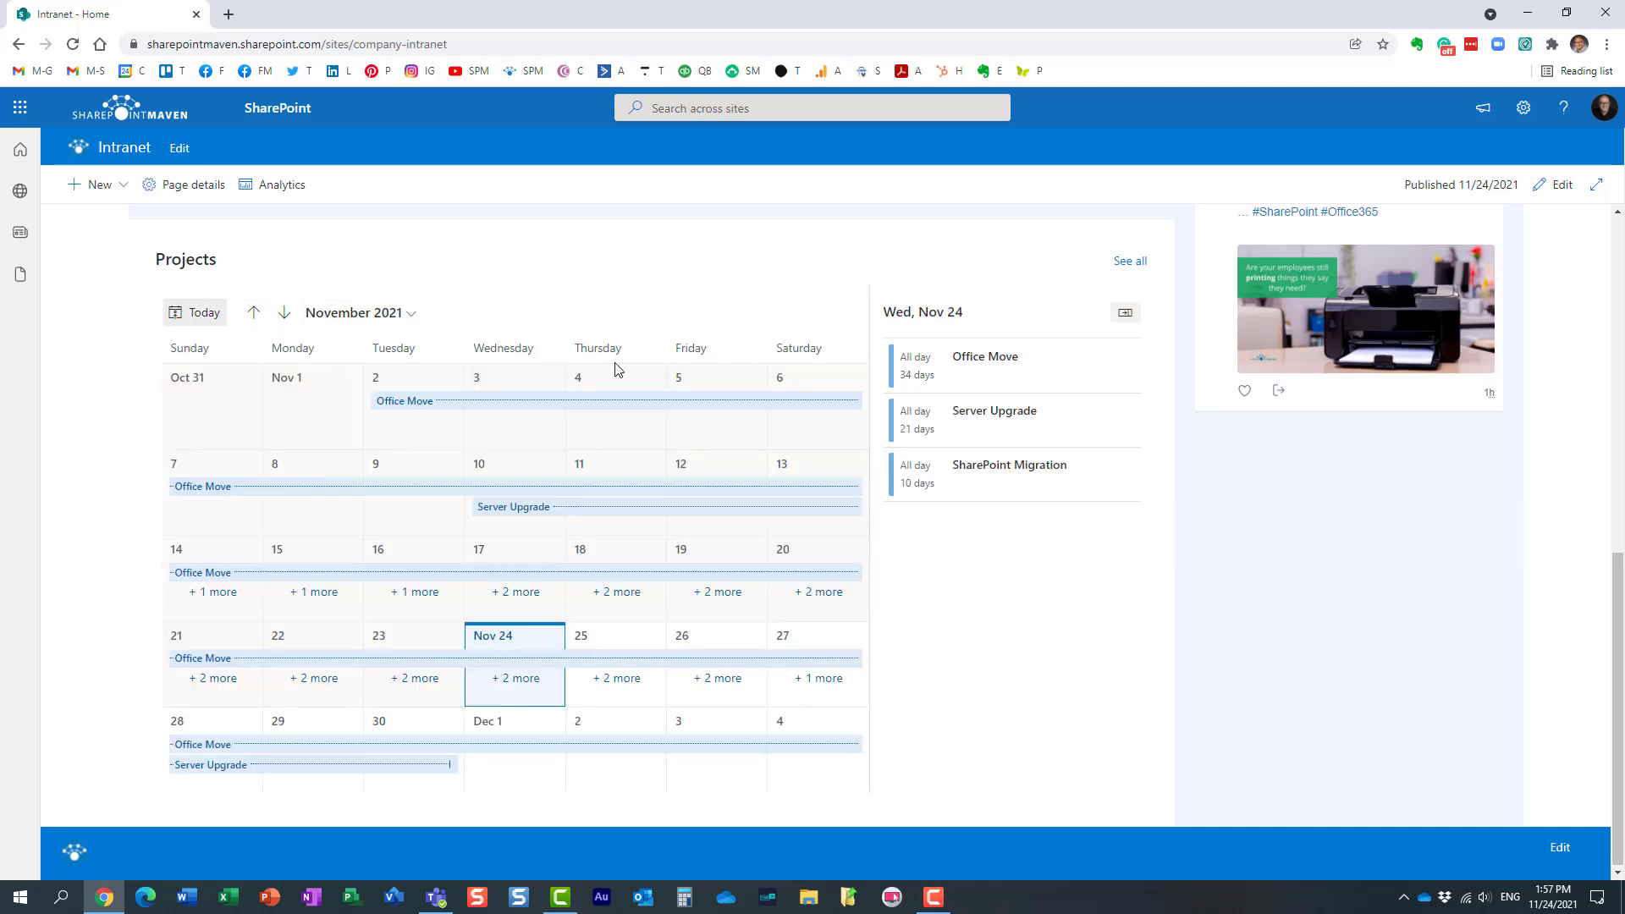
{"action": "mouse_move", "coordinate": [763, 342]}
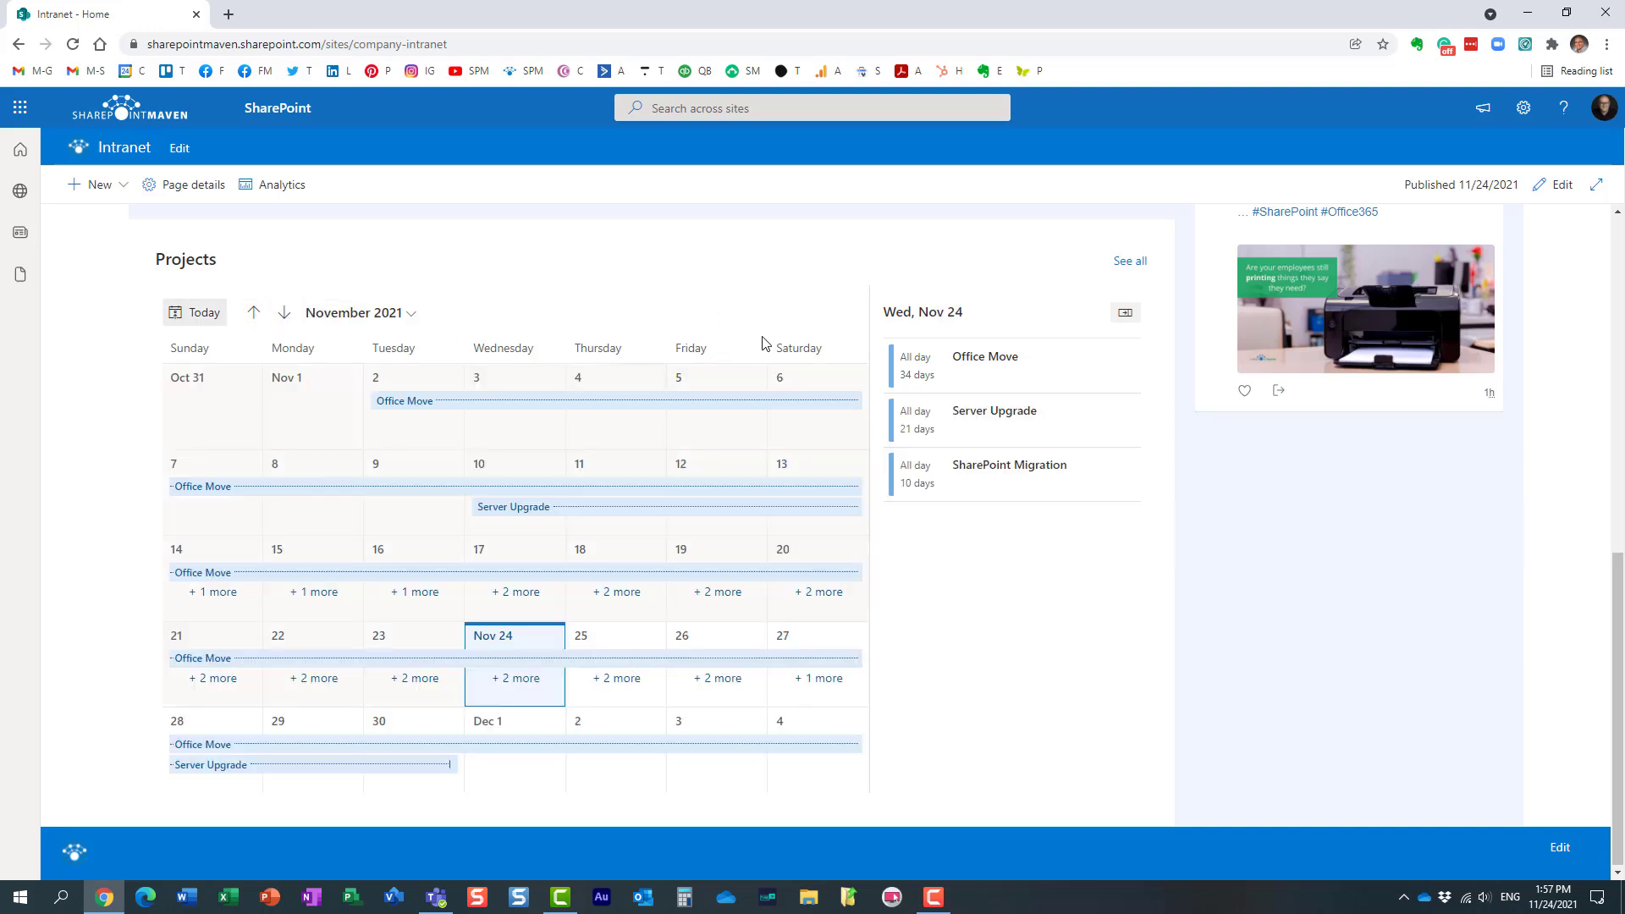
{"action": "mouse_move", "coordinate": [725, 293]}
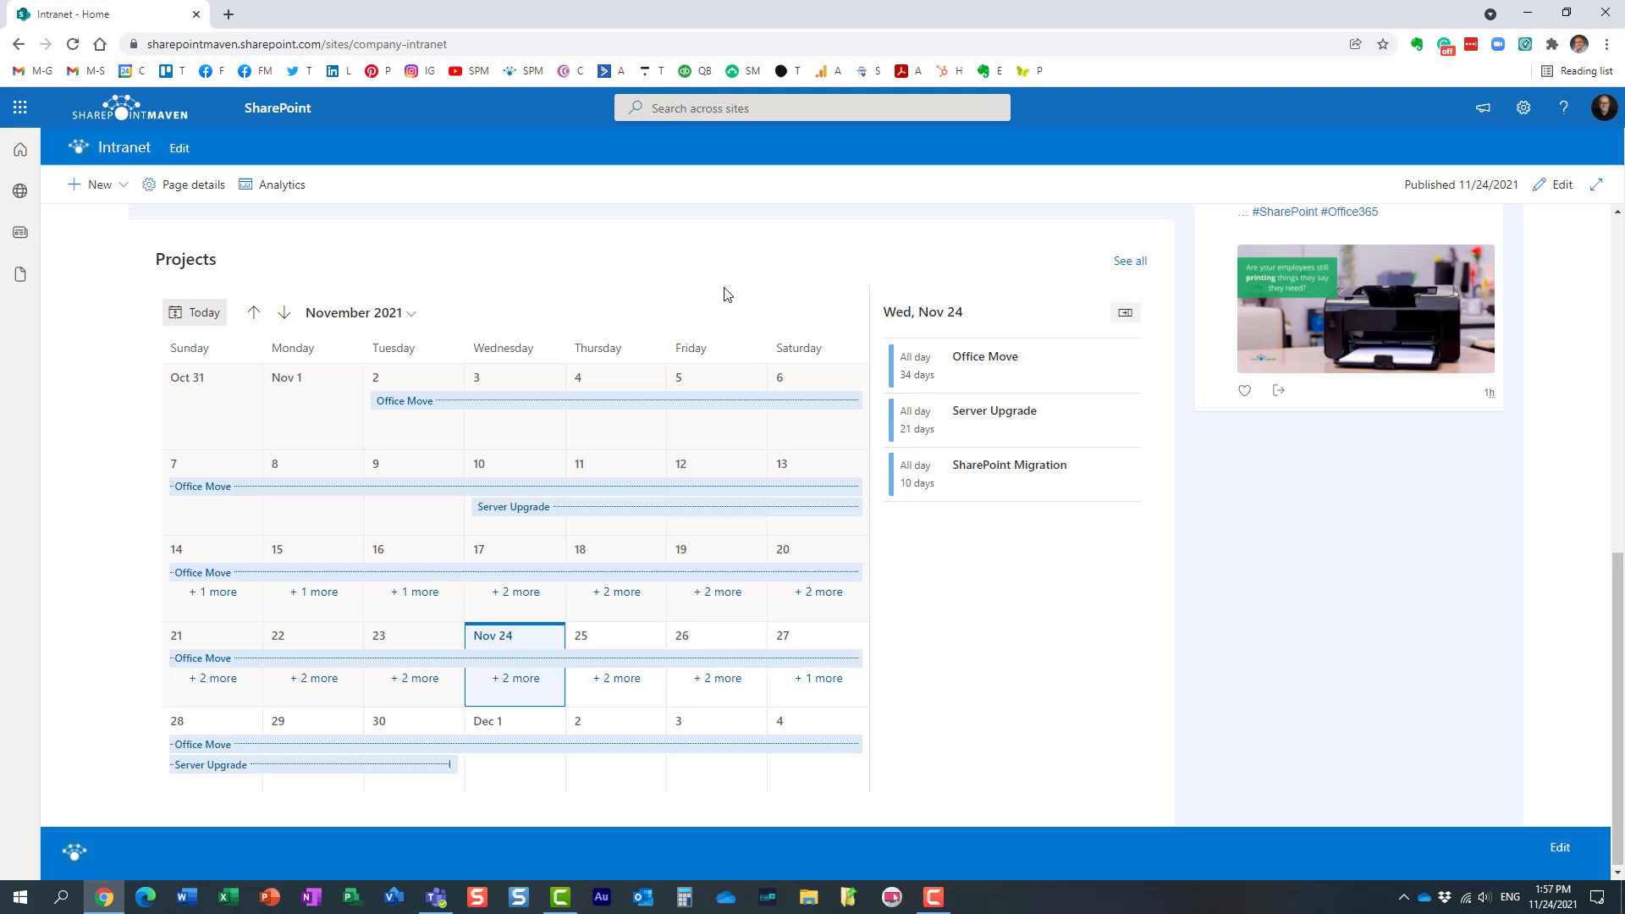
{"action": "mouse_move", "coordinate": [683, 291]}
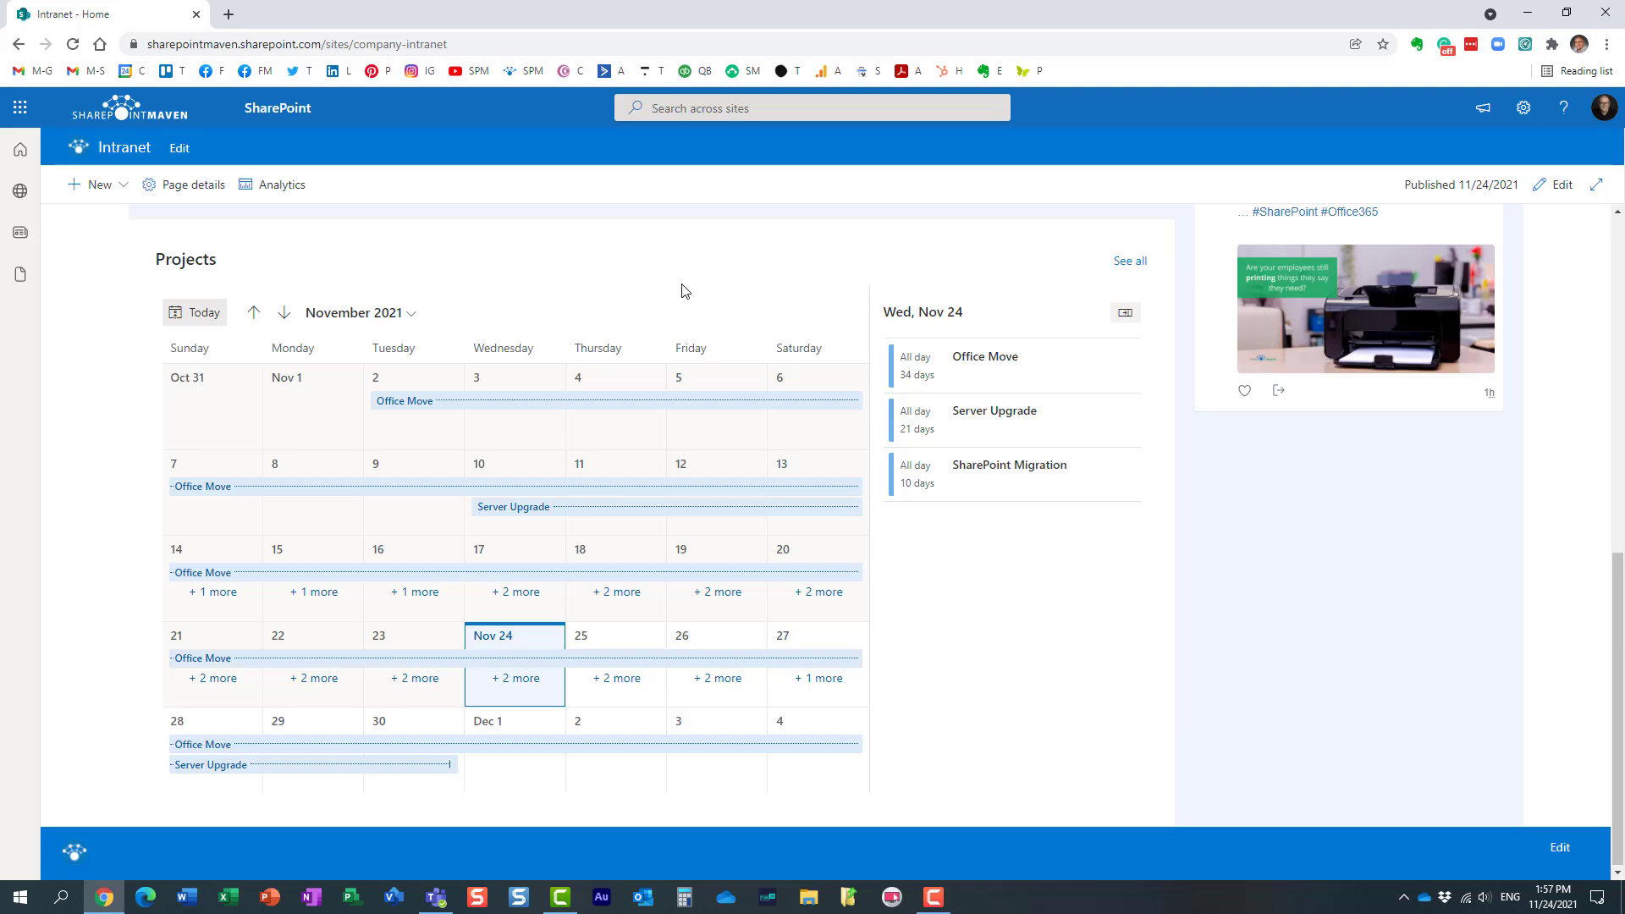
{"action": "mouse_move", "coordinate": [683, 262]}
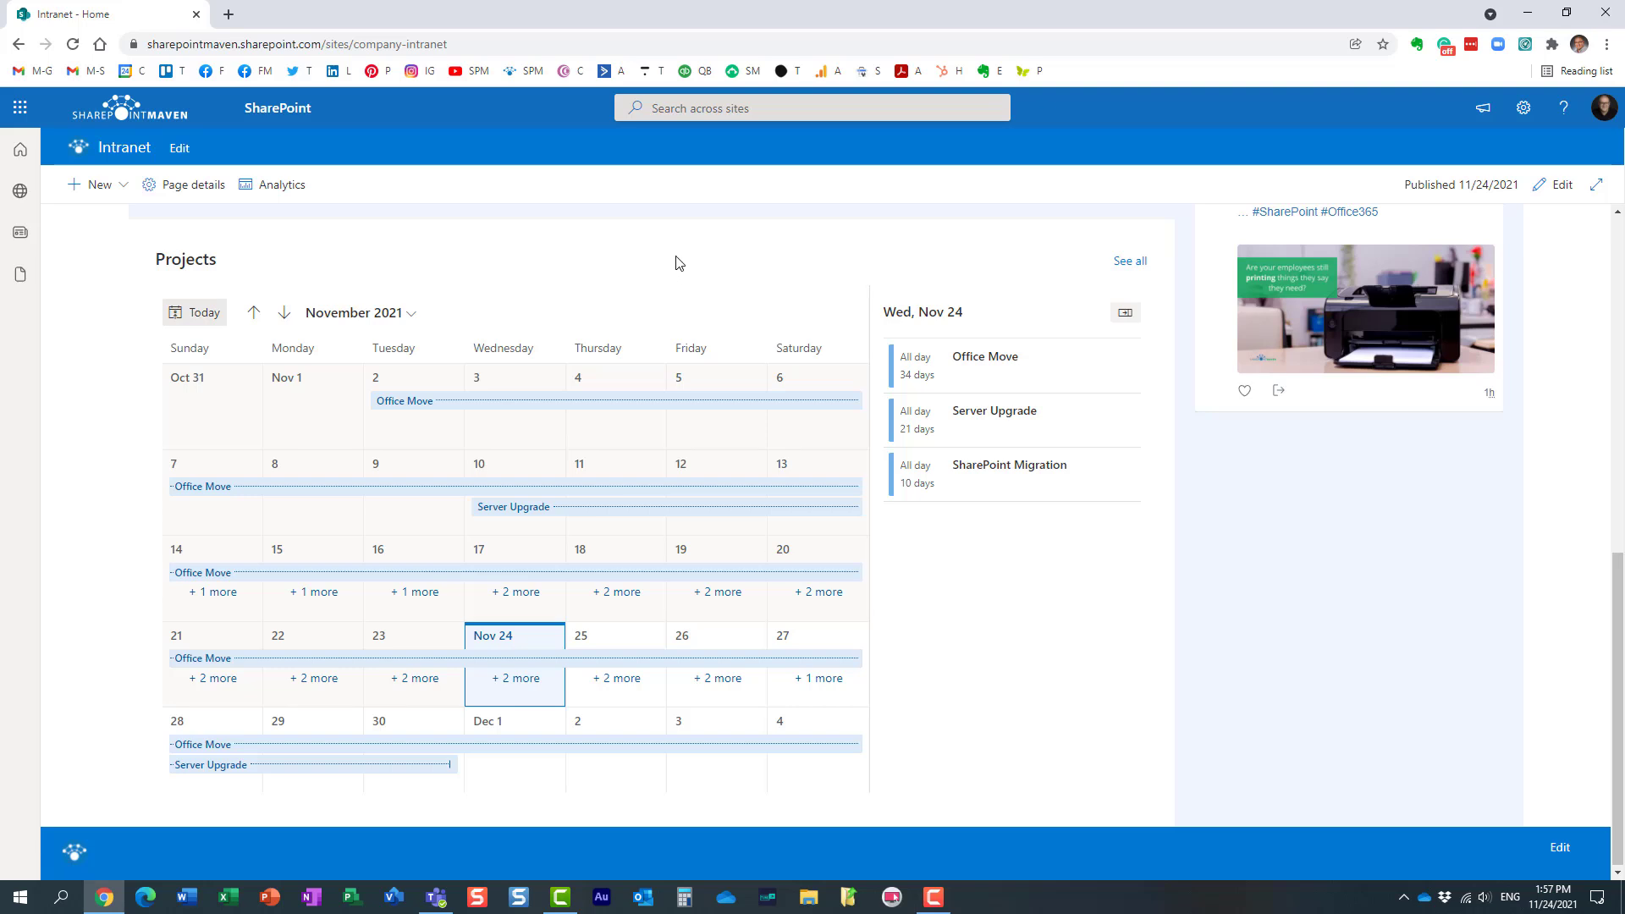